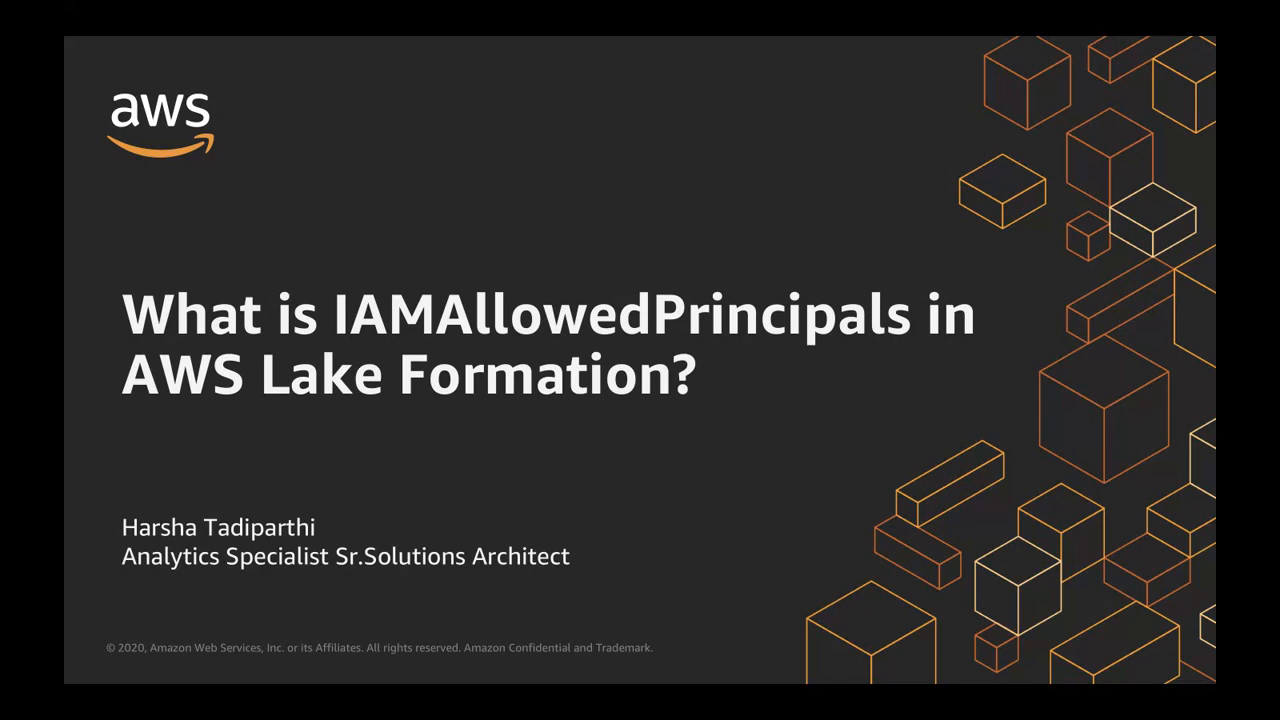
# Advance the deck from the IAMAllowedPrincipals title slide to the 'What is AWS Glue' slide.
pyautogui.press('Right')
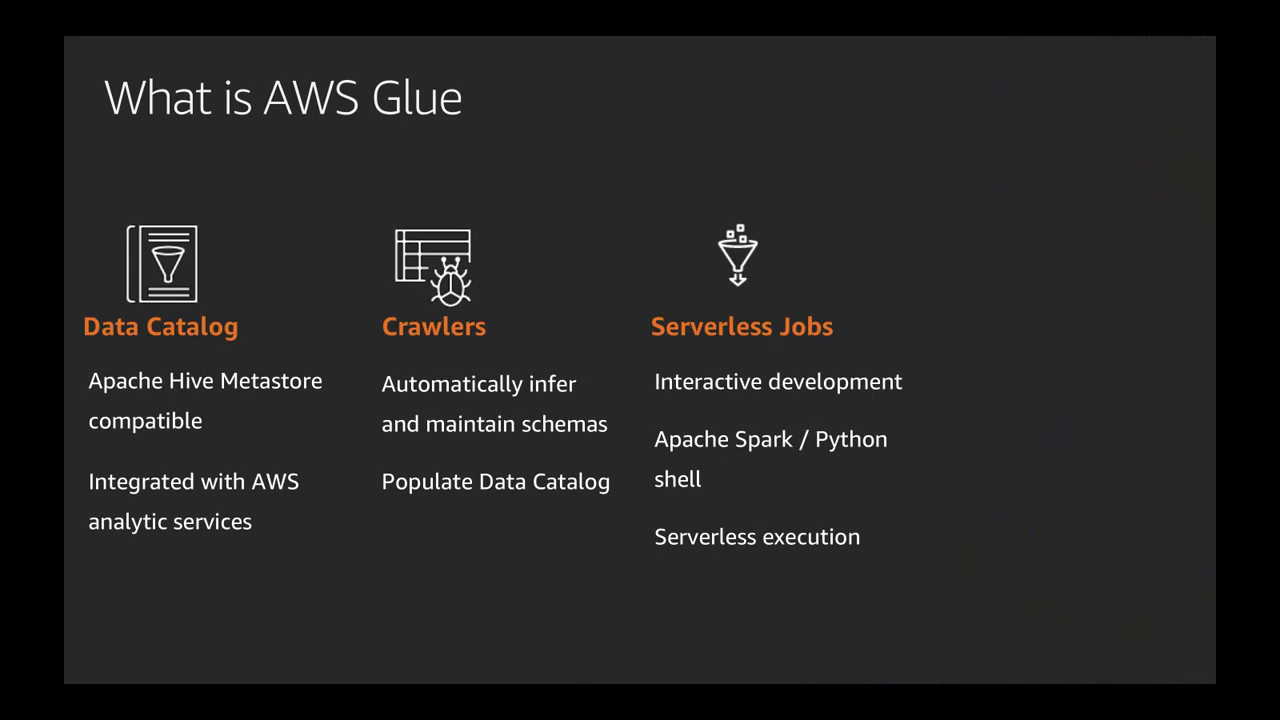
pyautogui.press('right')
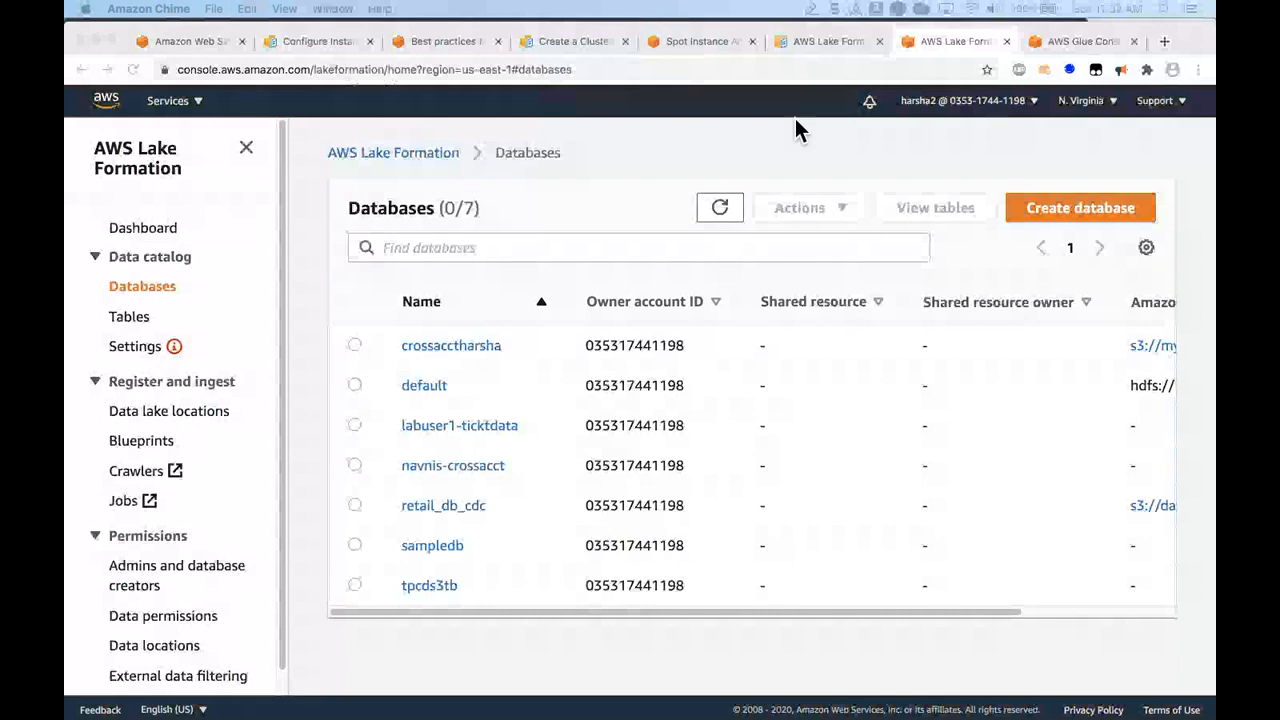
pyautogui.moveTo(910, 130)
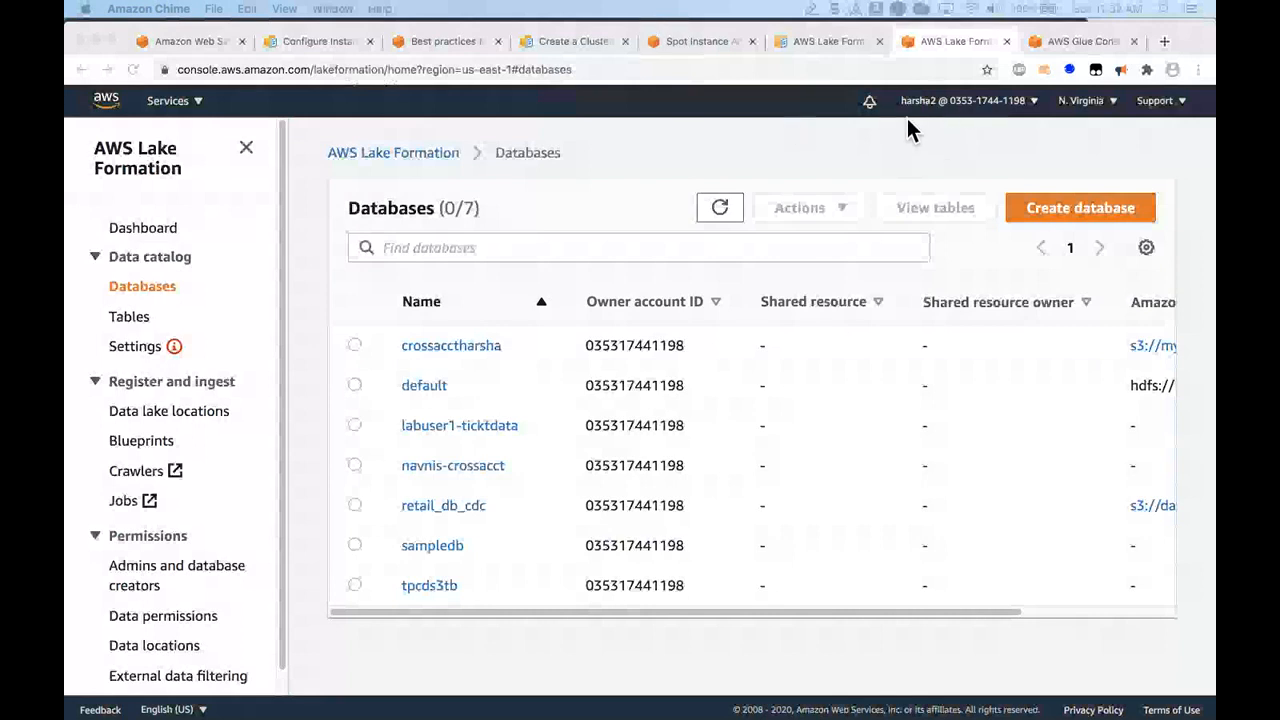
pyautogui.moveTo(912, 108)
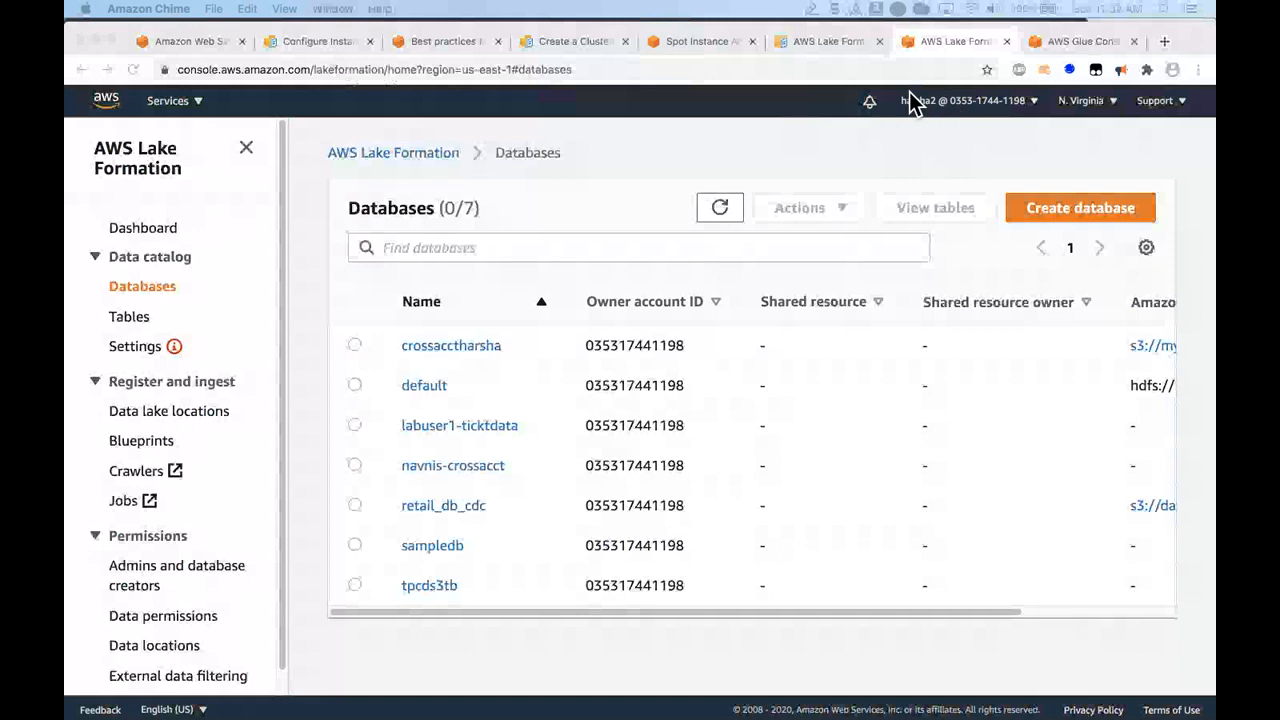
pyautogui.moveTo(918, 108)
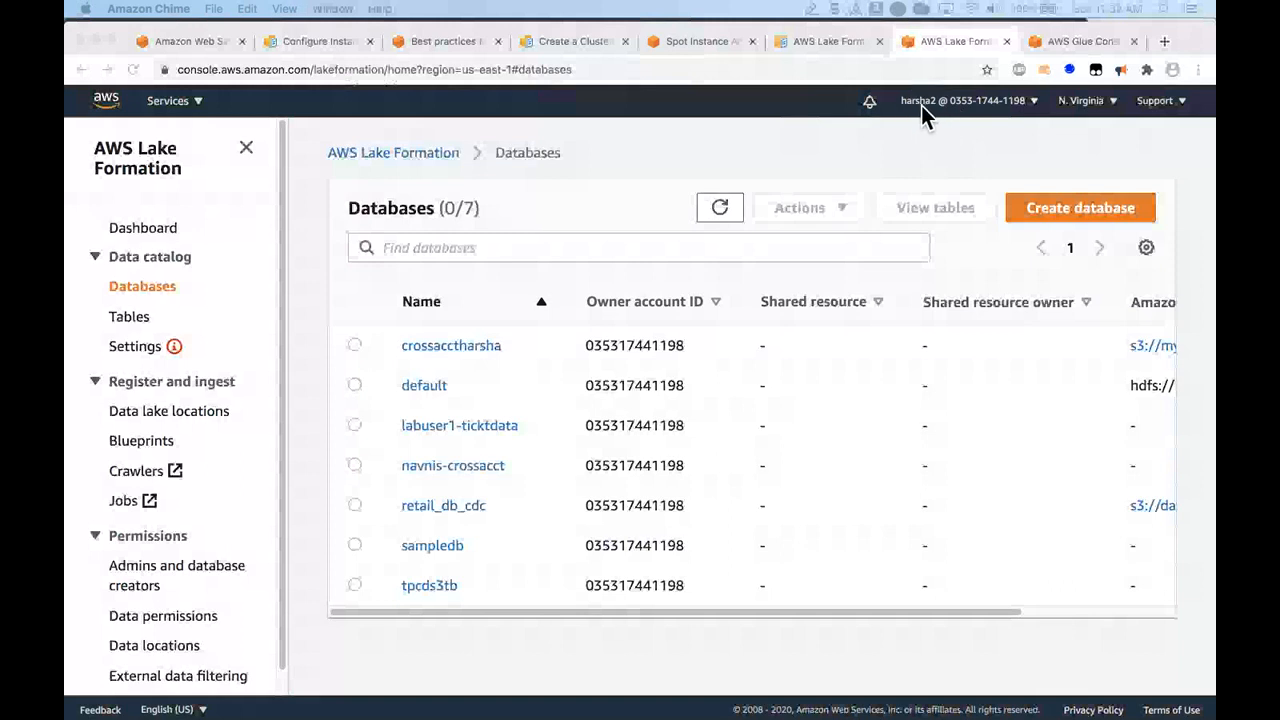
pyautogui.moveTo(1203, 70)
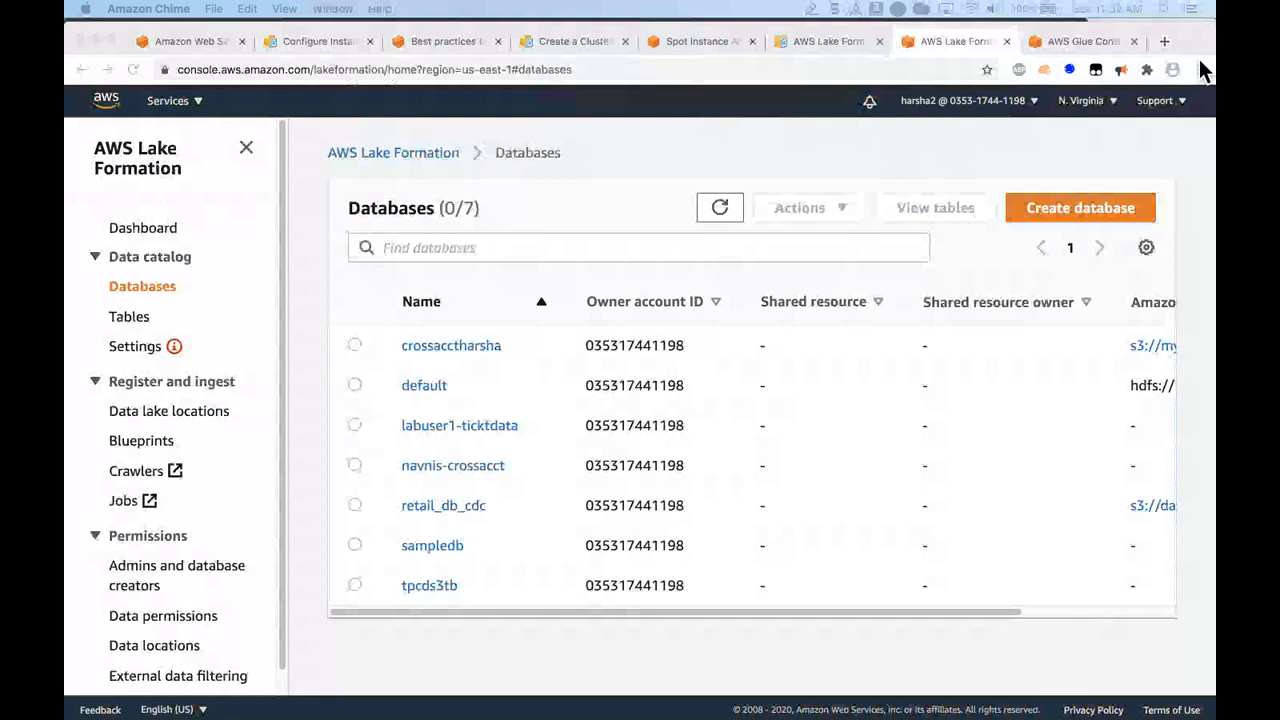
# Switch to the AWS Glue console and open tpcds3tb from the Databases list.
pyautogui.click(1080, 41)
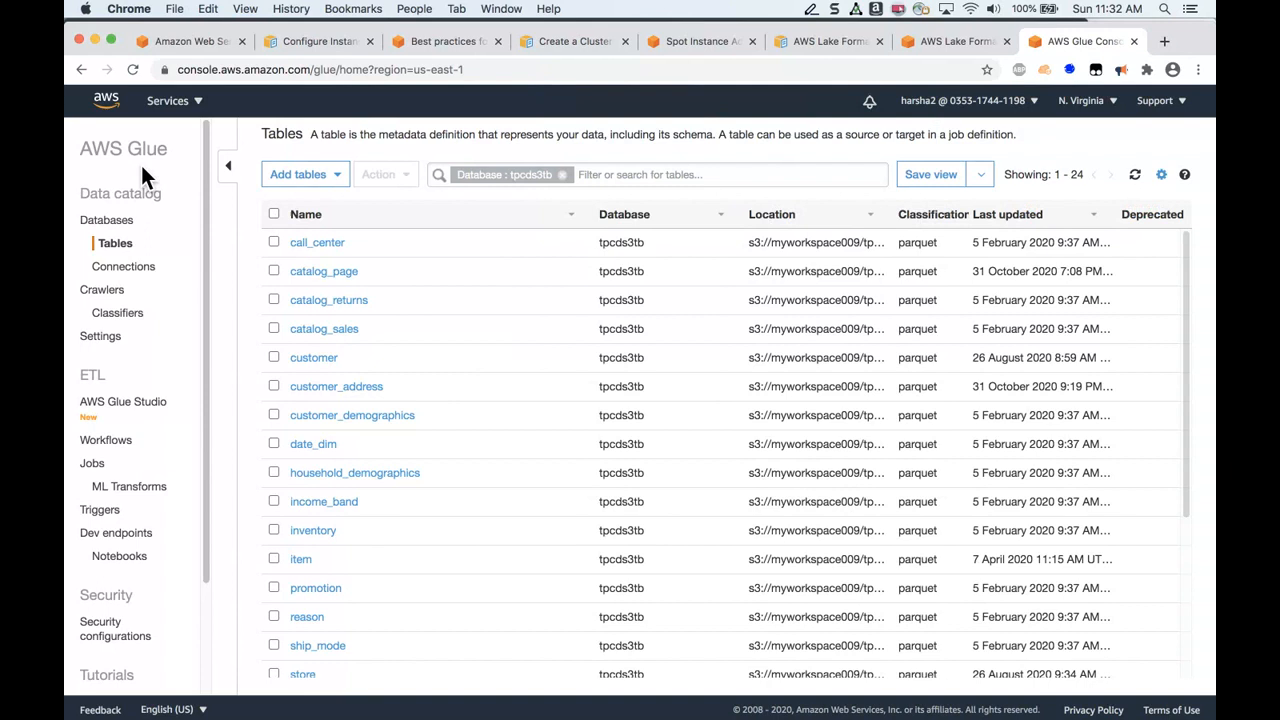
pyautogui.moveTo(114, 243)
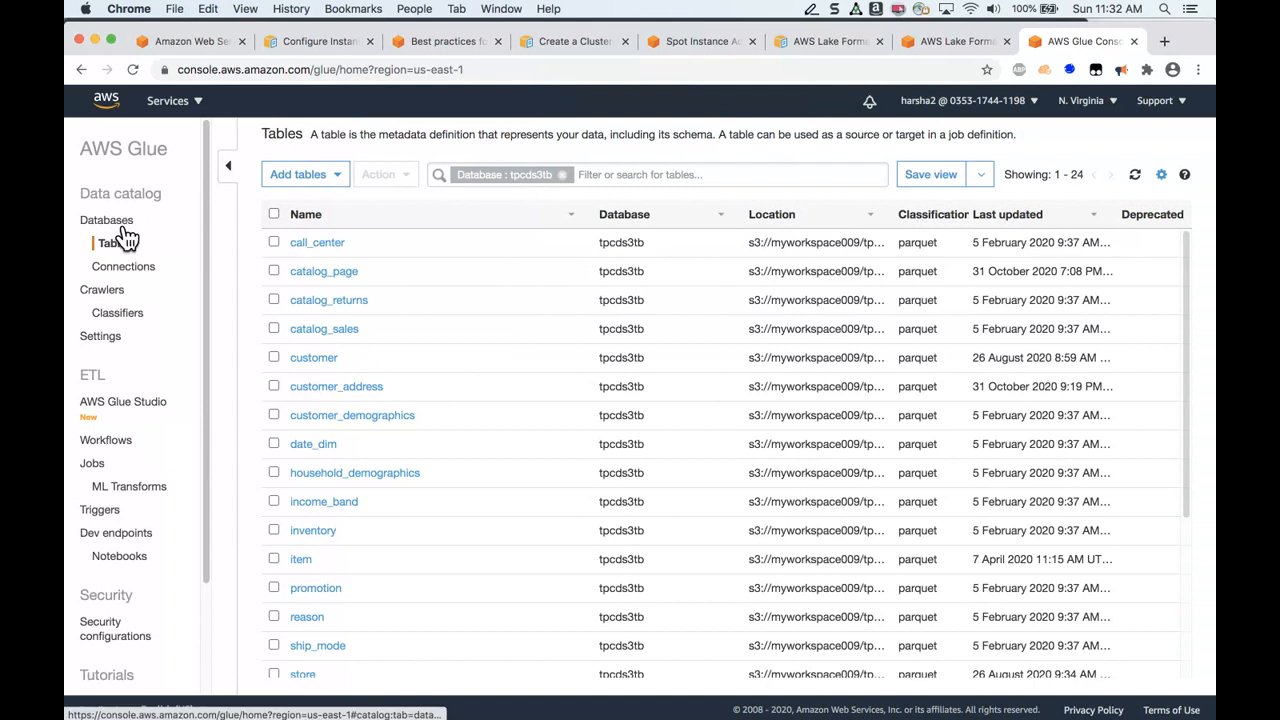
pyautogui.click(106, 219)
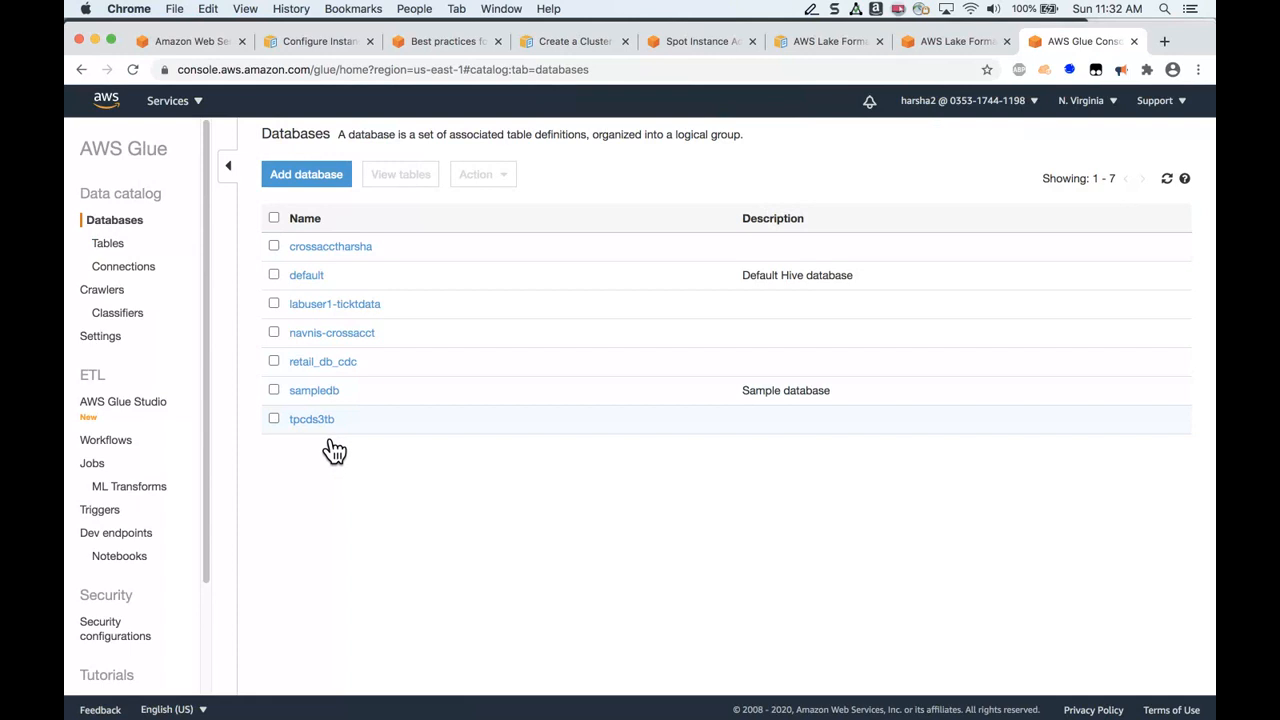
pyautogui.moveTo(332, 438)
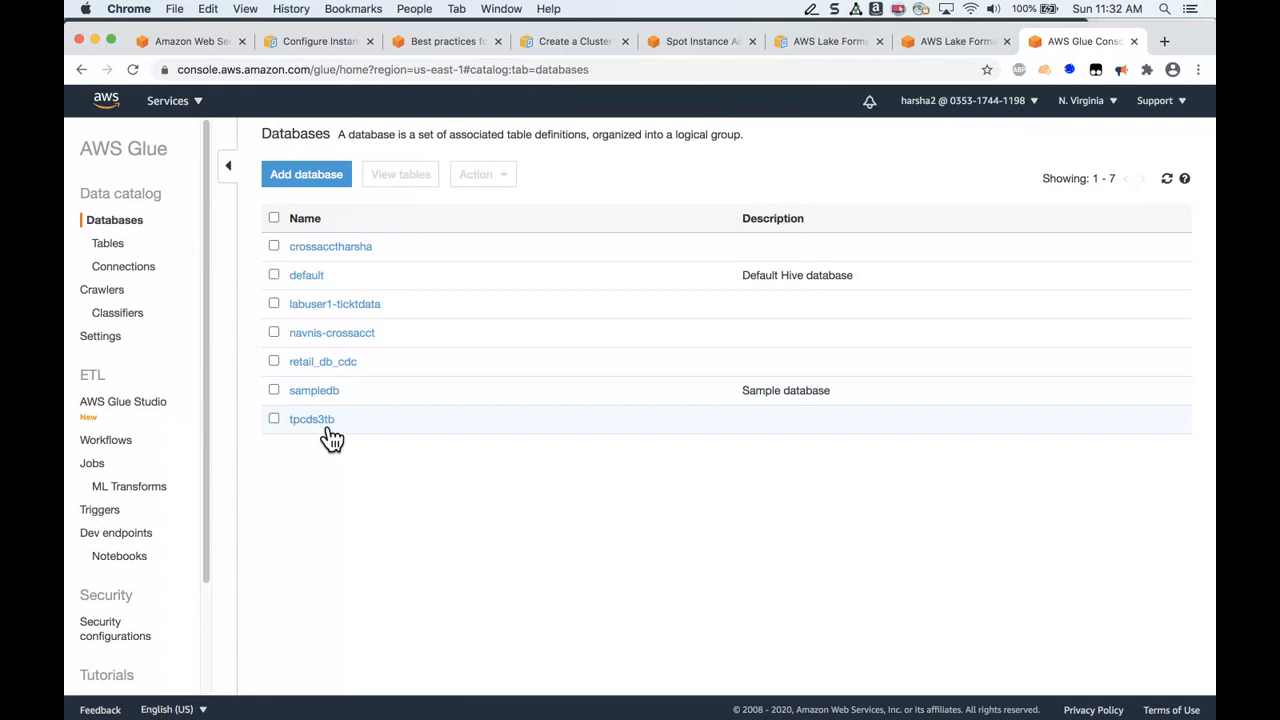
pyautogui.moveTo(330, 438)
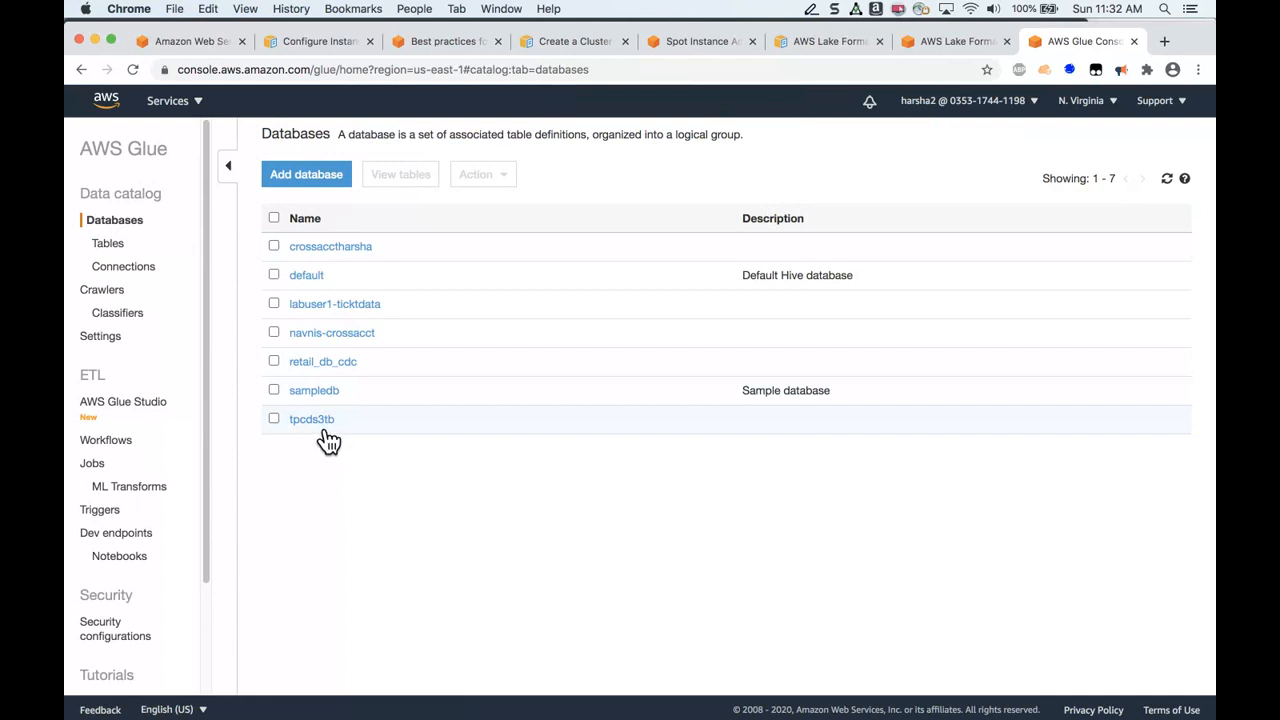
pyautogui.click(312, 419)
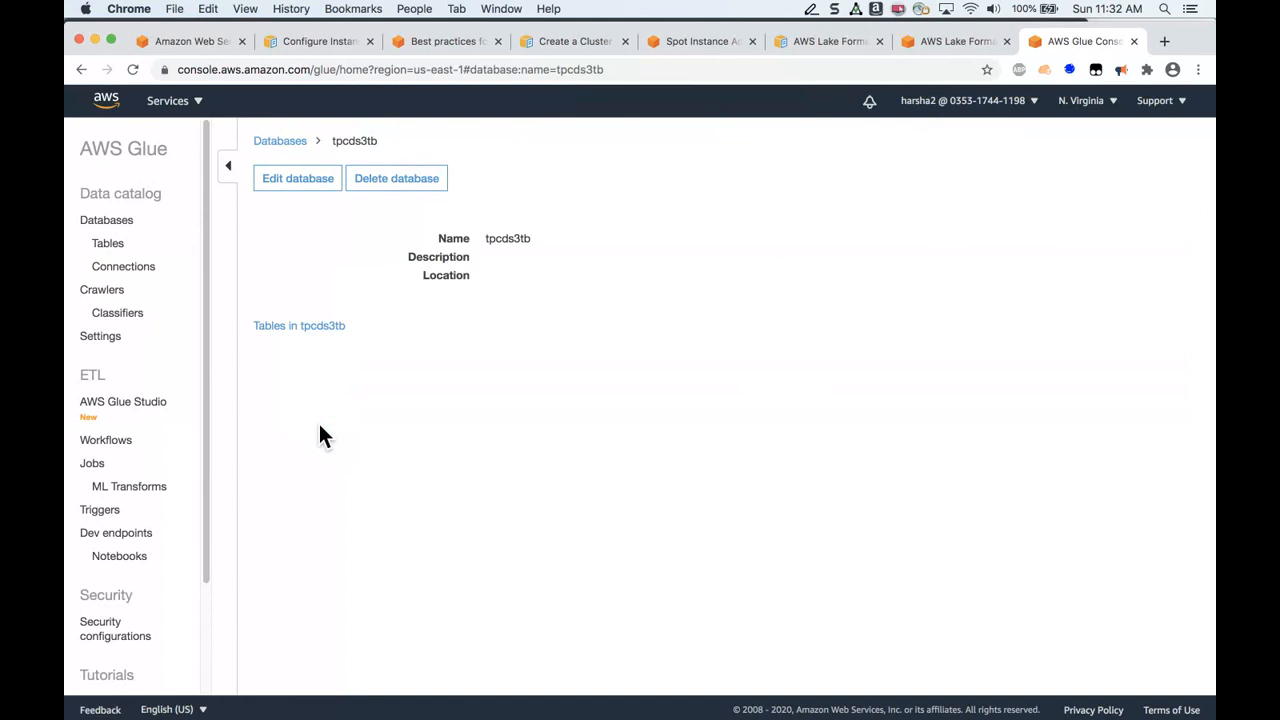
pyautogui.moveTo(320, 437)
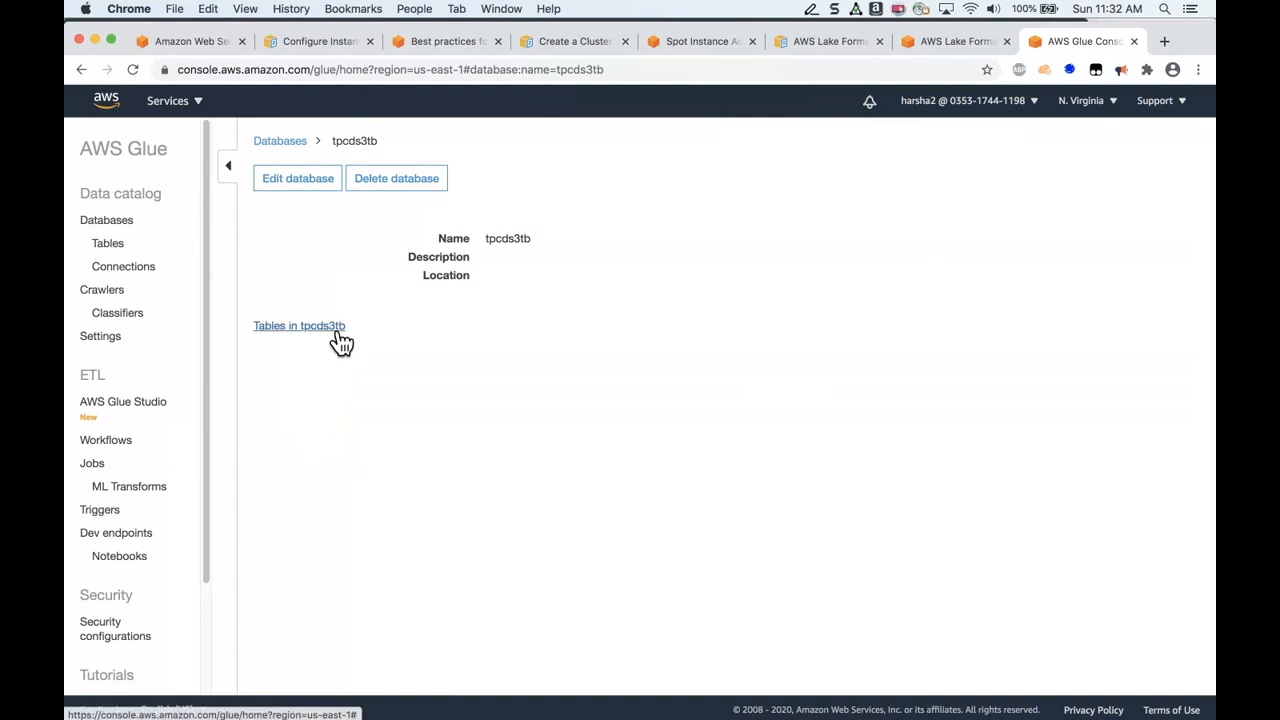
# Show the 24 parquet tables in tpcds3tb via the 'Tables in tpcds3tb' link.
pyautogui.click(298, 325)
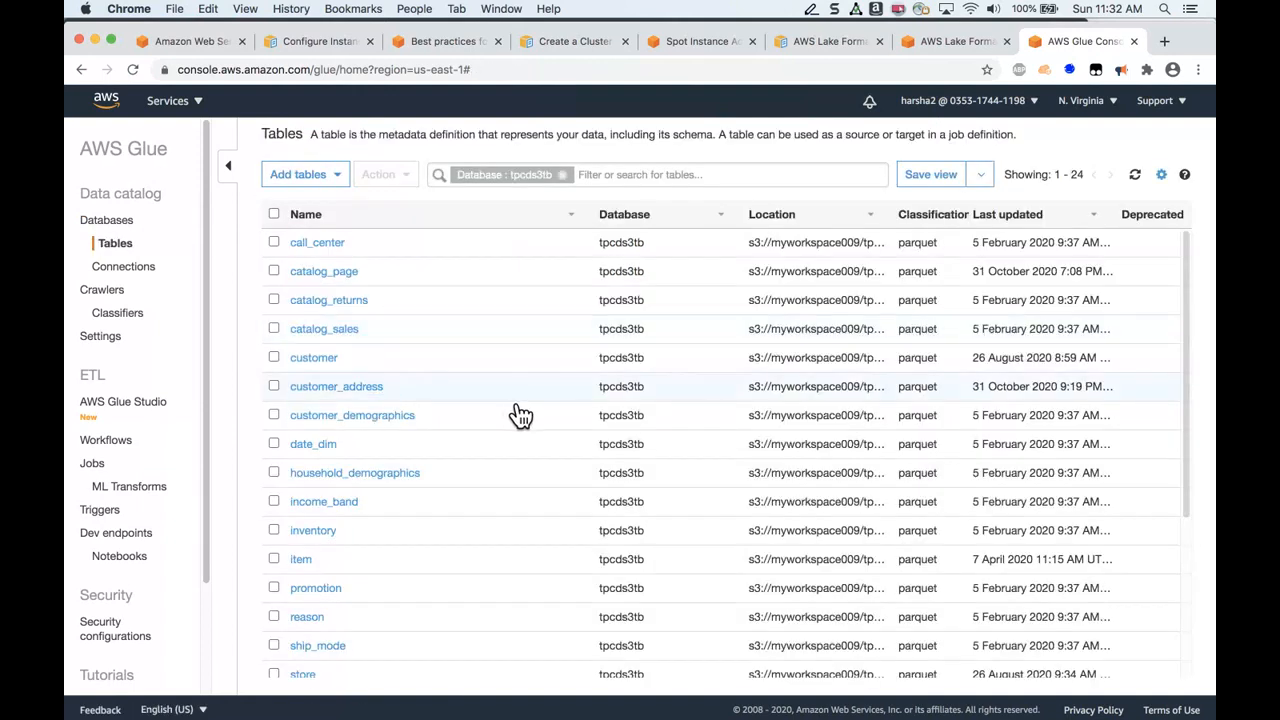
pyautogui.moveTo(489, 416)
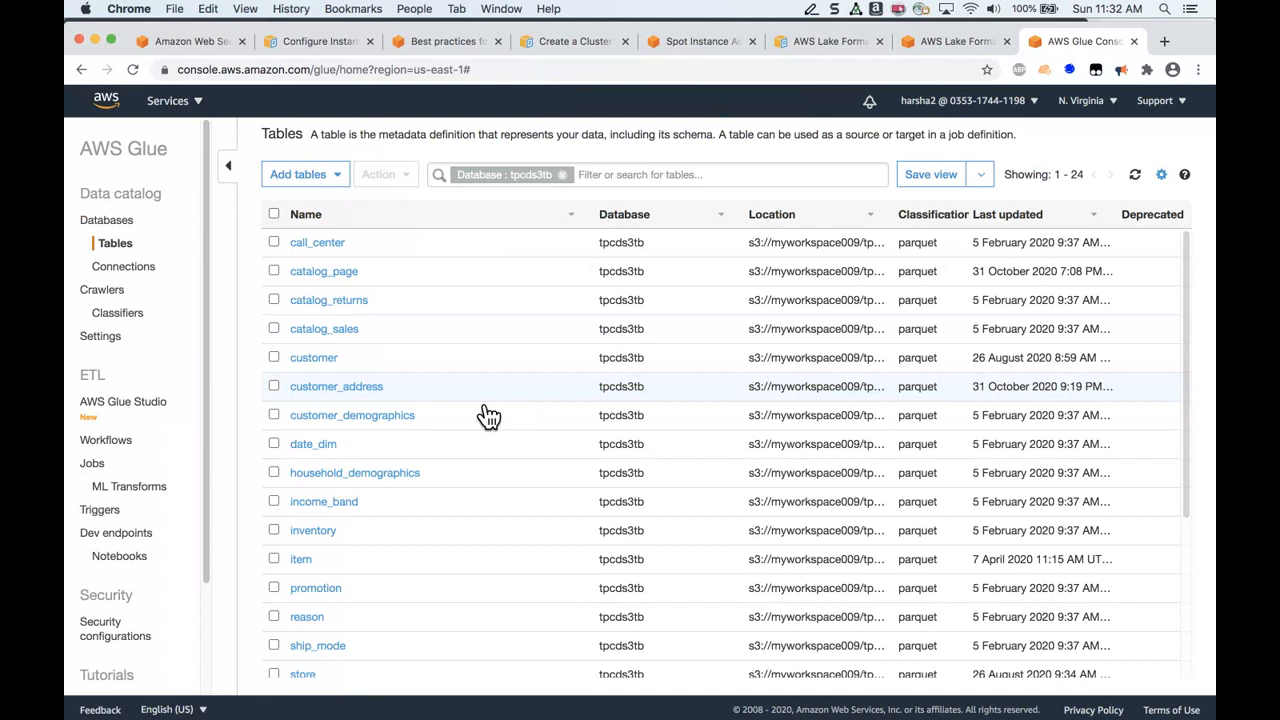
pyautogui.moveTo(447, 410)
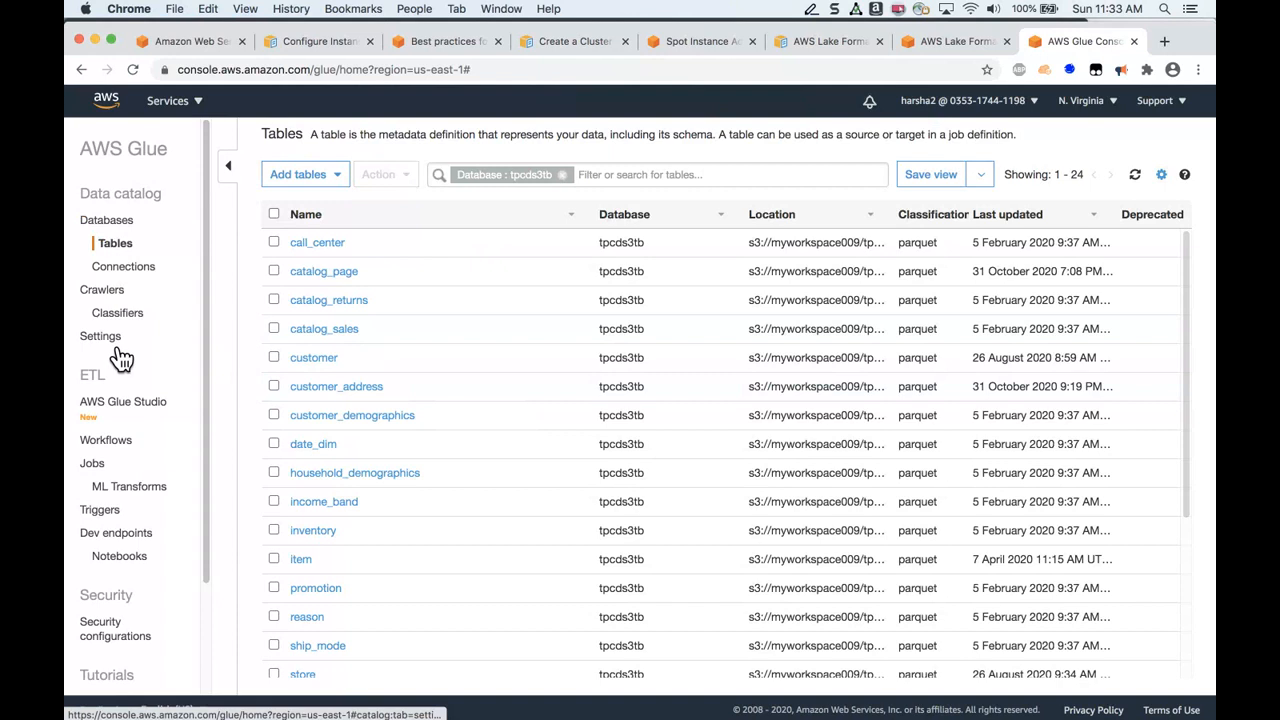
pyautogui.moveTo(110, 360)
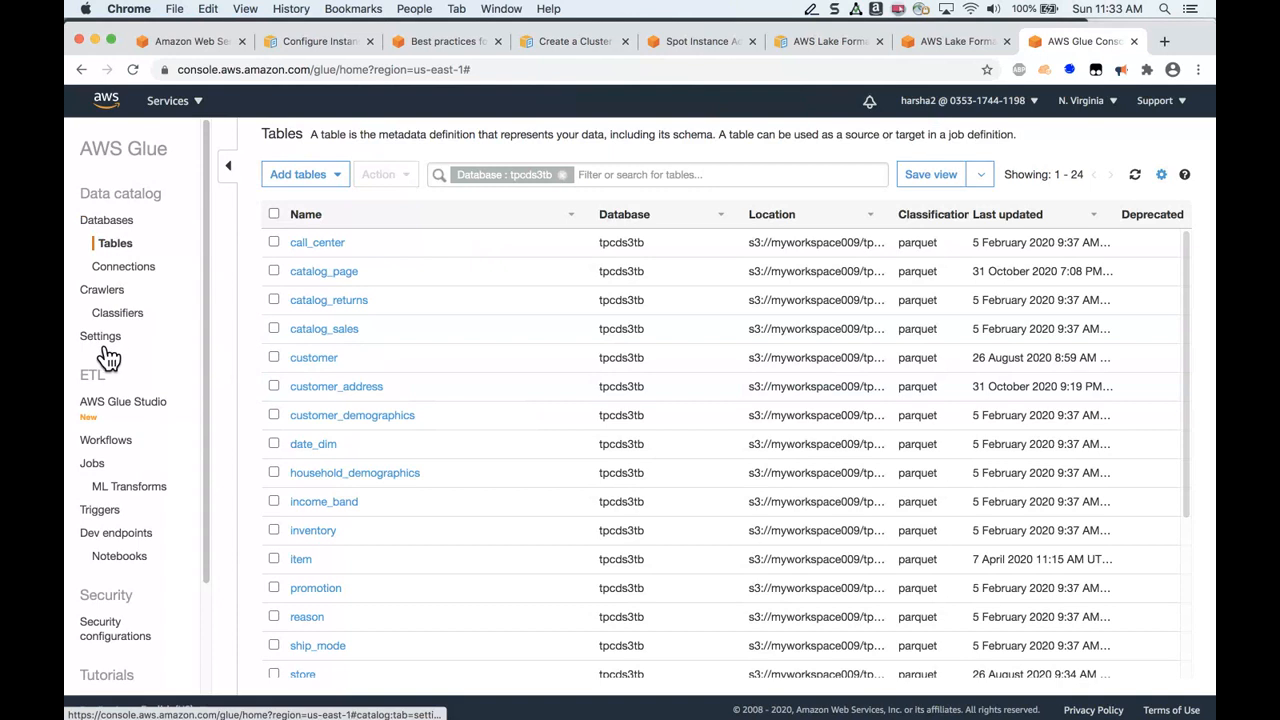
# In Data catalog settings, highlight analyst1, glue:GetTable and customer_address in the policy, then save.
pyautogui.click(100, 335)
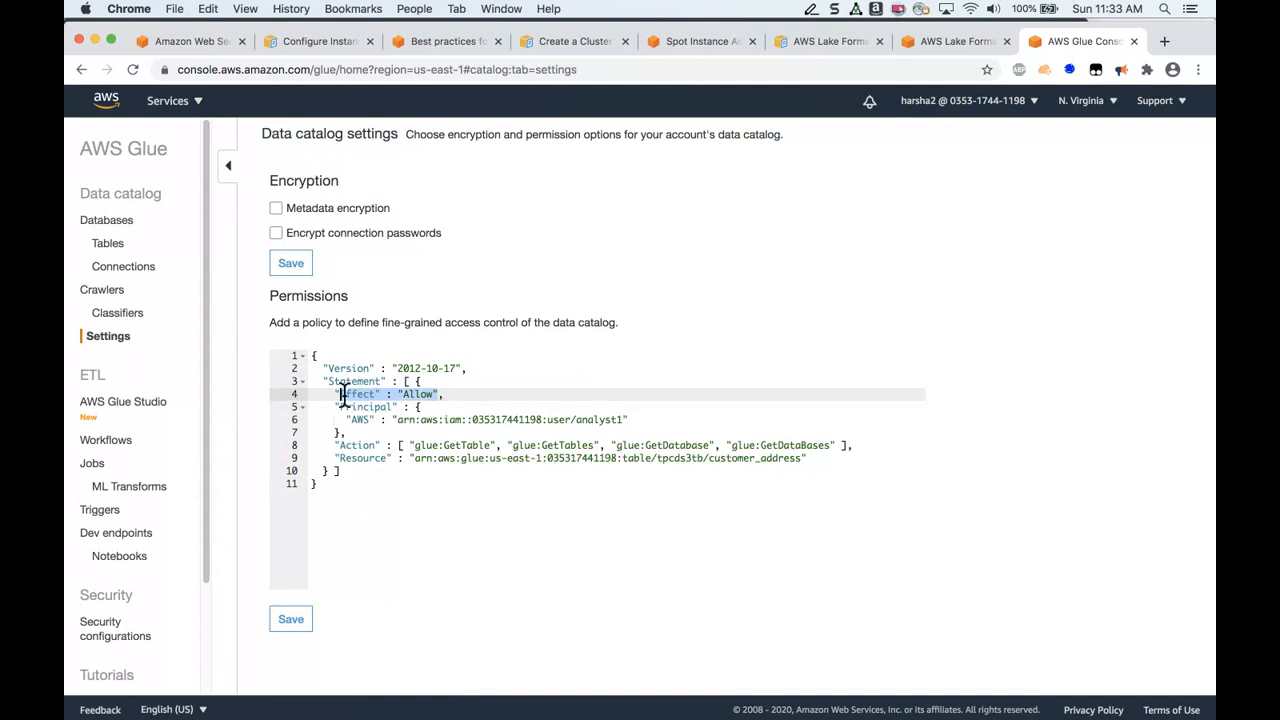
pyautogui.moveTo(631, 419)
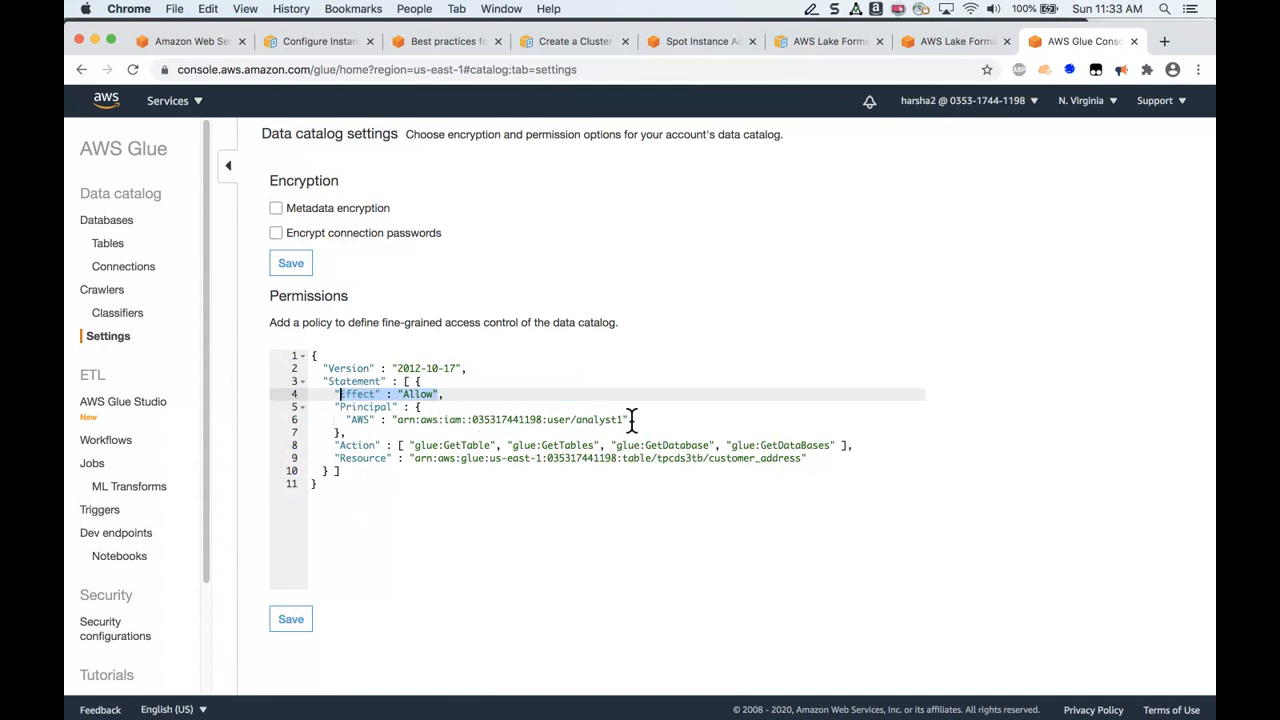
pyautogui.click(400, 419)
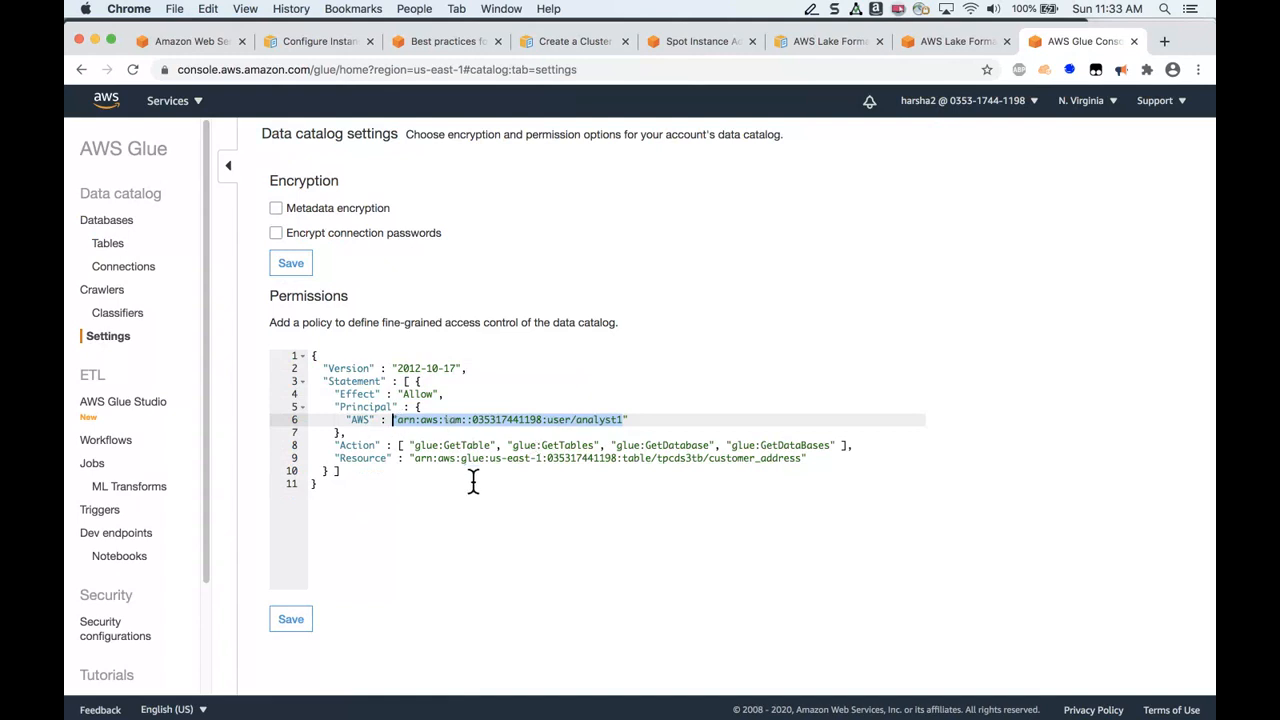
pyautogui.doubleClick(427, 445)
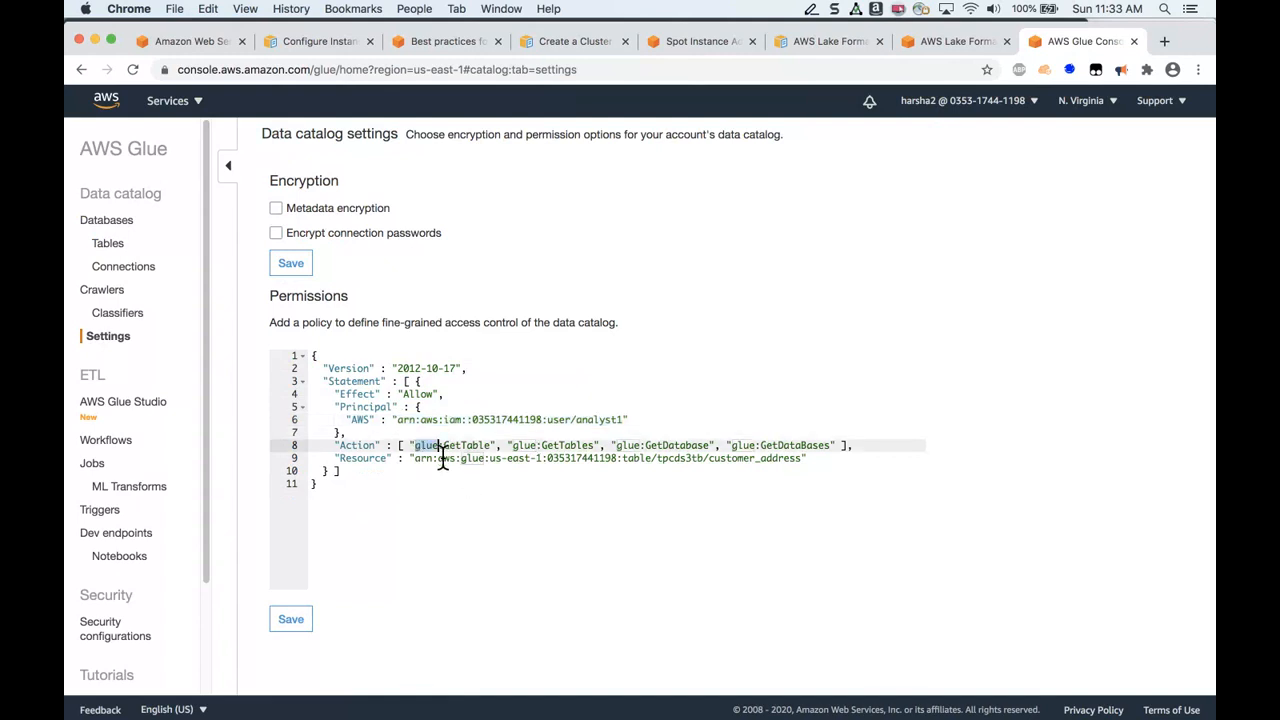
pyautogui.doubleClick(451, 445)
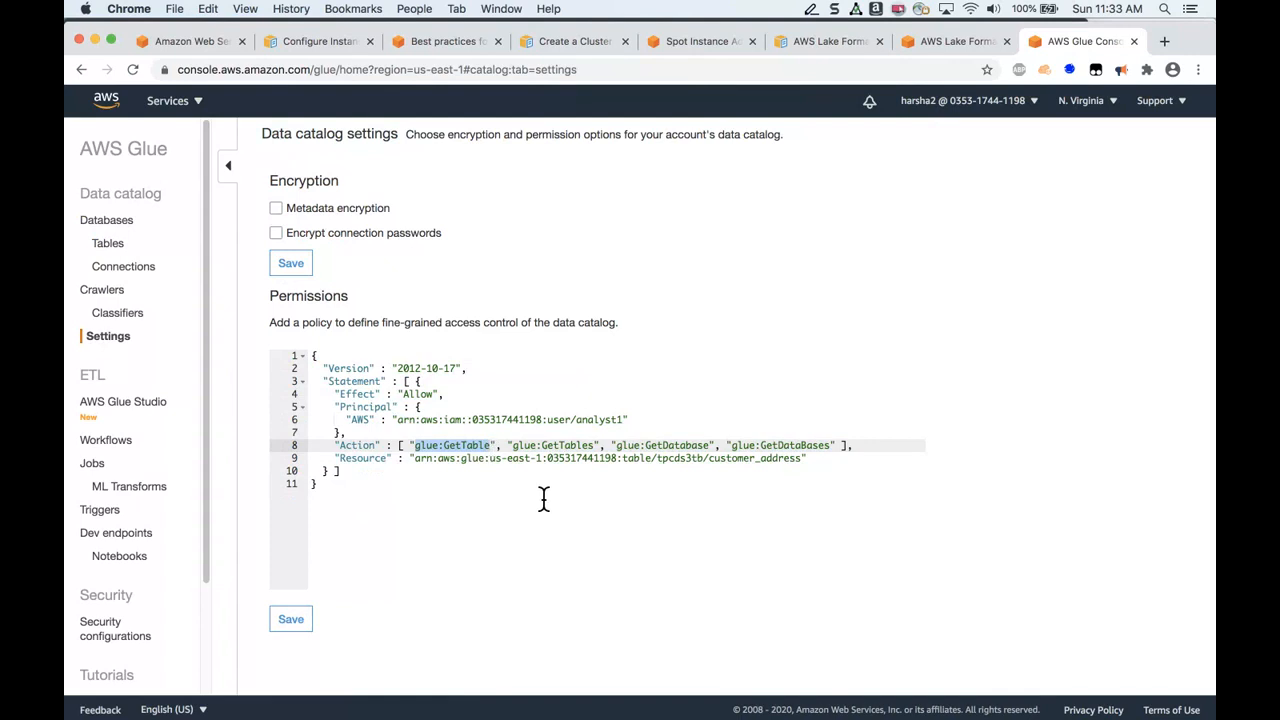
pyautogui.moveTo(510, 505)
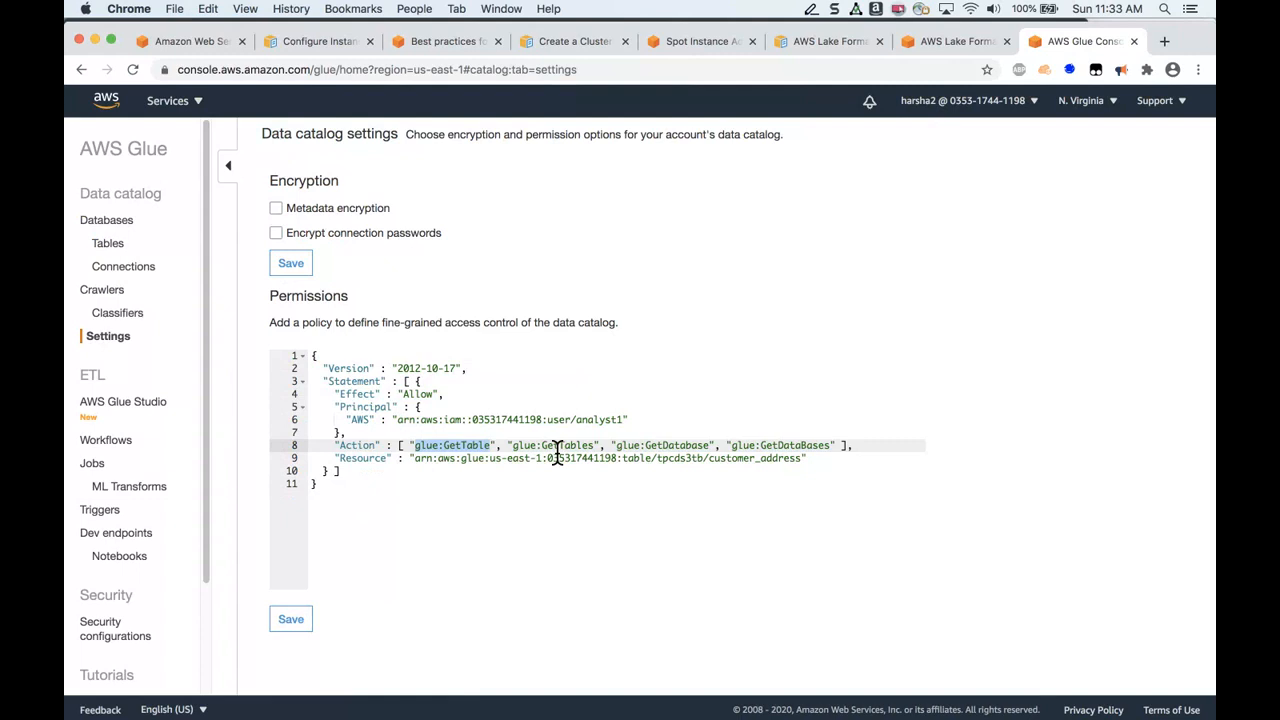
pyautogui.moveTo(712, 457)
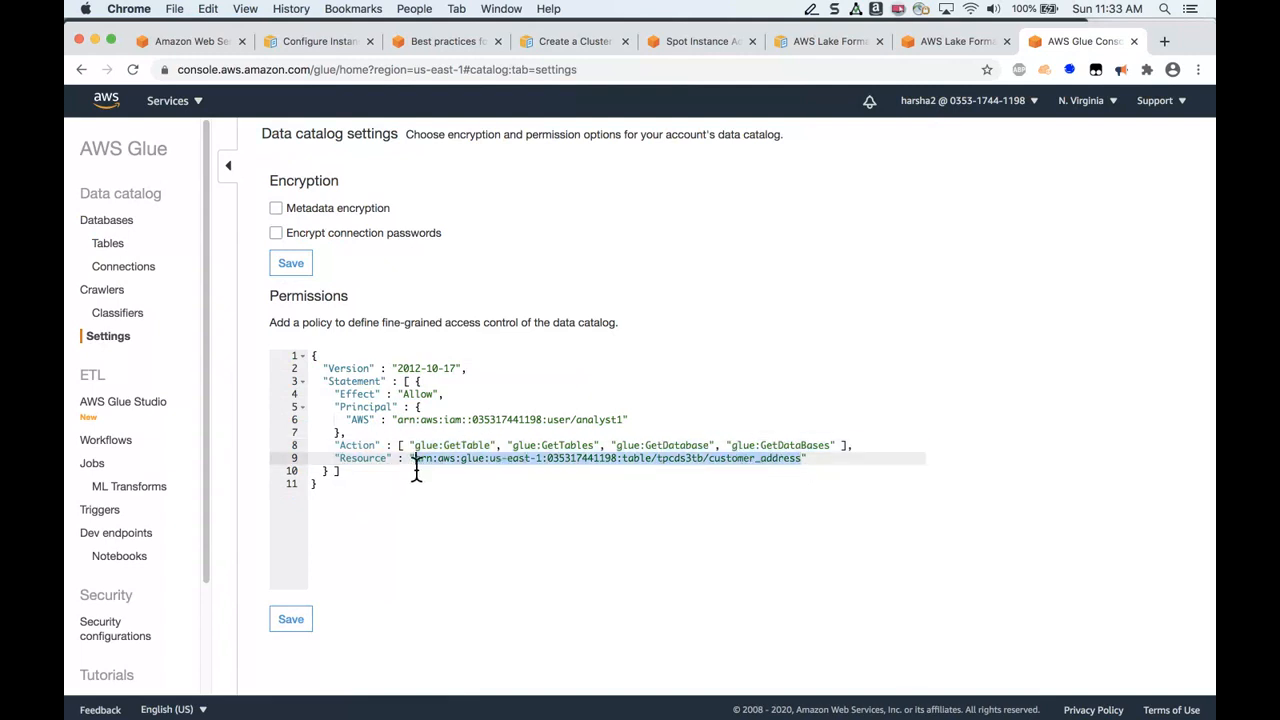
pyautogui.moveTo(418, 458); pyautogui.dragTo(742, 458)
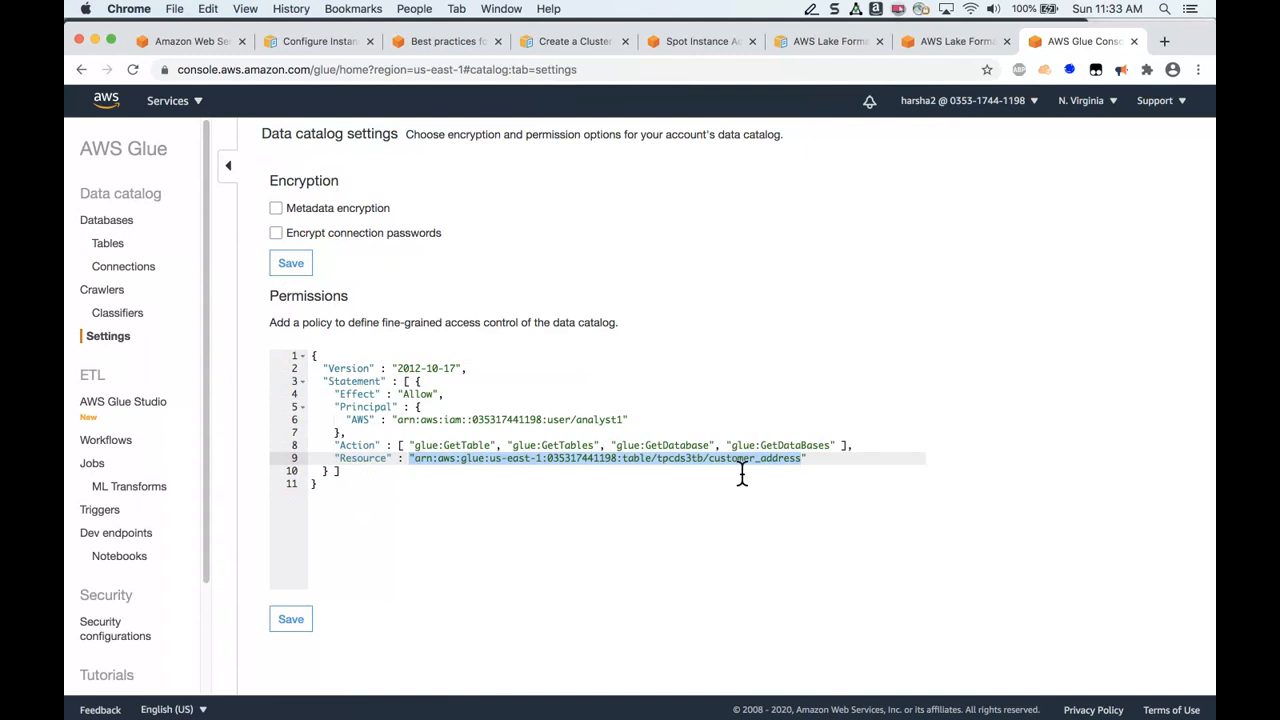
pyautogui.moveTo(774, 478)
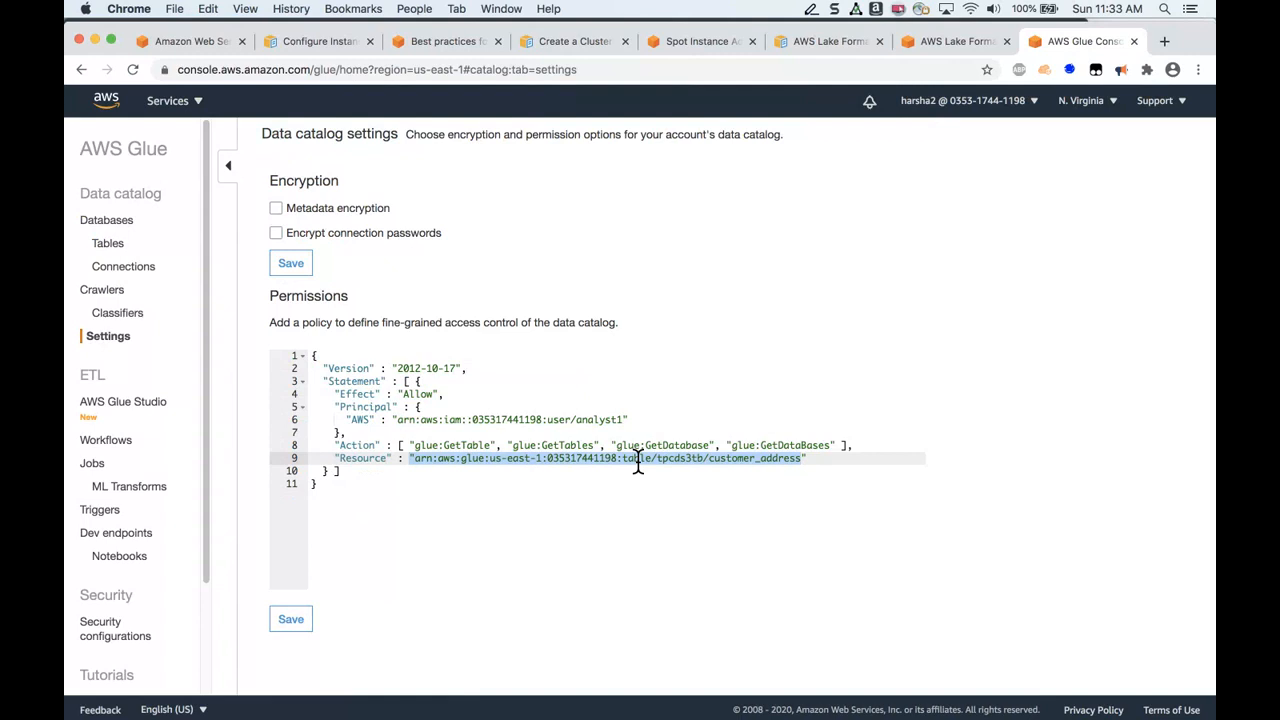
pyautogui.moveTo(605, 465)
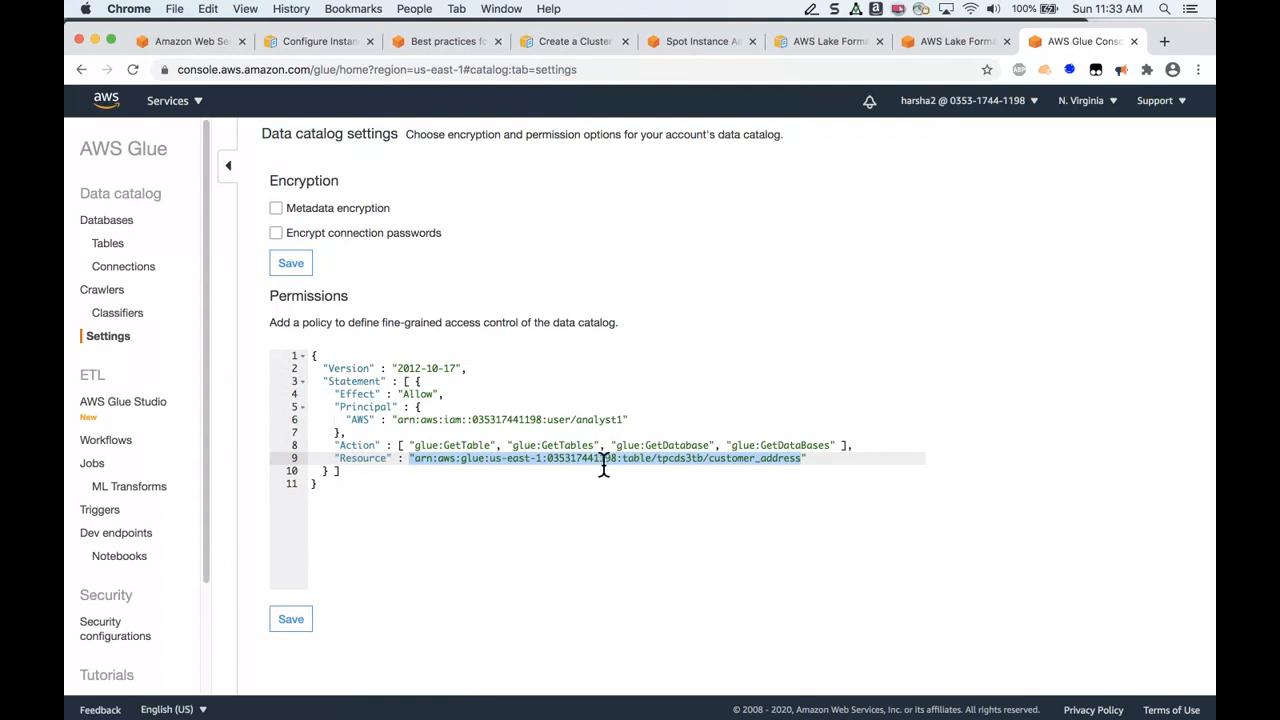
pyautogui.click(290, 618)
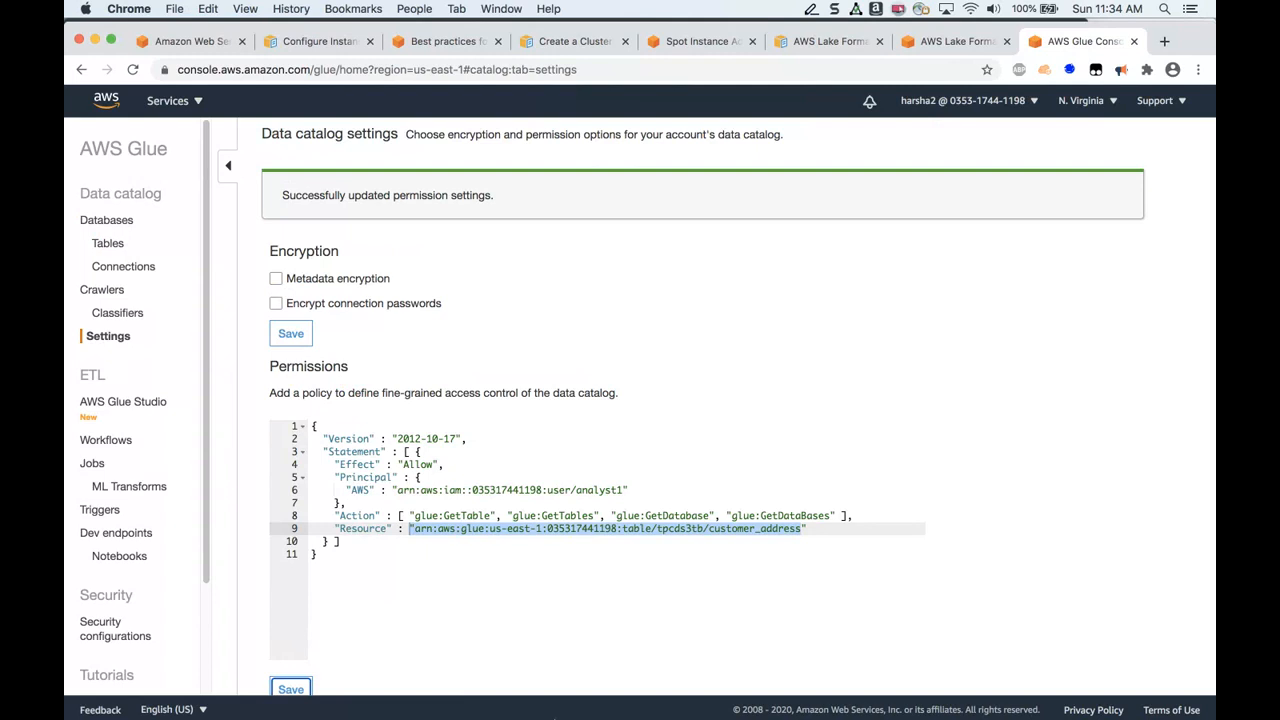
pyautogui.moveTo(400, 685)
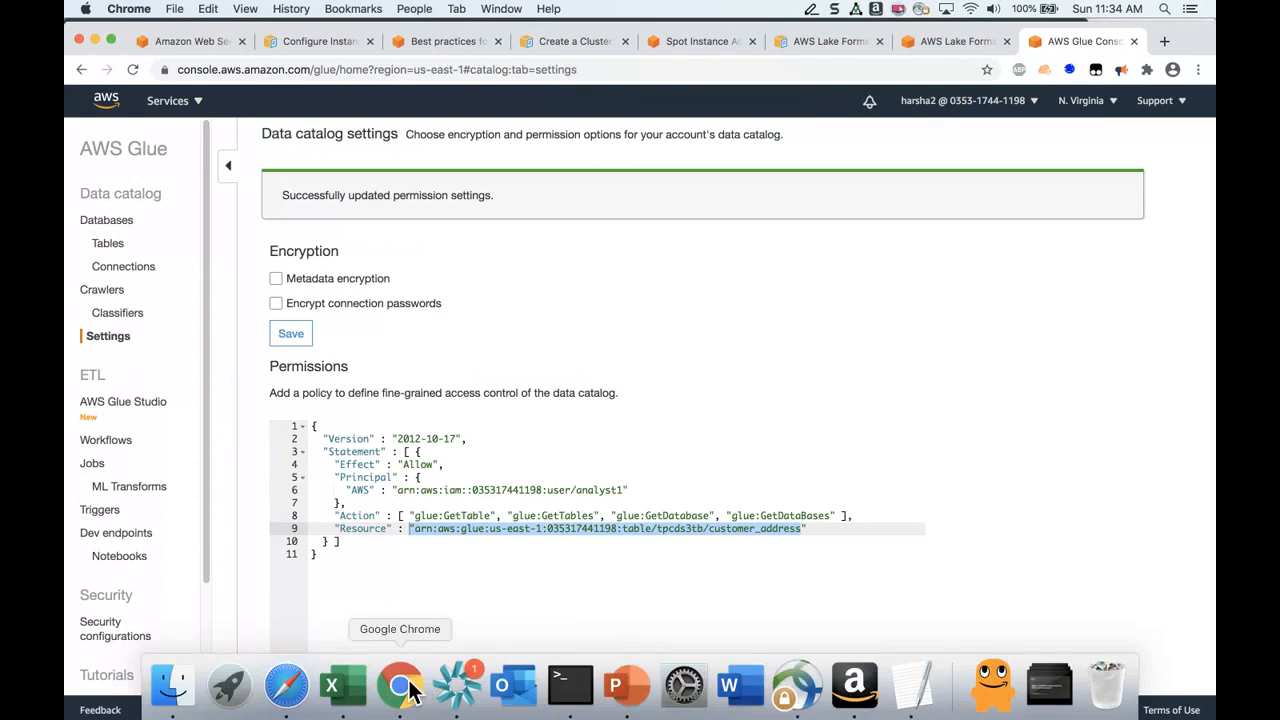
# Bring up the incognito Athena window from the Dock and sign analyst1 out.
pyautogui.rightClick(399, 685)
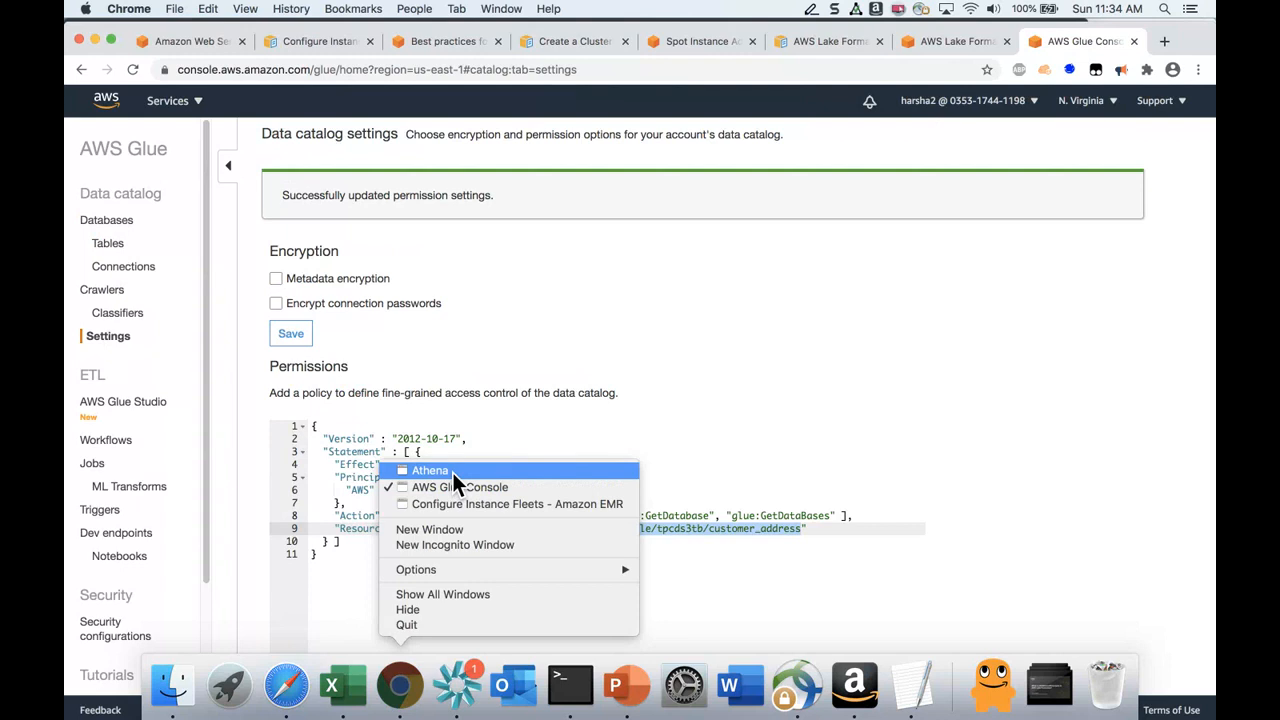
pyautogui.click(429, 470)
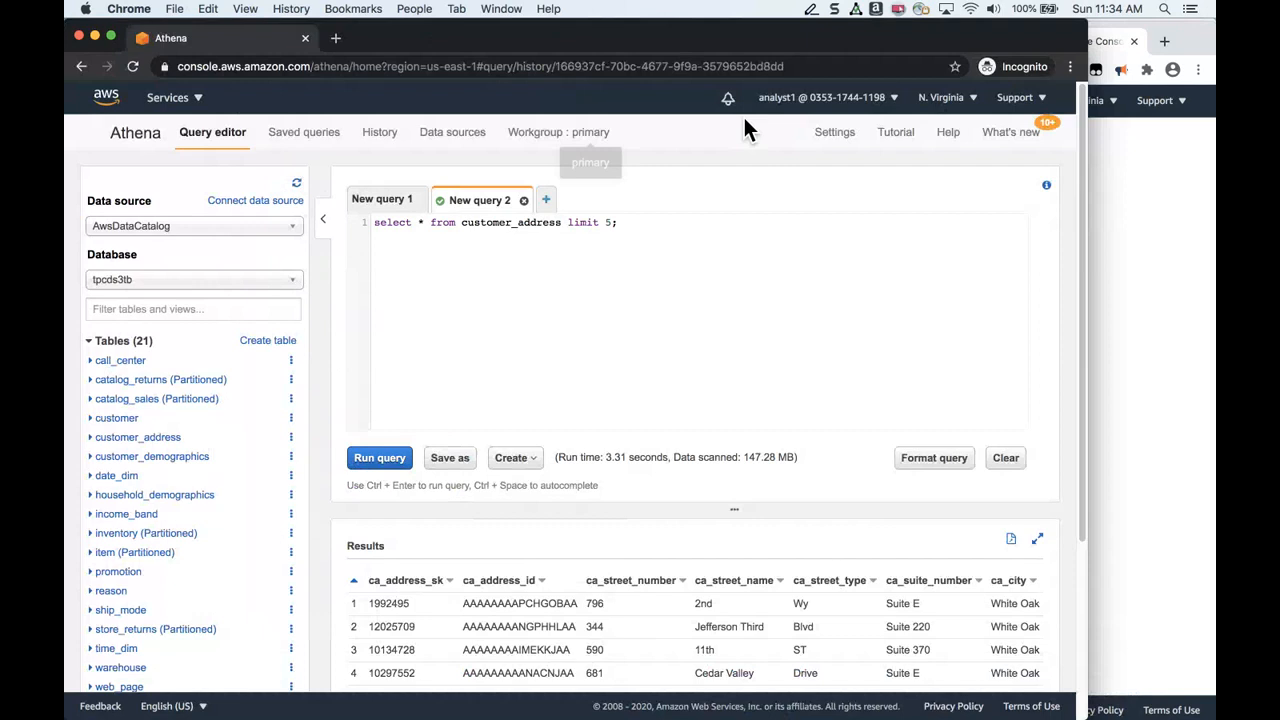
pyautogui.click(820, 97)
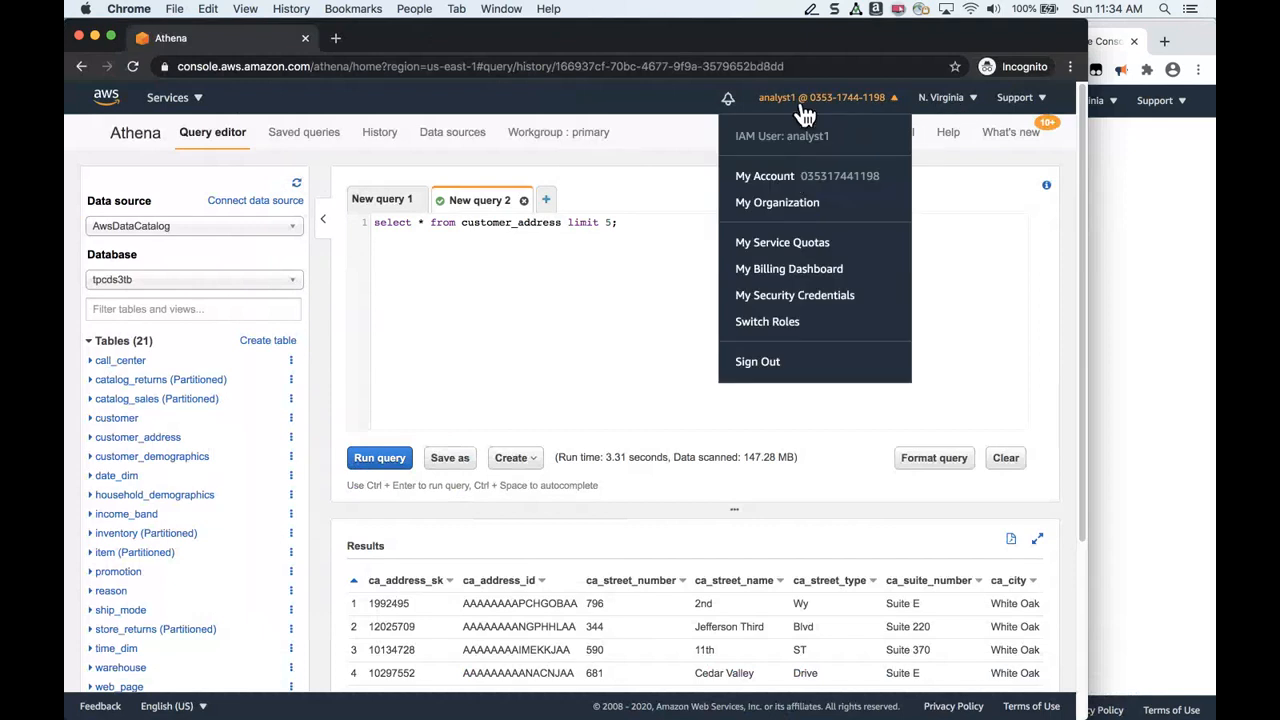
pyautogui.click(995, 236)
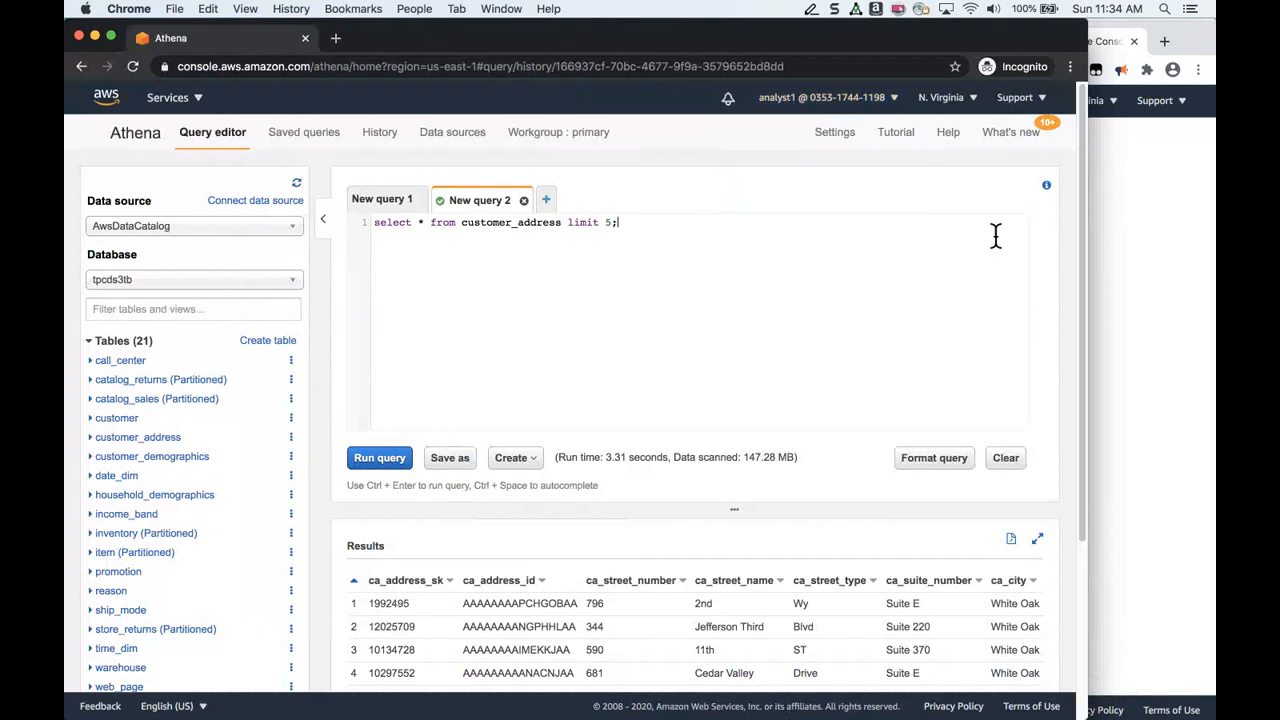
# Sign in again as IAM user analyst1 with the password.
pyautogui.click(135, 132)
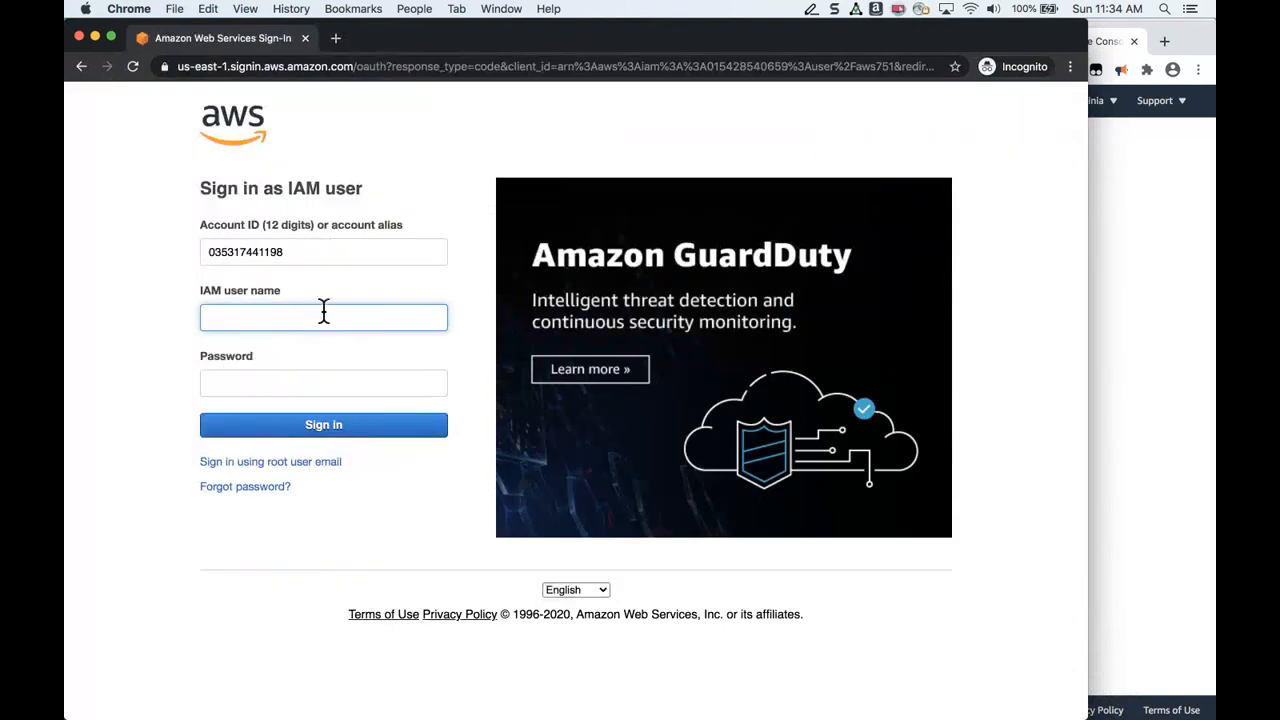
pyautogui.click(323, 317)
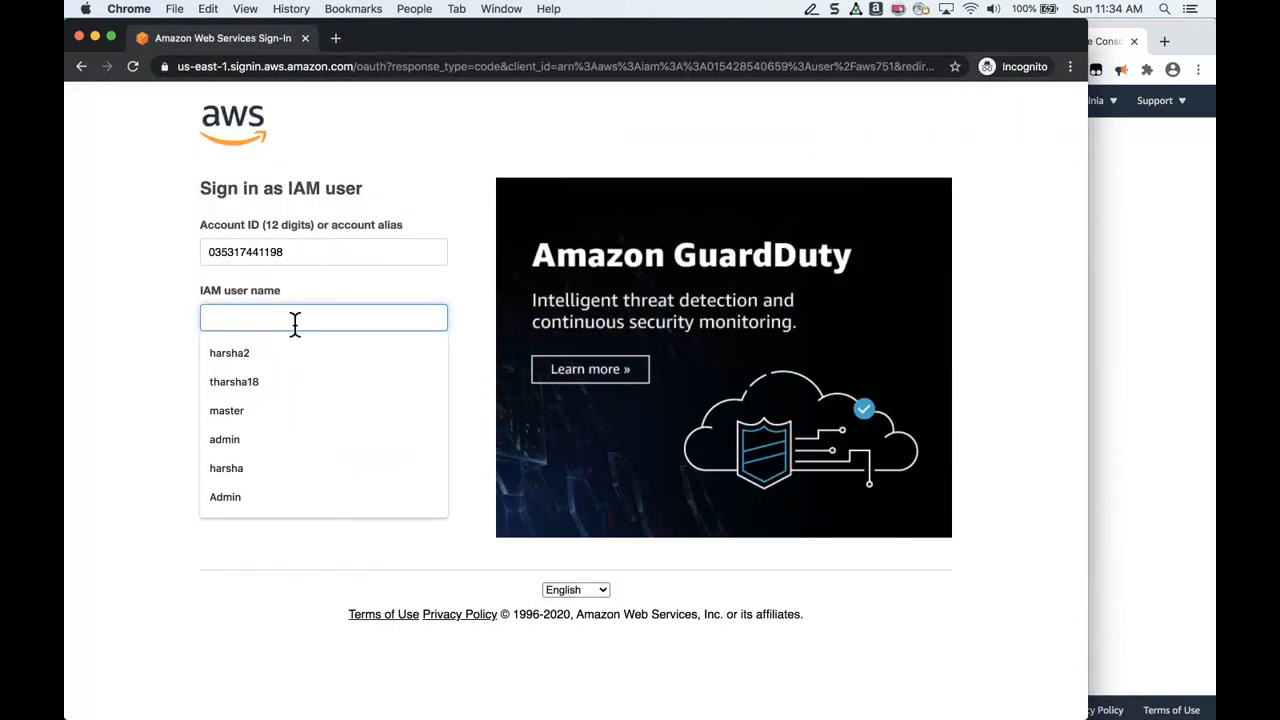
pyautogui.write('analyst1')
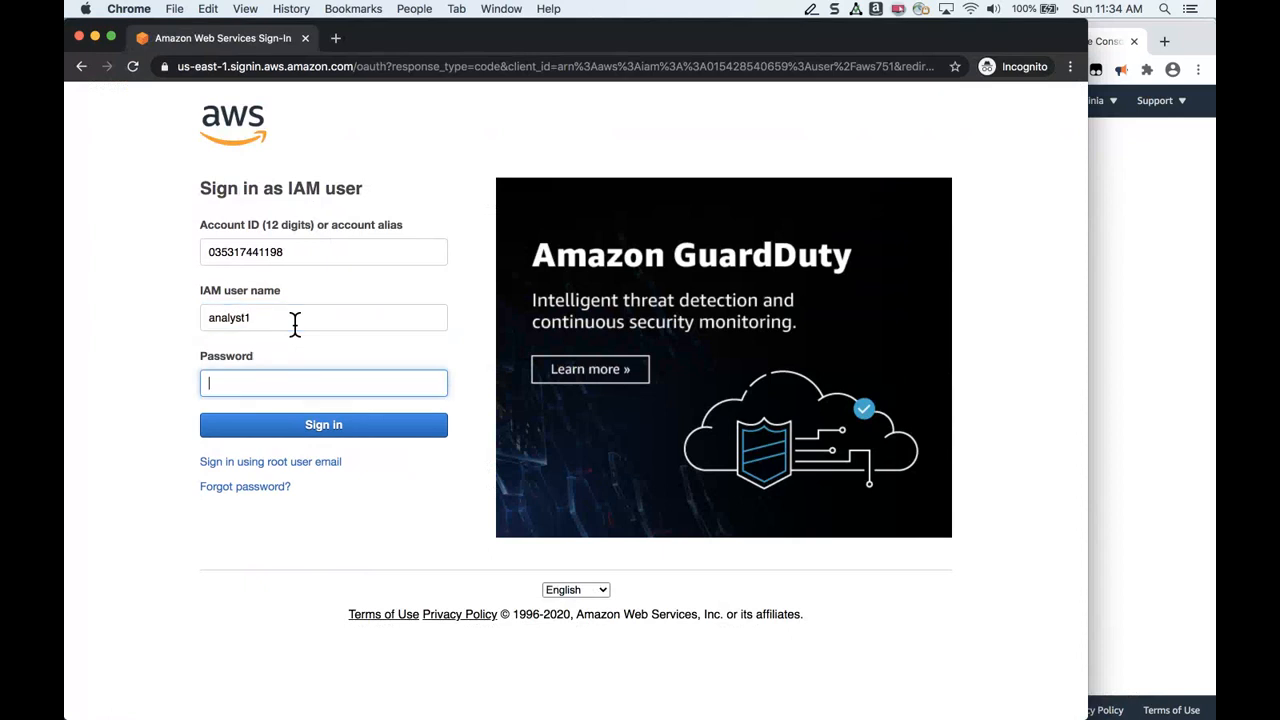
pyautogui.write('••••')
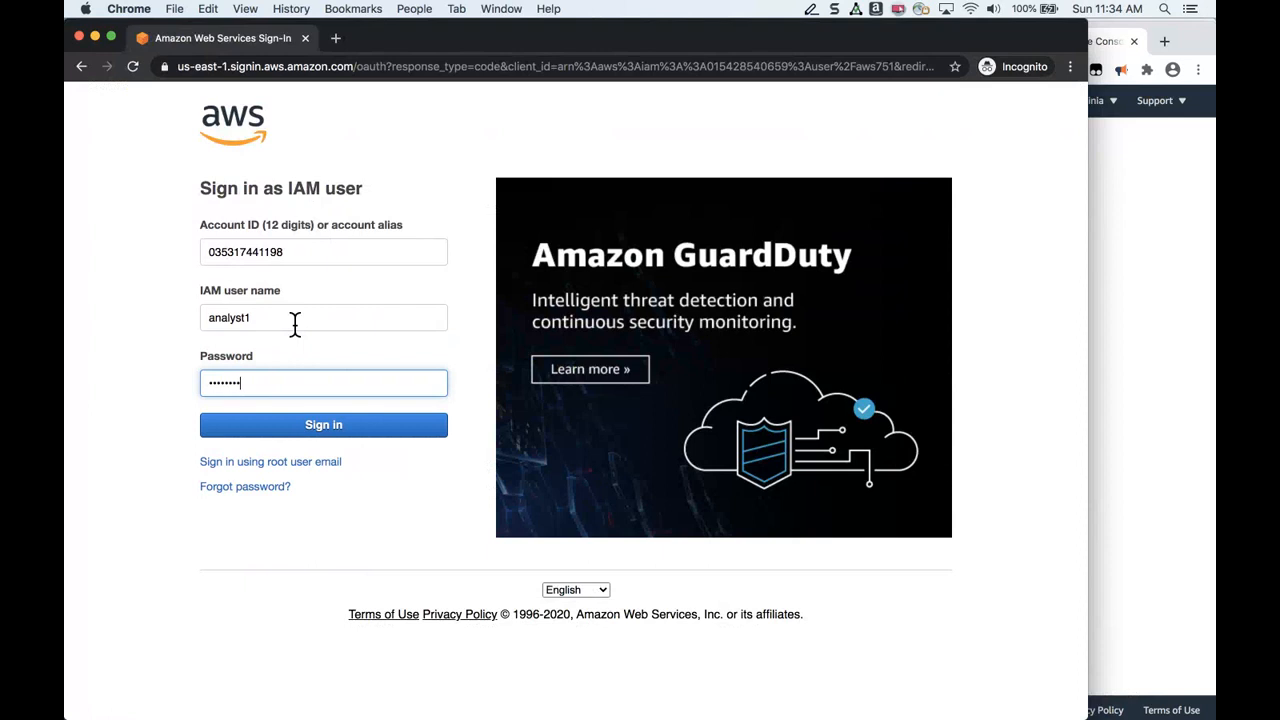
pyautogui.click(323, 424)
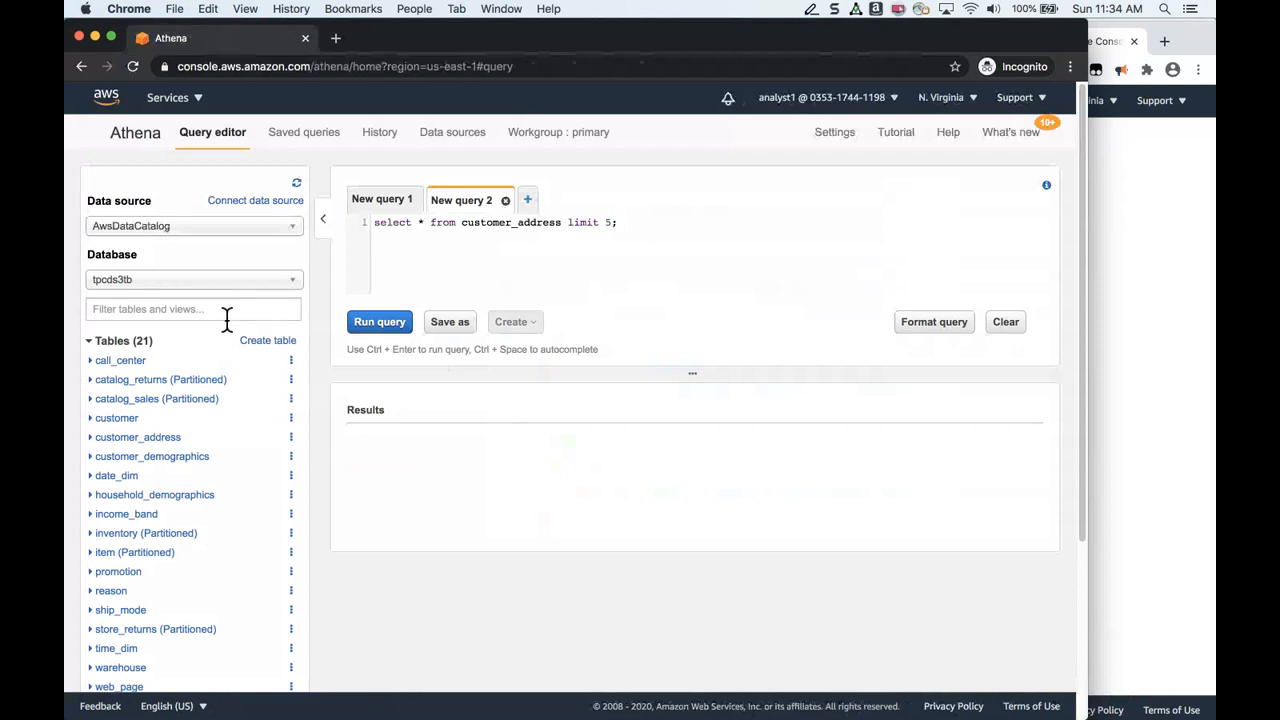
# Select the tpcds3tb database and run the customer_address query as analyst1.
pyautogui.click(194, 279)
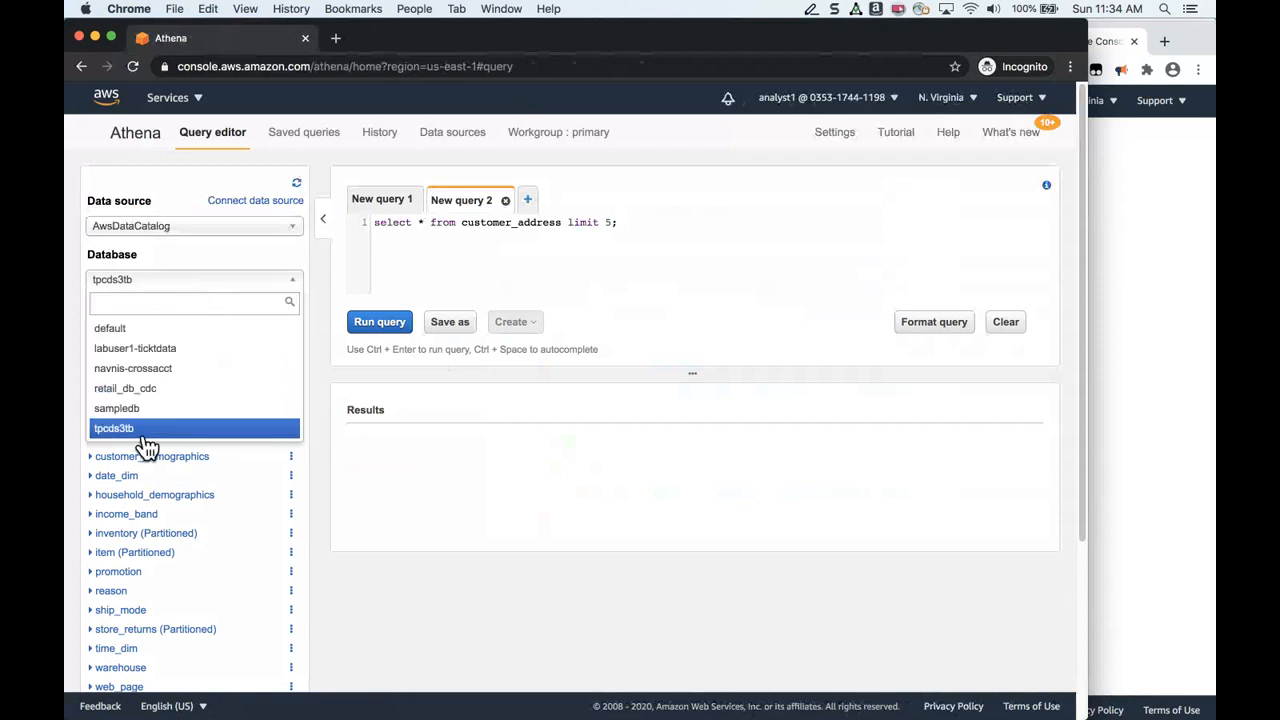
pyautogui.click(113, 428)
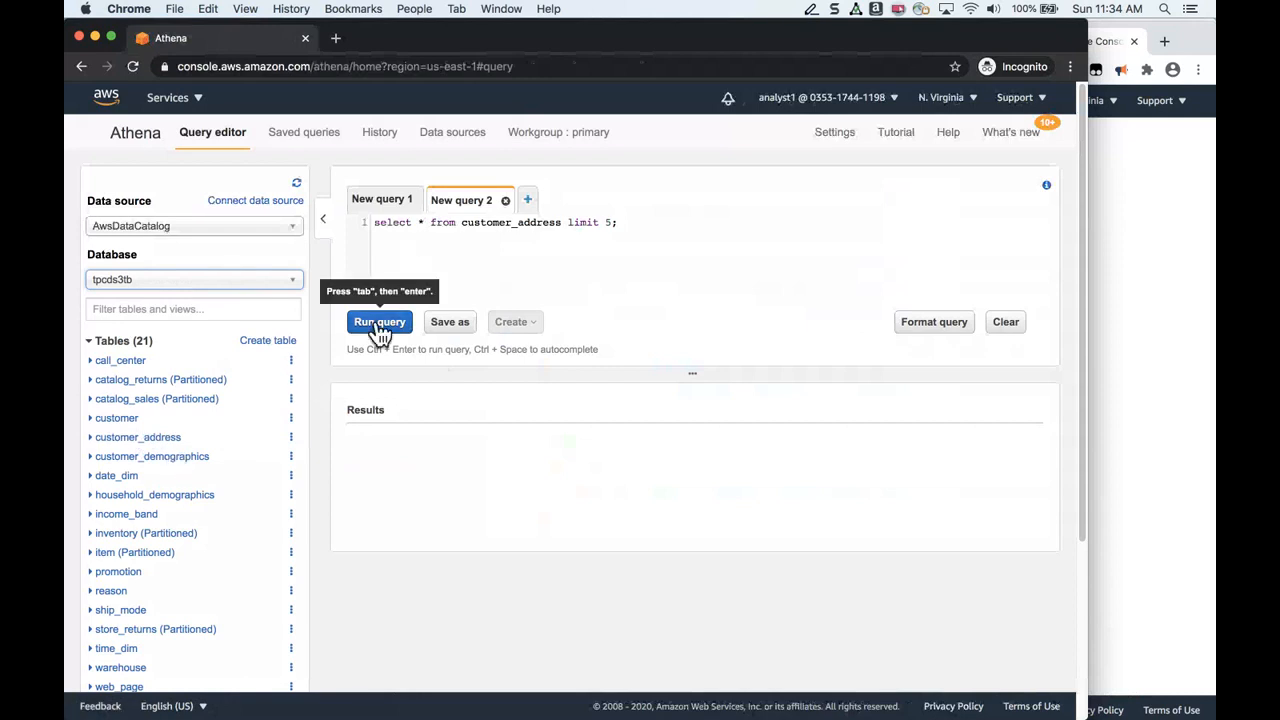
pyautogui.click(379, 321)
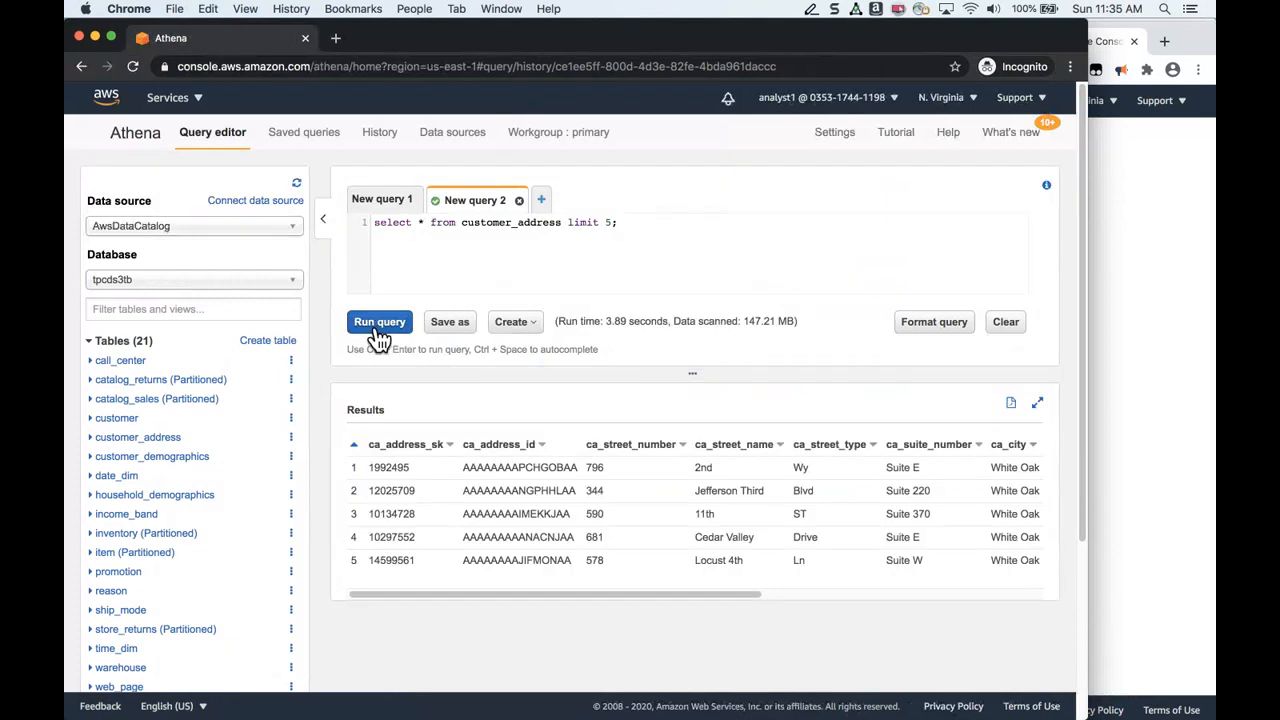
pyautogui.moveTo(447, 540)
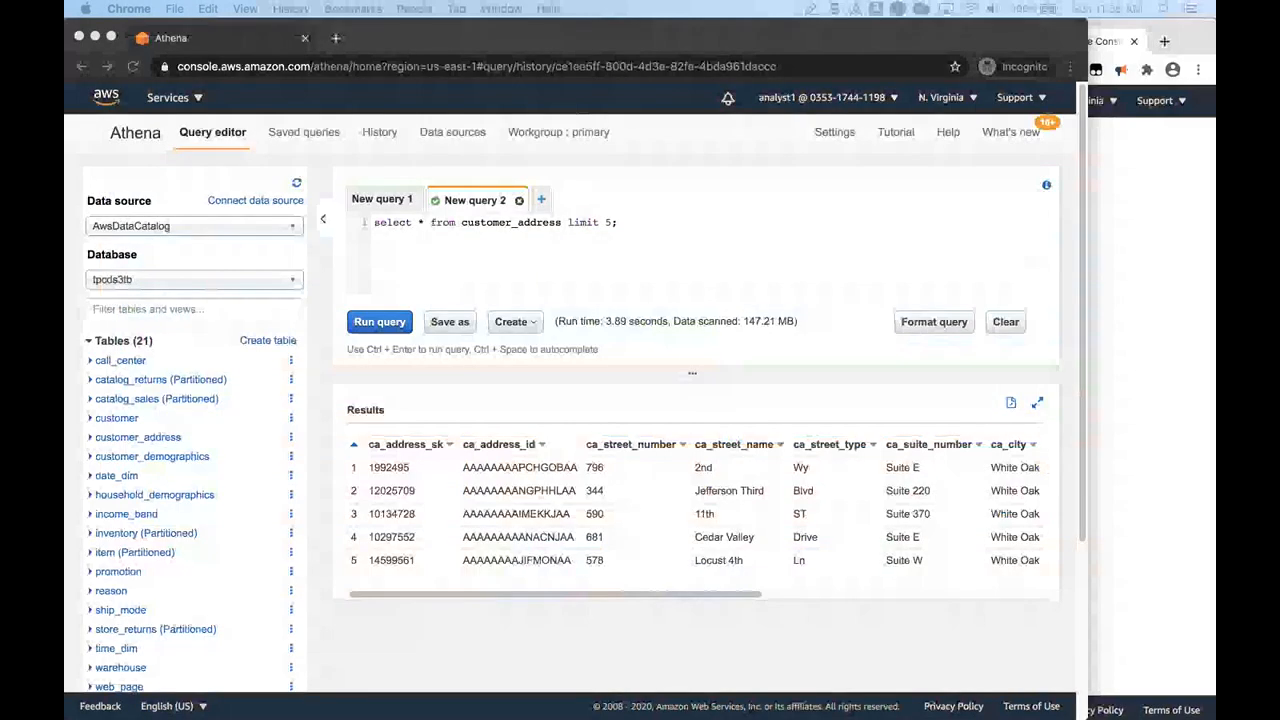
pyautogui.moveTo(918, 628)
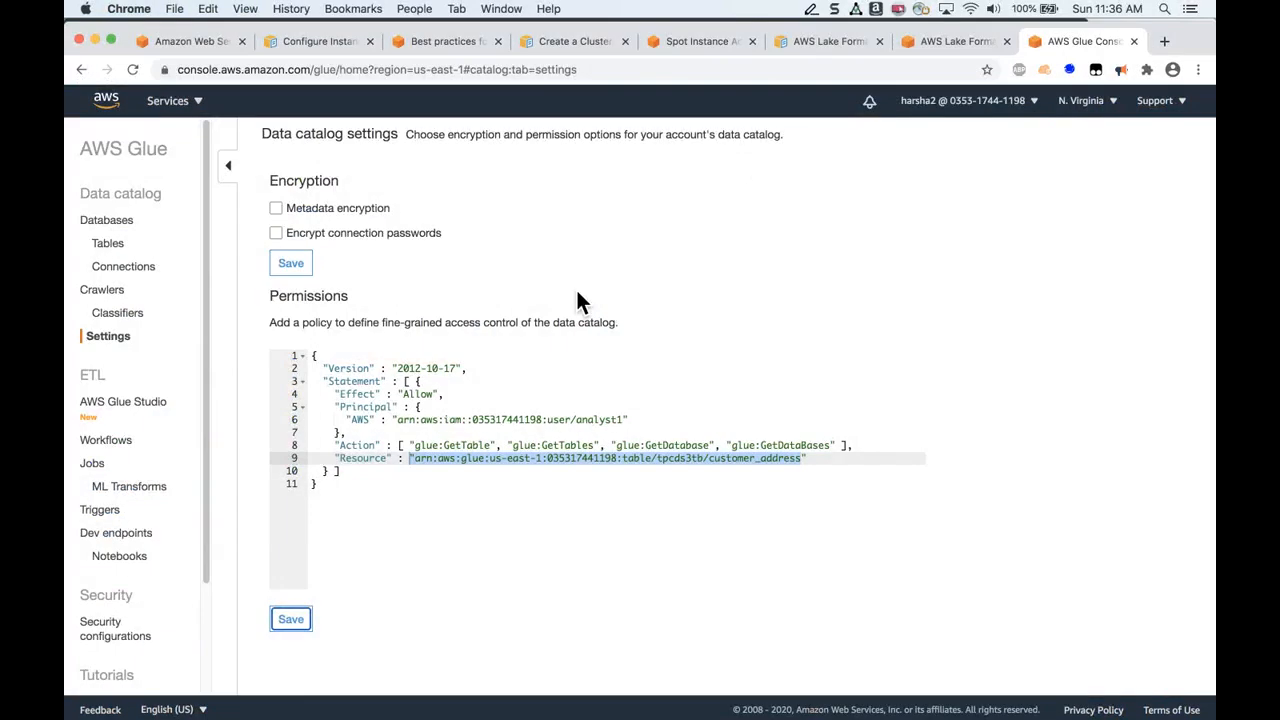
# Switch to the Lake Formation tab listing the seven databases.
pyautogui.click(950, 41)
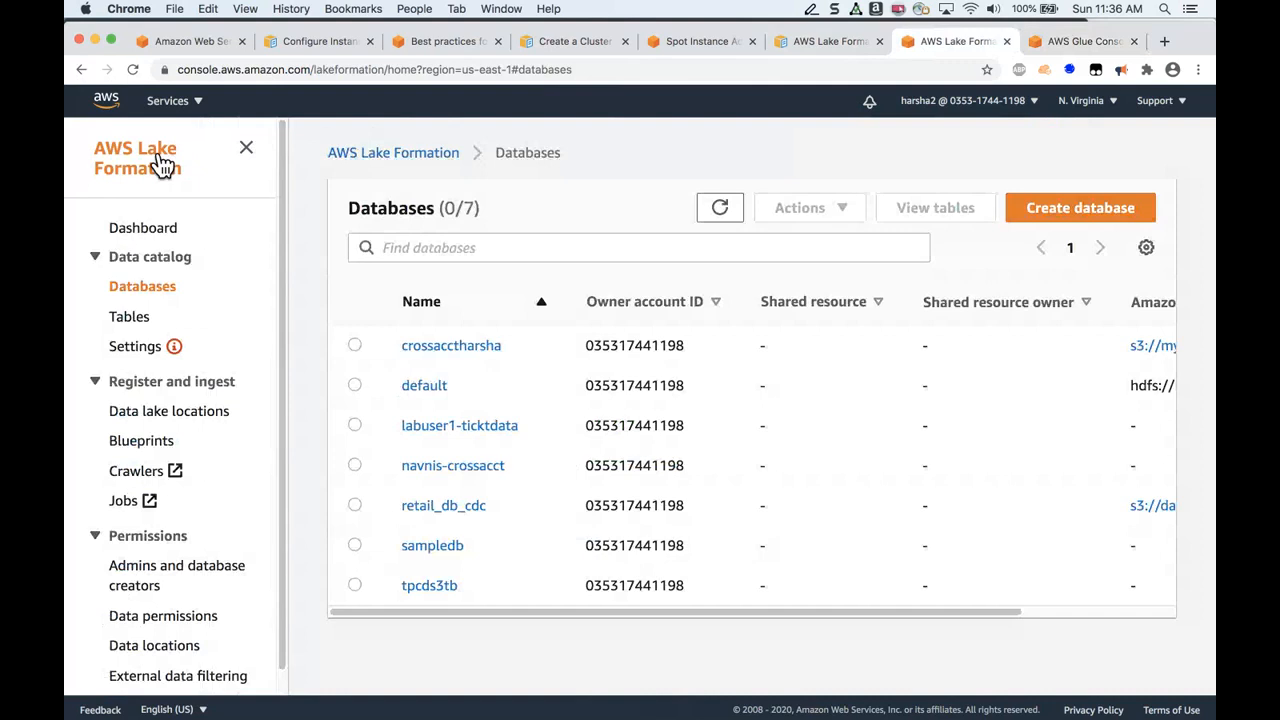
pyautogui.moveTo(815, 115)
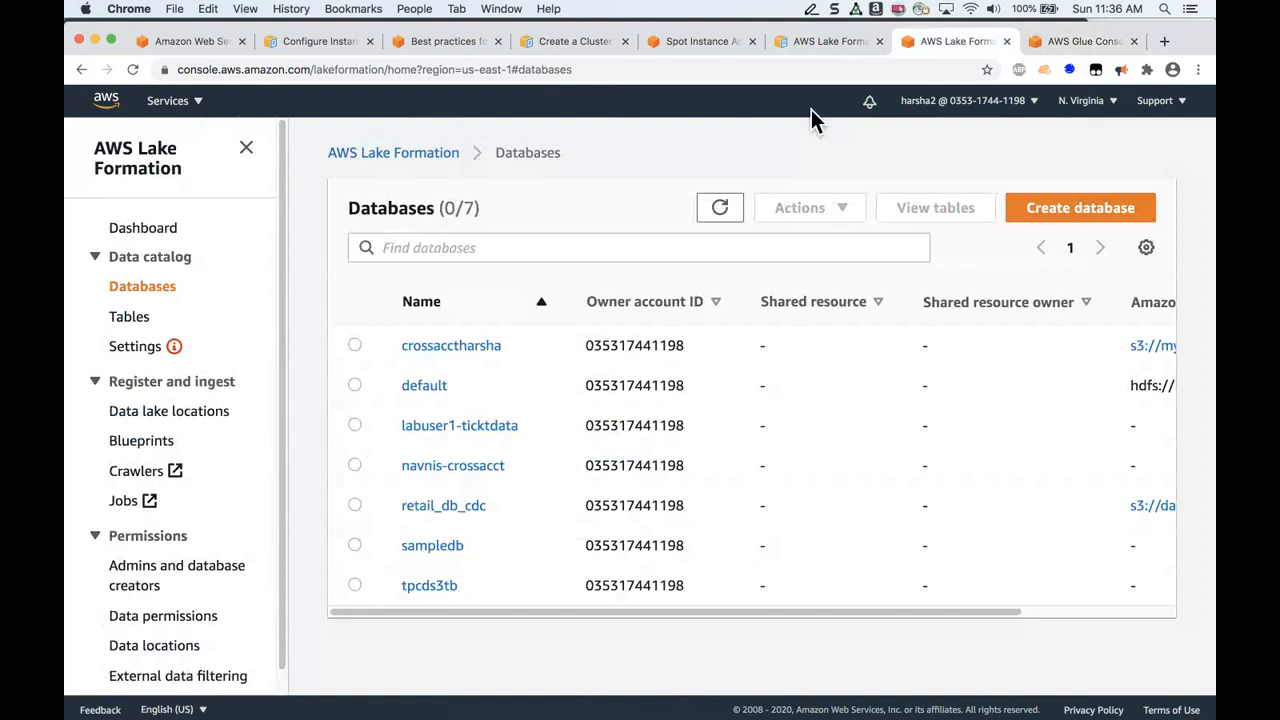
pyautogui.moveTo(137, 158)
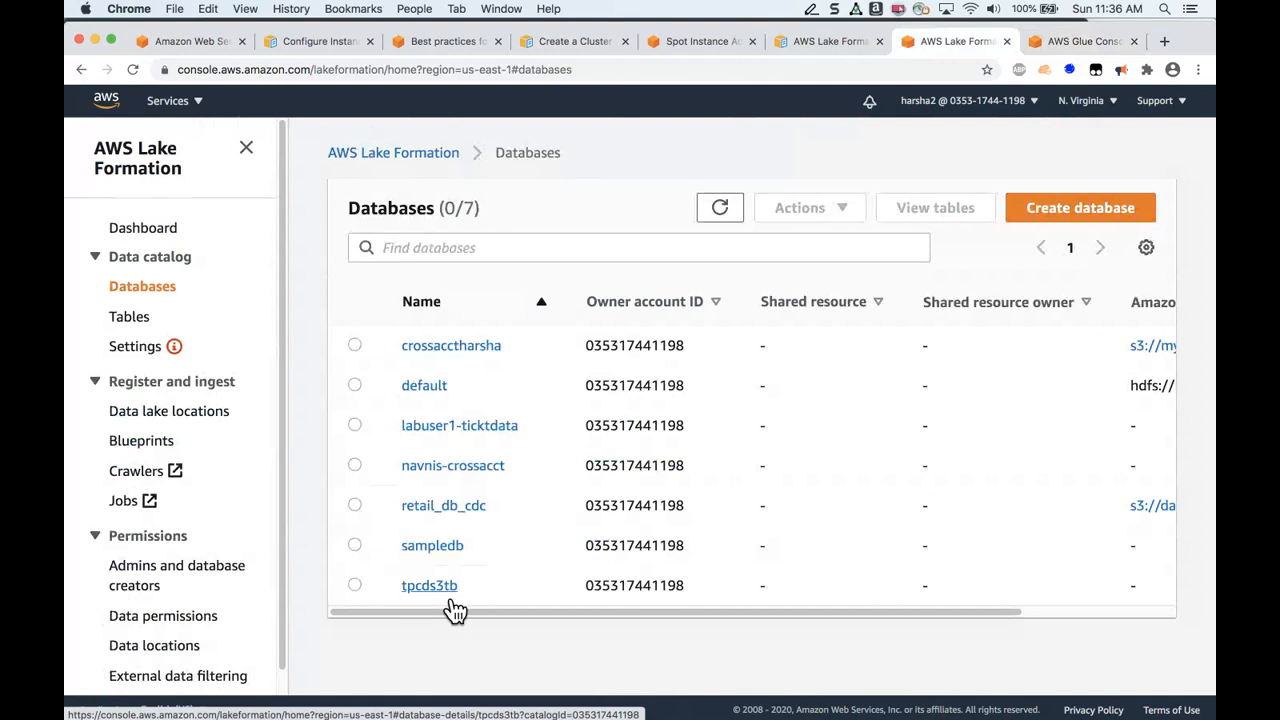
# View tpcds3tb's tables, select customer_address, and open its Actions menu.
pyautogui.click(429, 585)
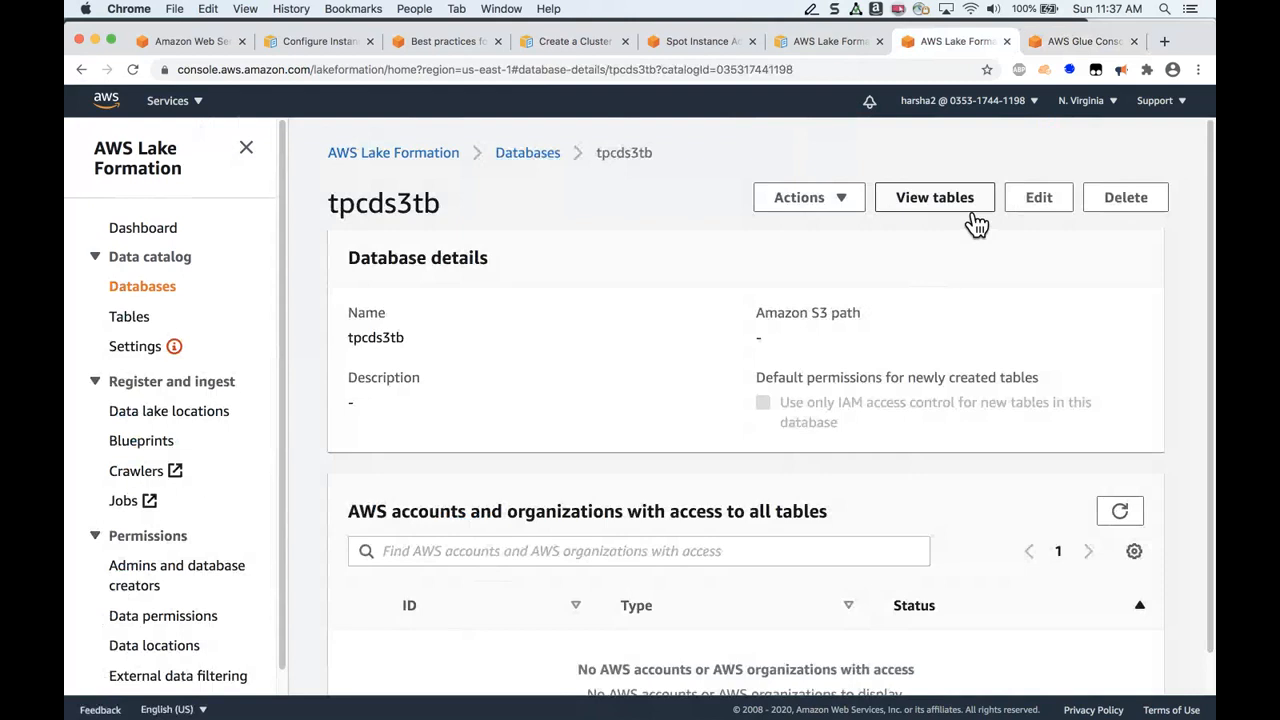
pyautogui.click(934, 197)
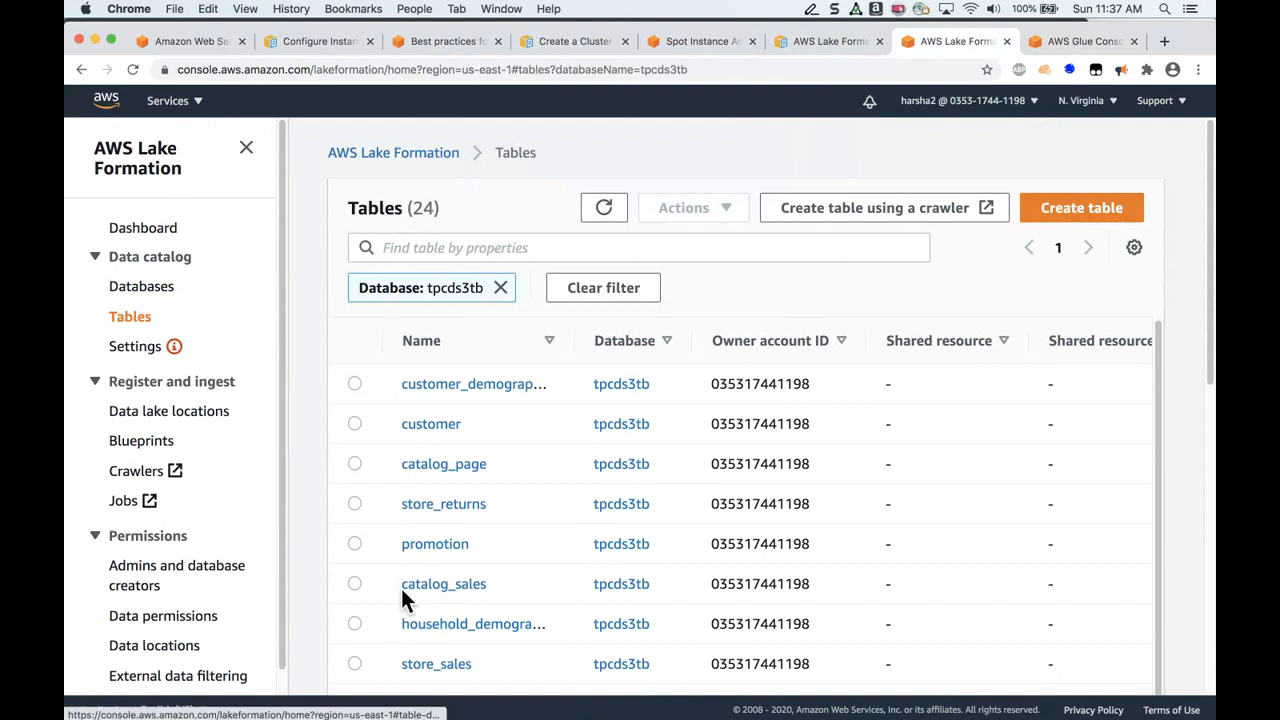
pyautogui.scroll(-3)
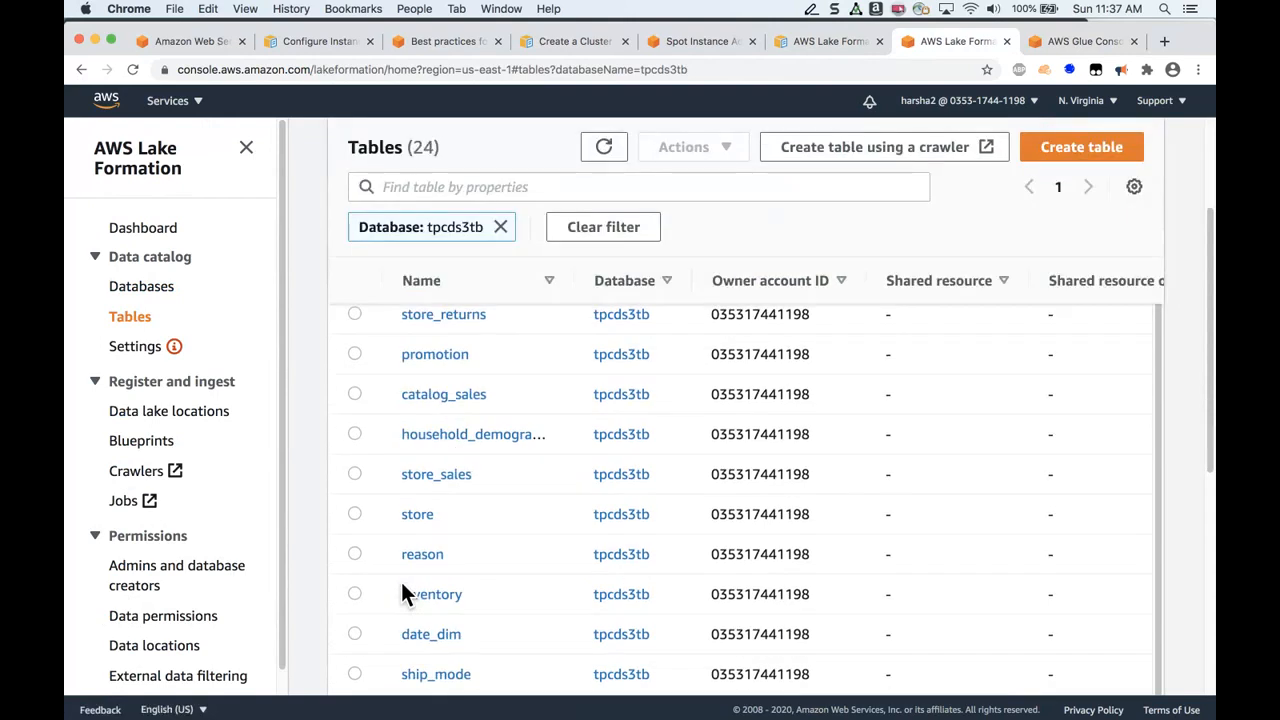
pyautogui.scroll(-3)
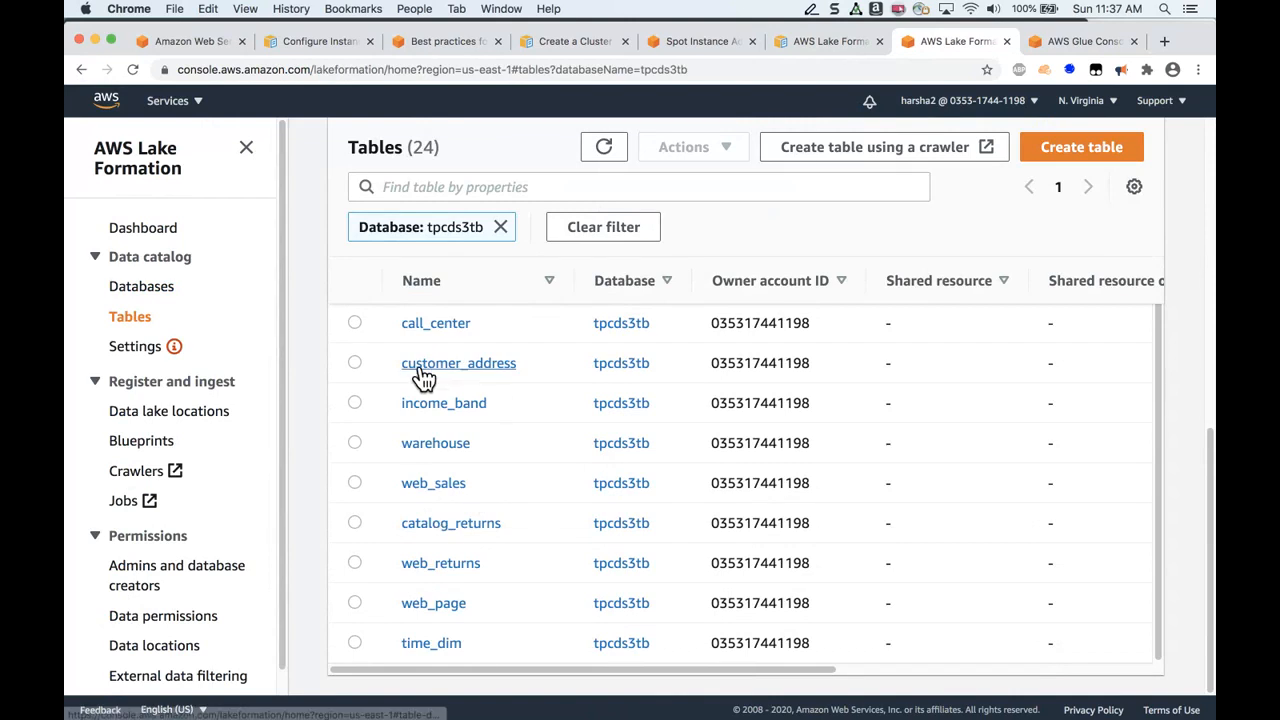
pyautogui.click(354, 362)
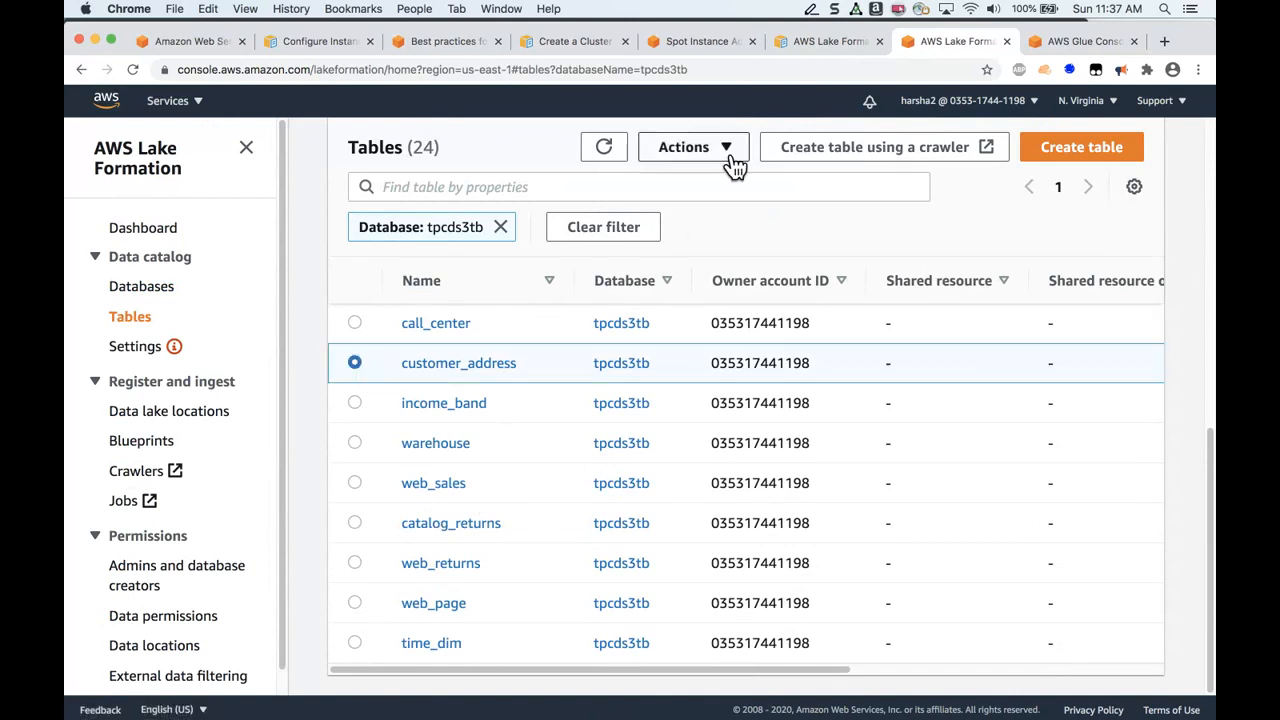
pyautogui.click(683, 147)
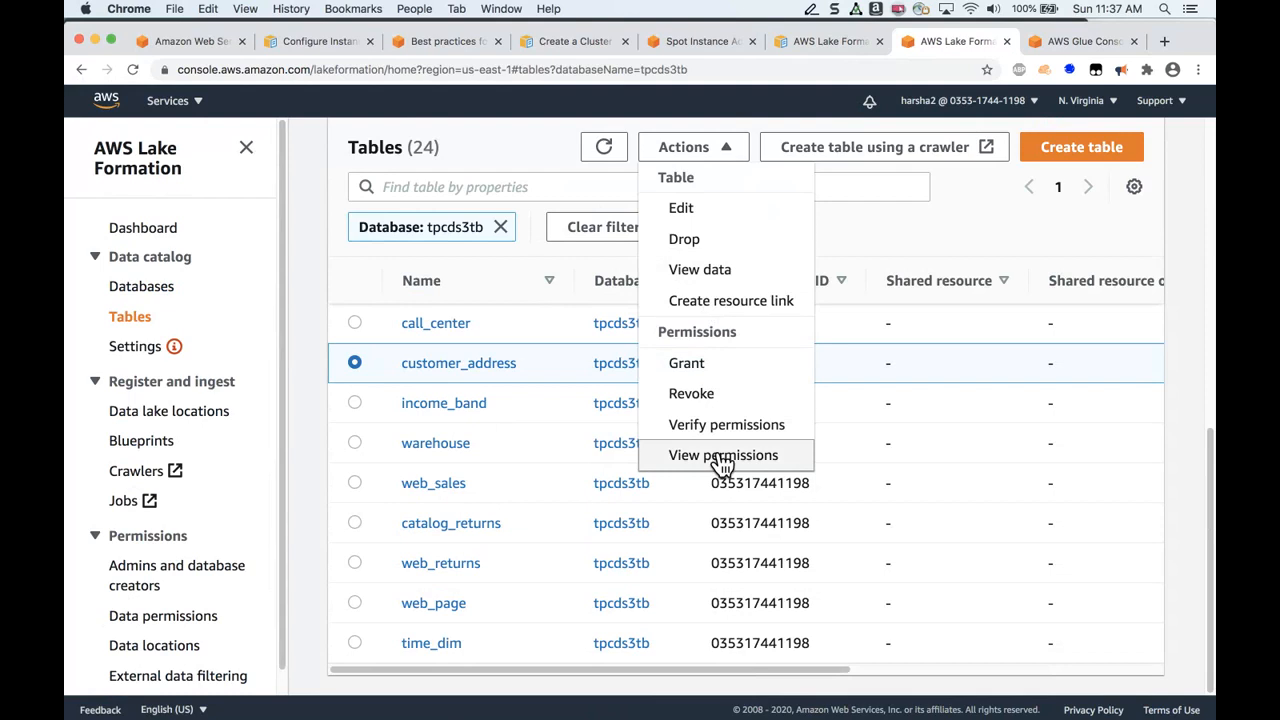
pyautogui.click(722, 455)
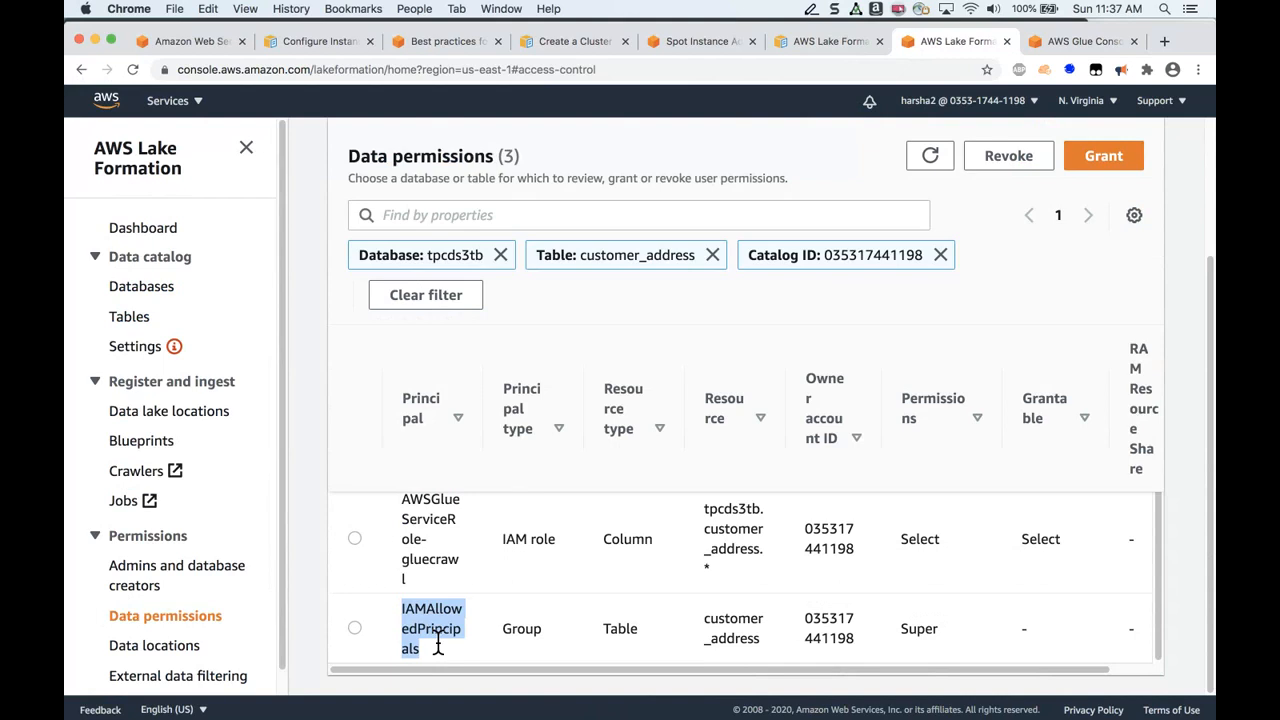
pyautogui.moveTo(675, 597)
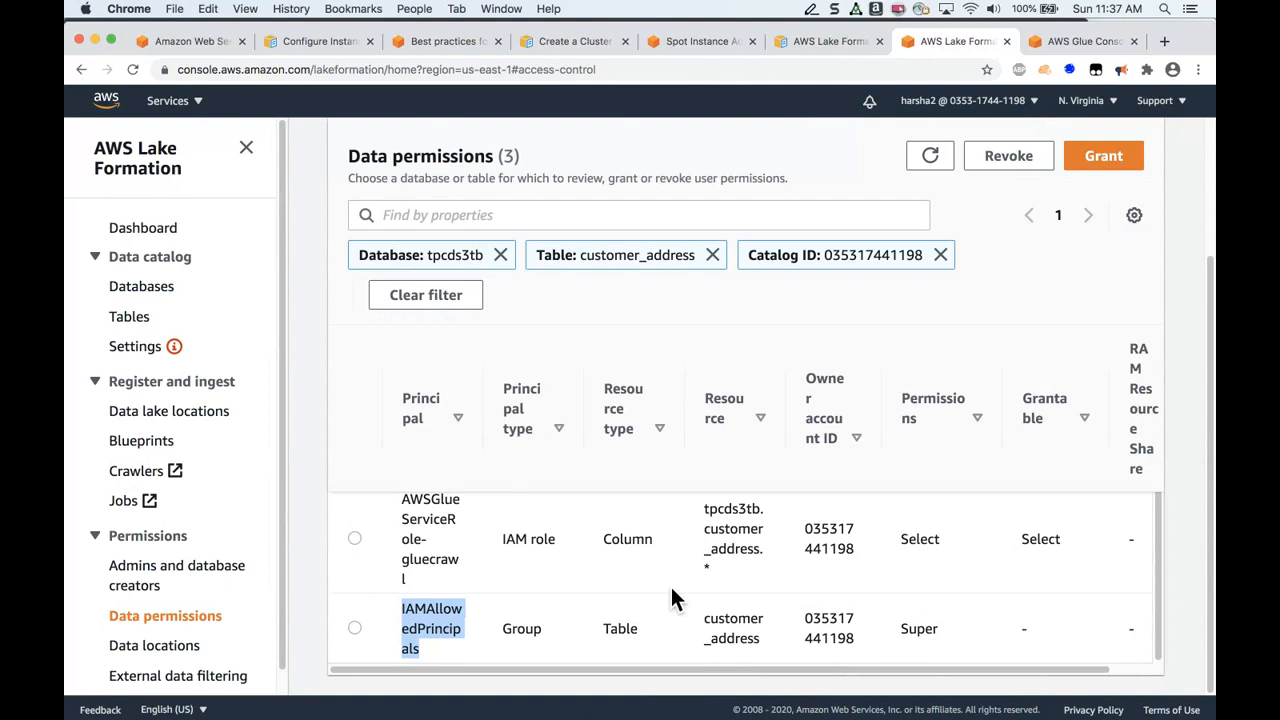
pyautogui.moveTo(696, 558)
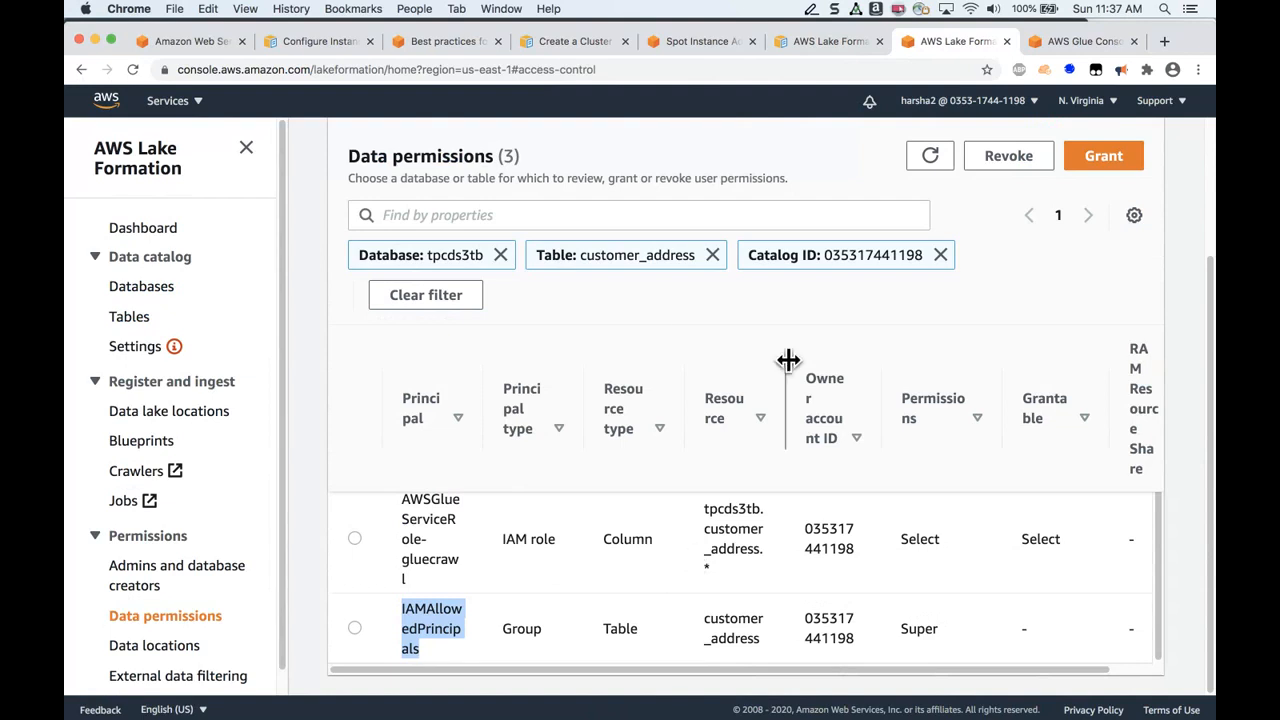
pyautogui.moveTo(645, 280)
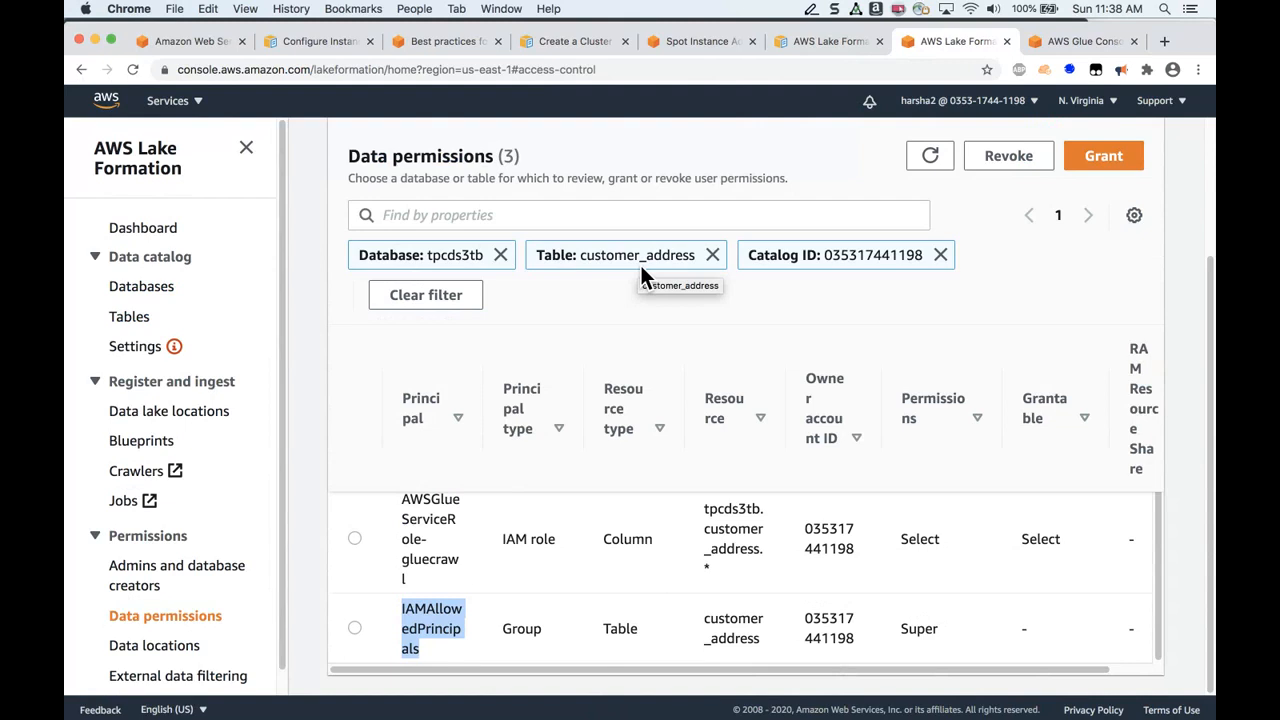
pyautogui.moveTo(645, 275)
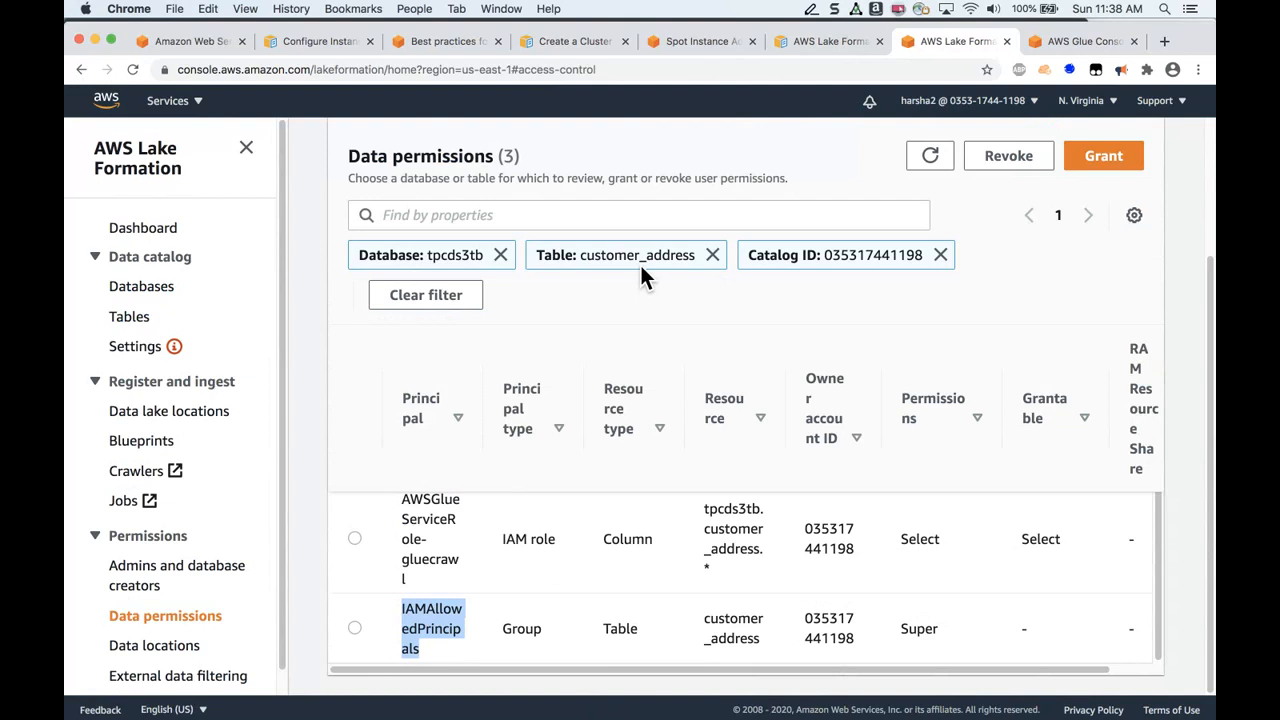
pyautogui.moveTo(1103, 155)
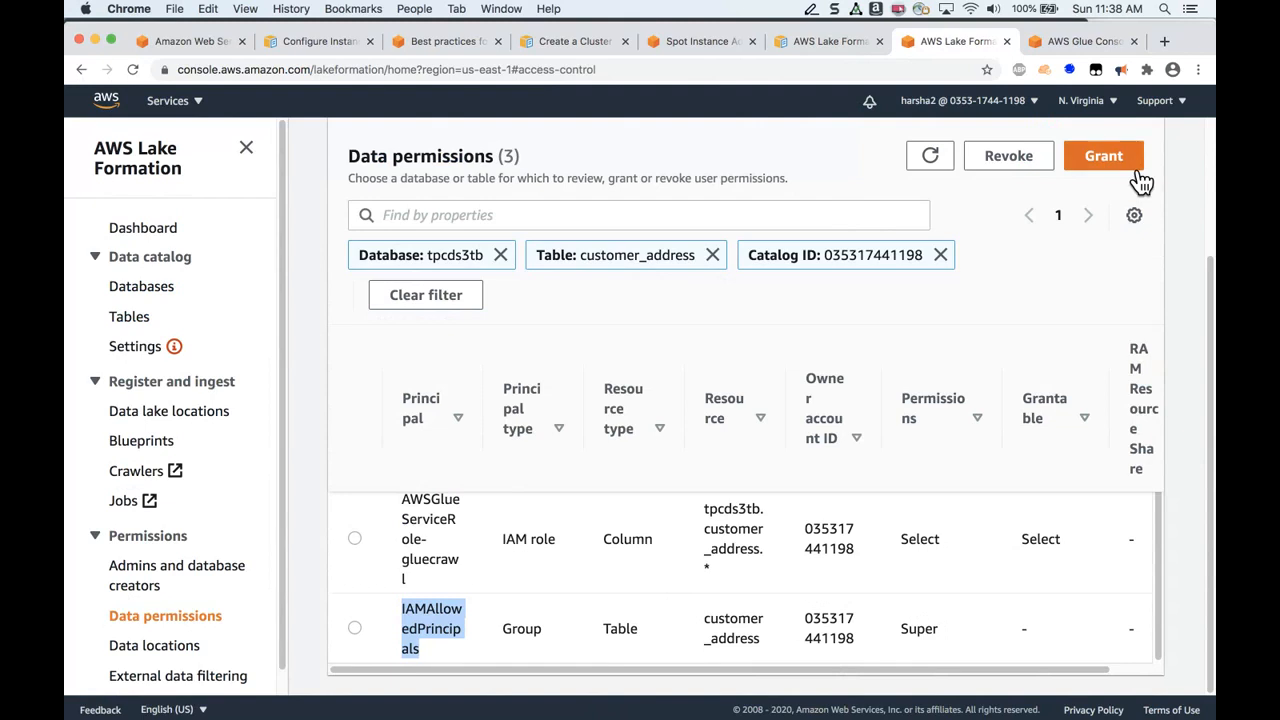
# Start a new grant for analyst1 on the tpcds3tb customer_address table.
pyautogui.click(1103, 155)
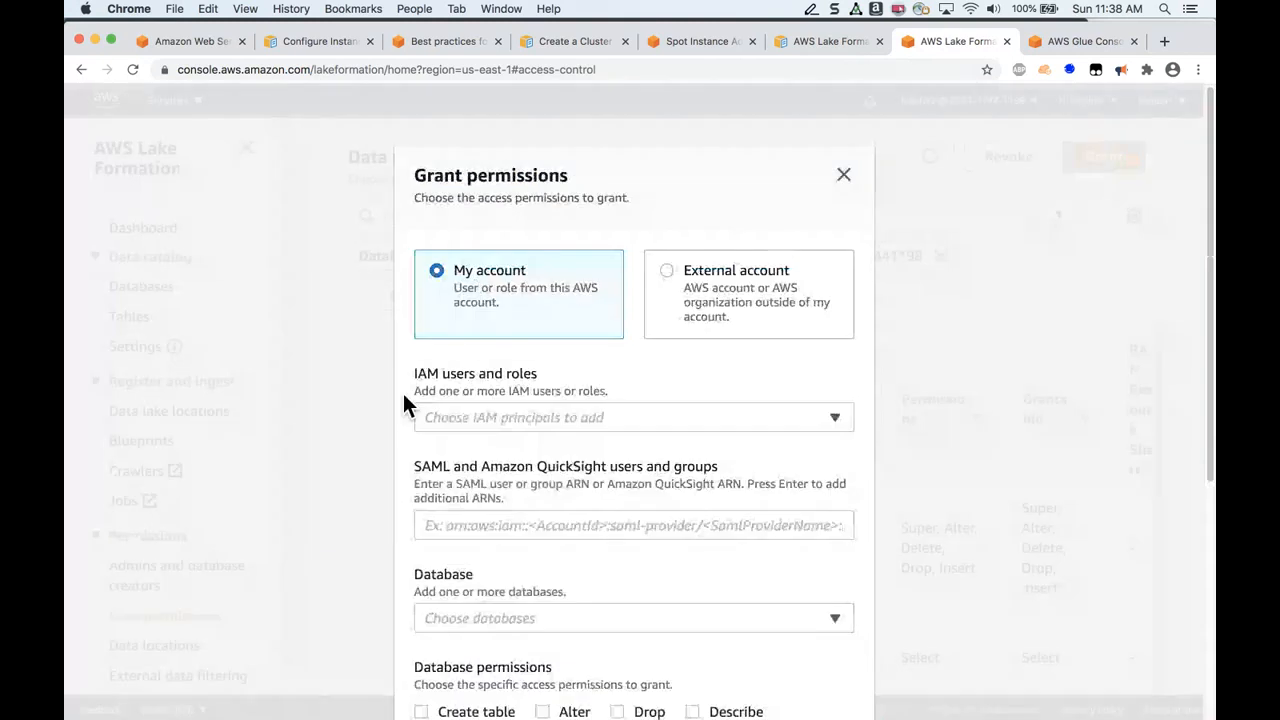
pyautogui.click(634, 417)
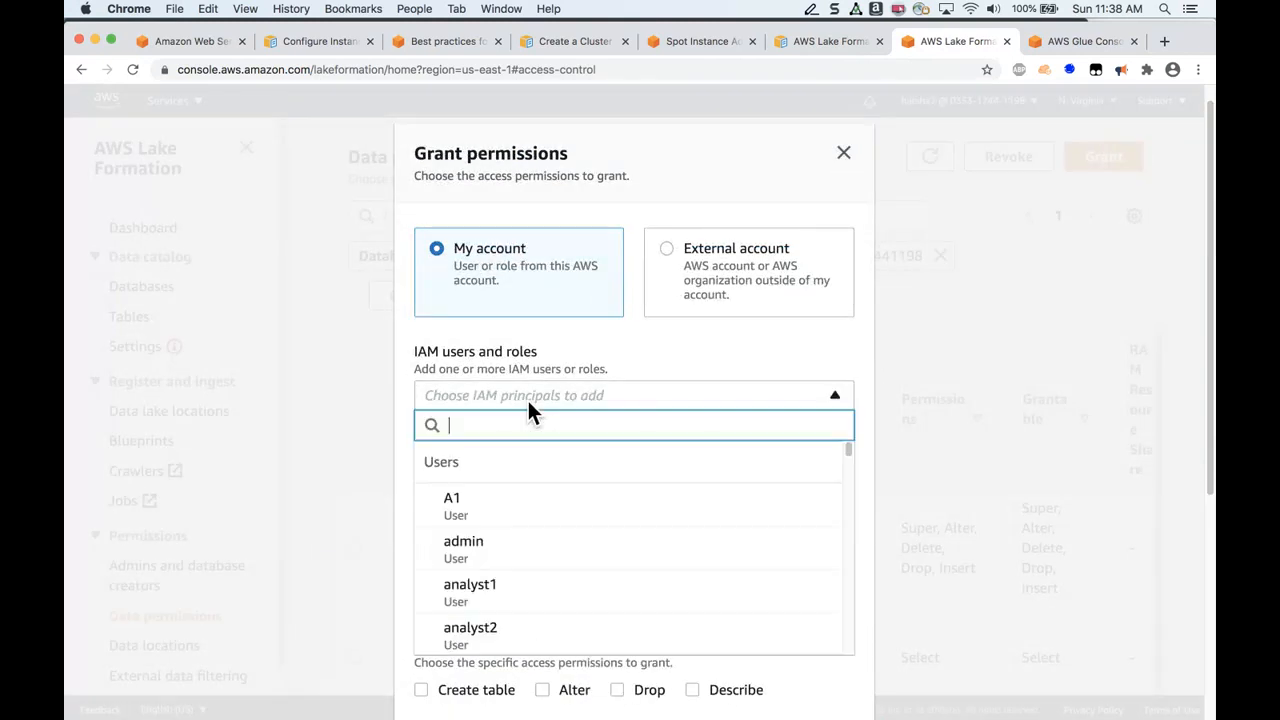
pyautogui.click(470, 584)
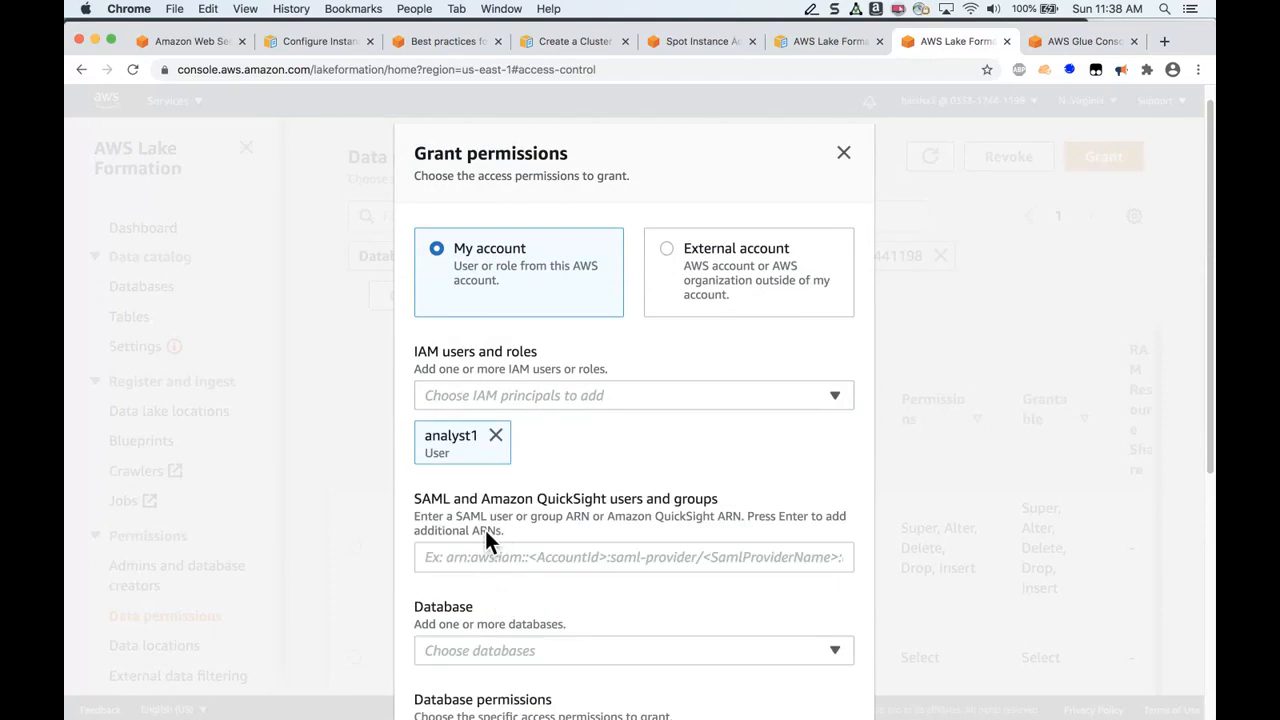
pyautogui.click(633, 650)
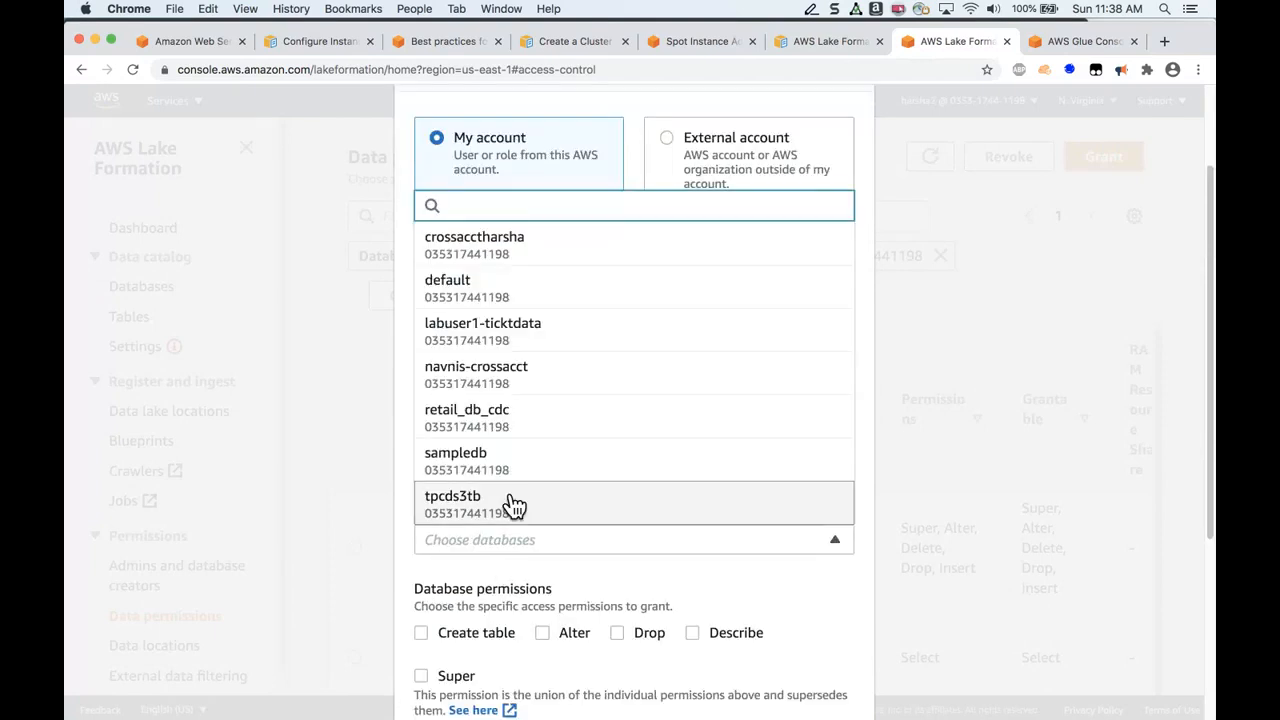
pyautogui.click(453, 496)
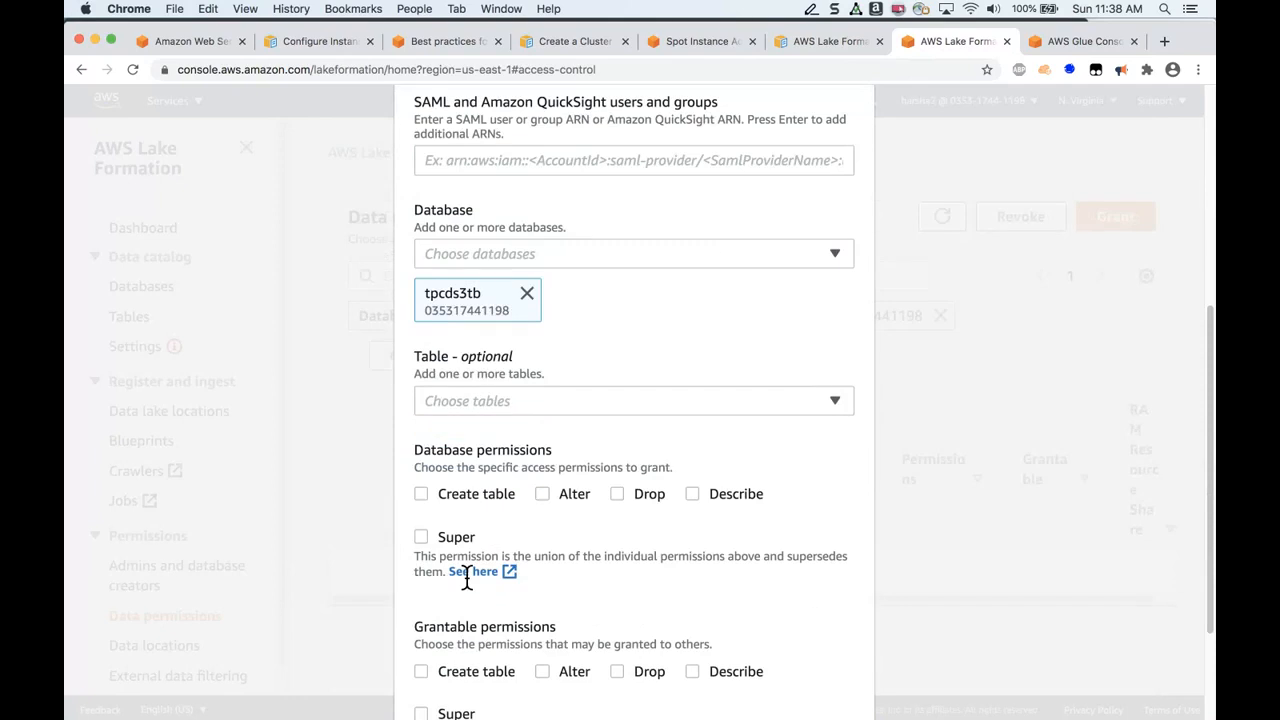
pyautogui.click(633, 400)
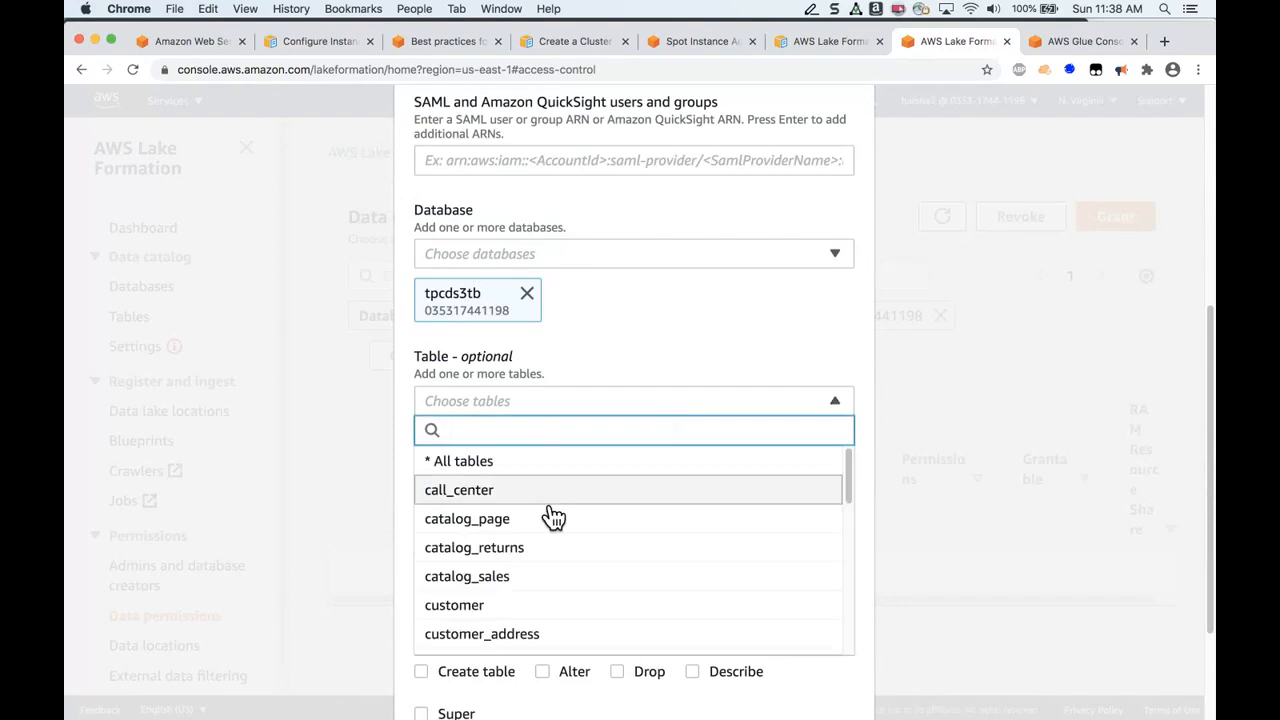
pyautogui.click(482, 633)
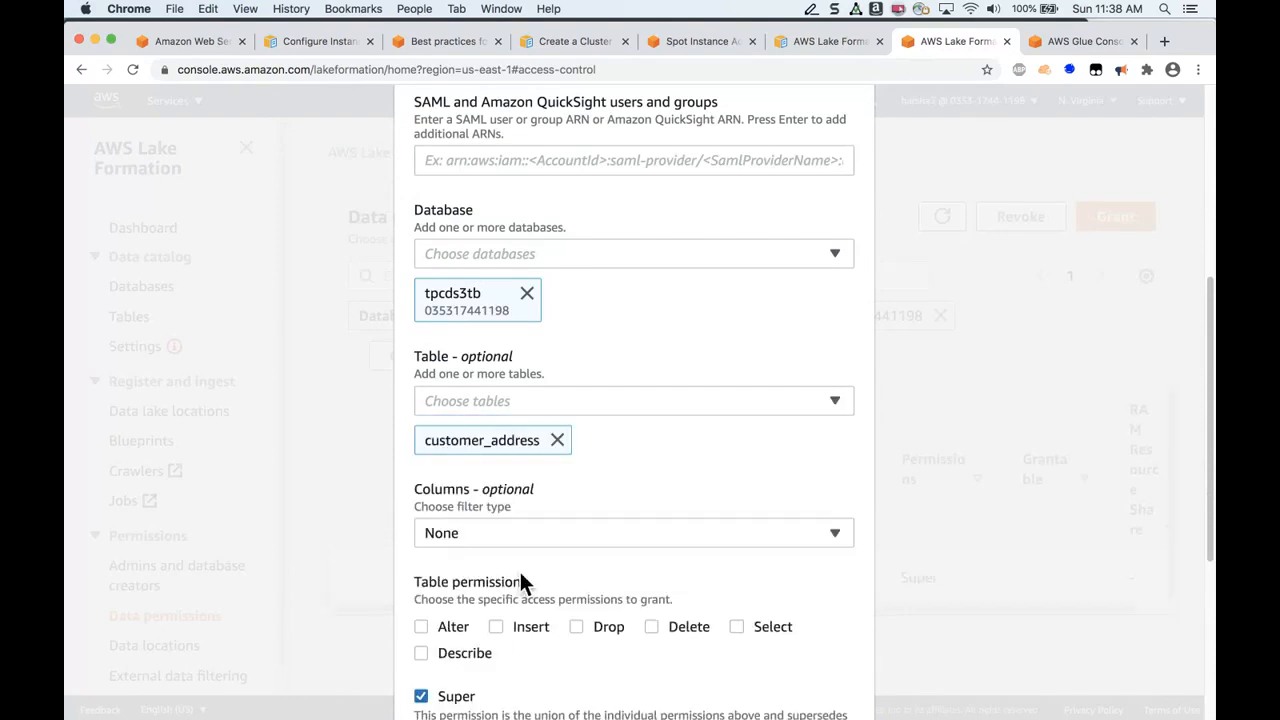
# Include only ca_address_id and ca_city, choose Select, and submit the grant.
pyautogui.click(633, 532)
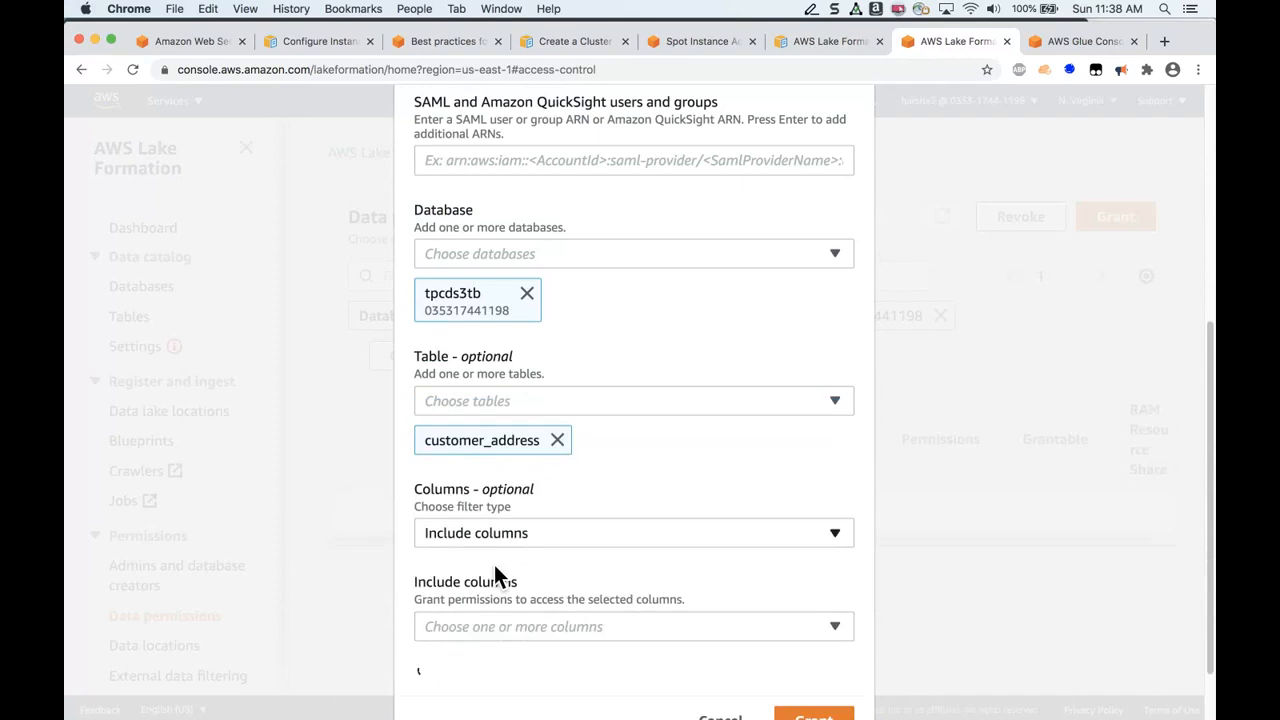
pyautogui.click(633, 626)
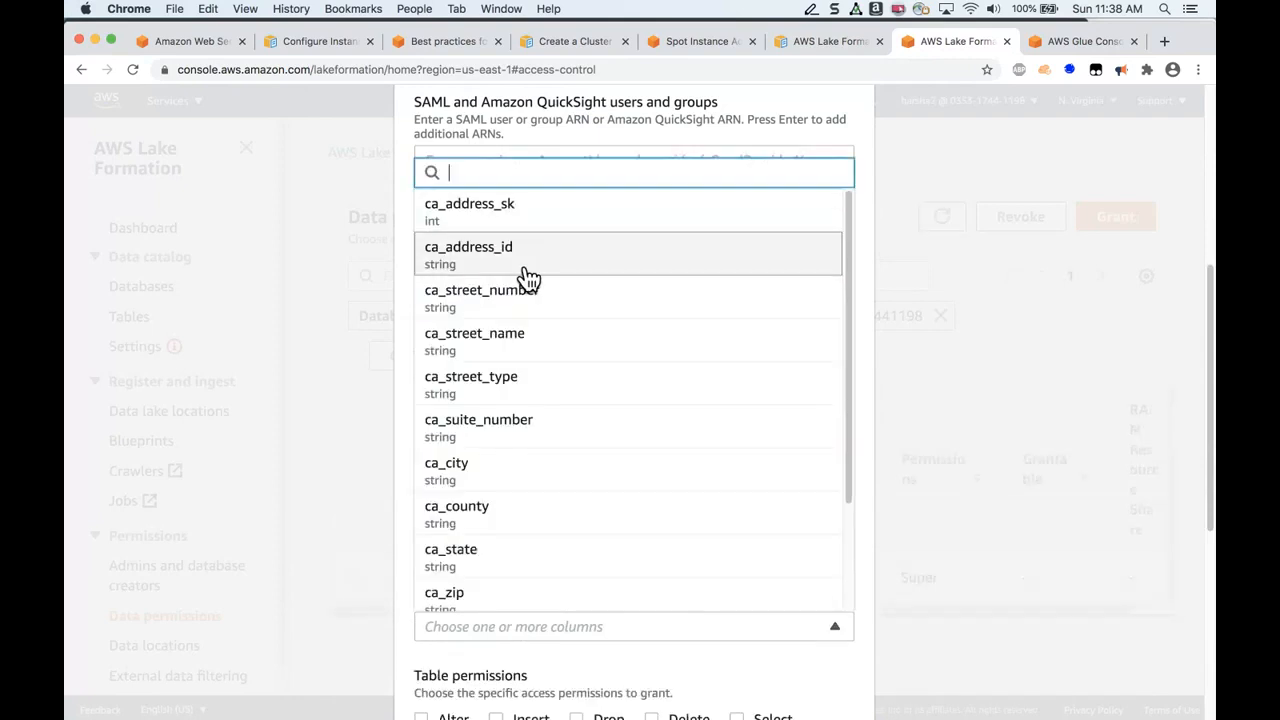
pyautogui.click(468, 253)
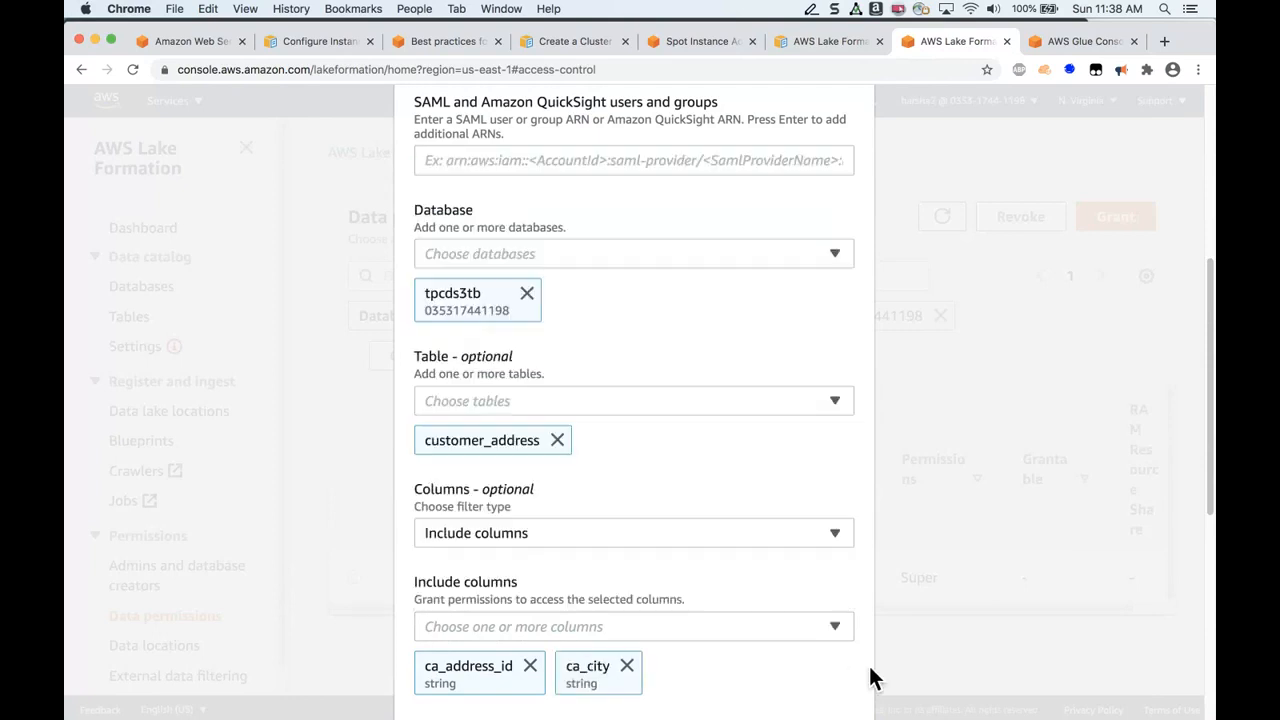
pyautogui.scroll(-3)
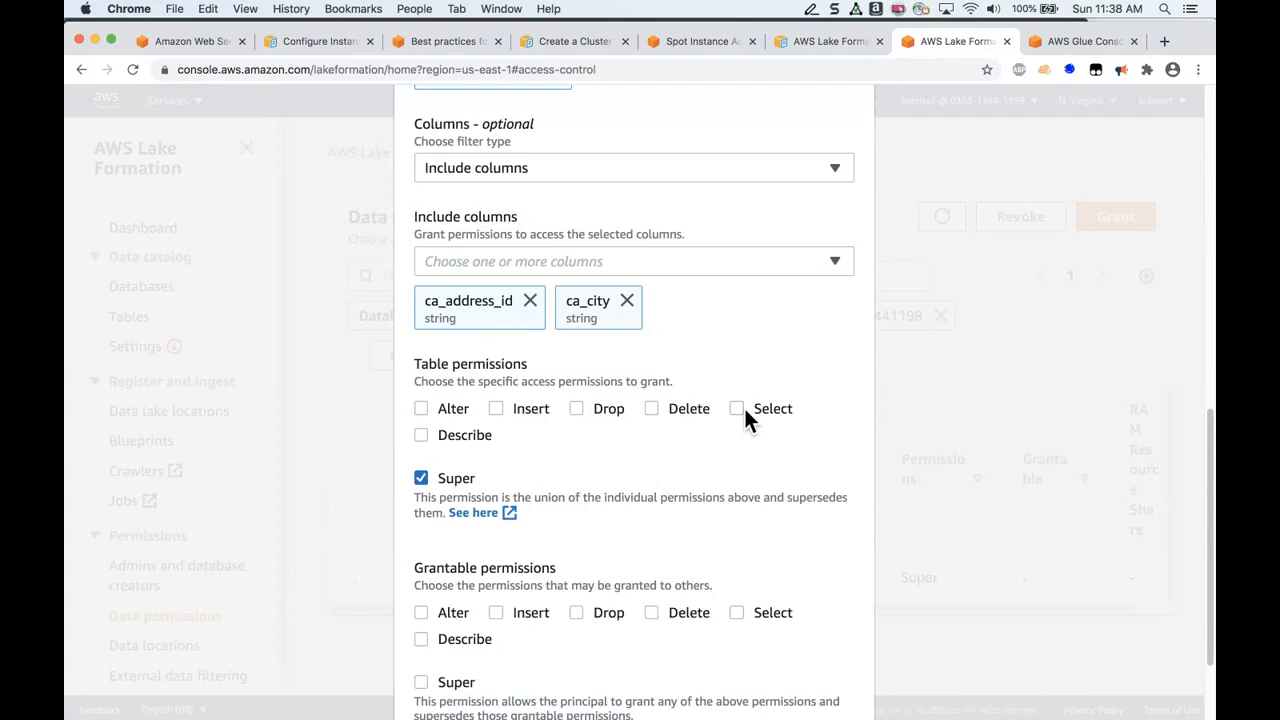
pyautogui.click(736, 408)
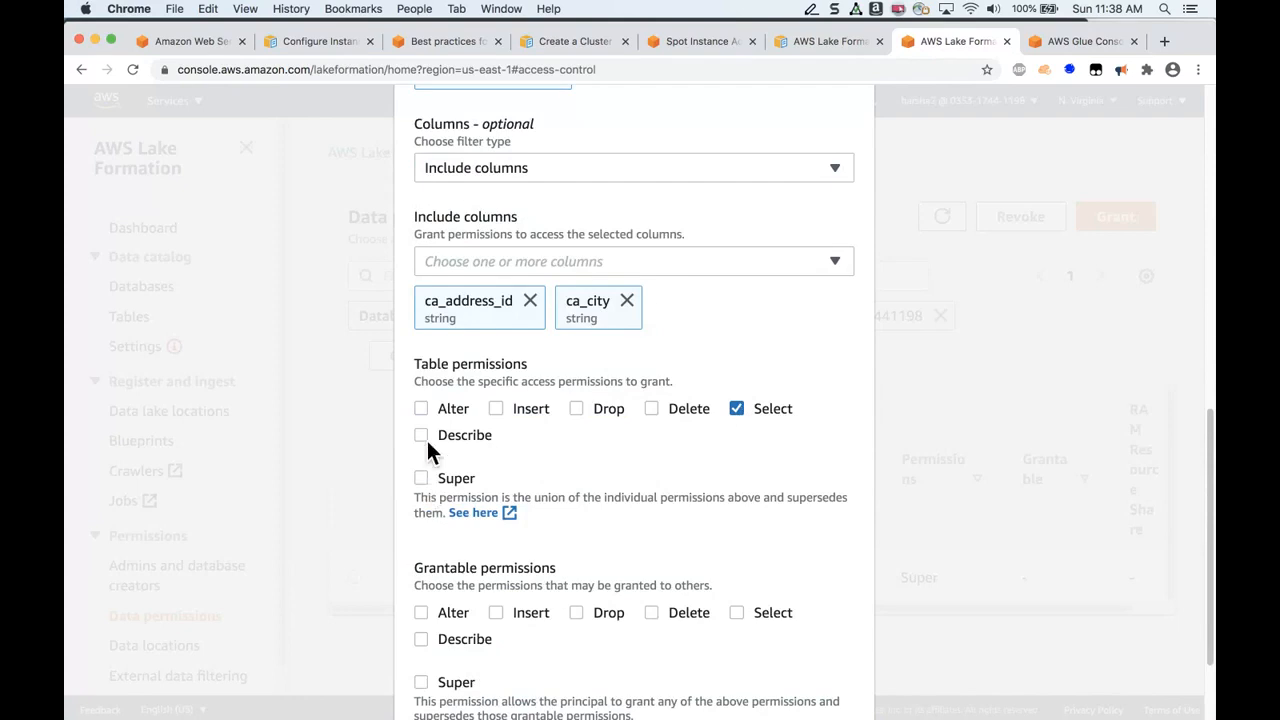
pyautogui.moveTo(593, 437)
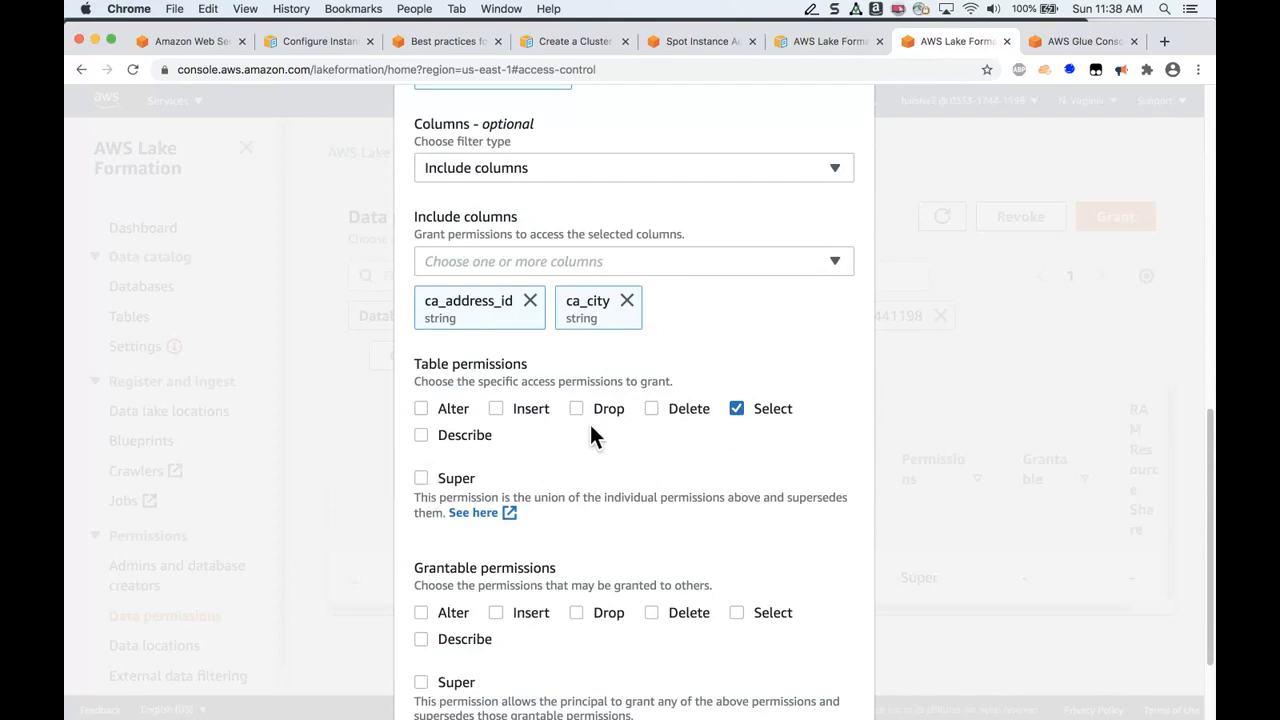
pyautogui.scroll(-3)
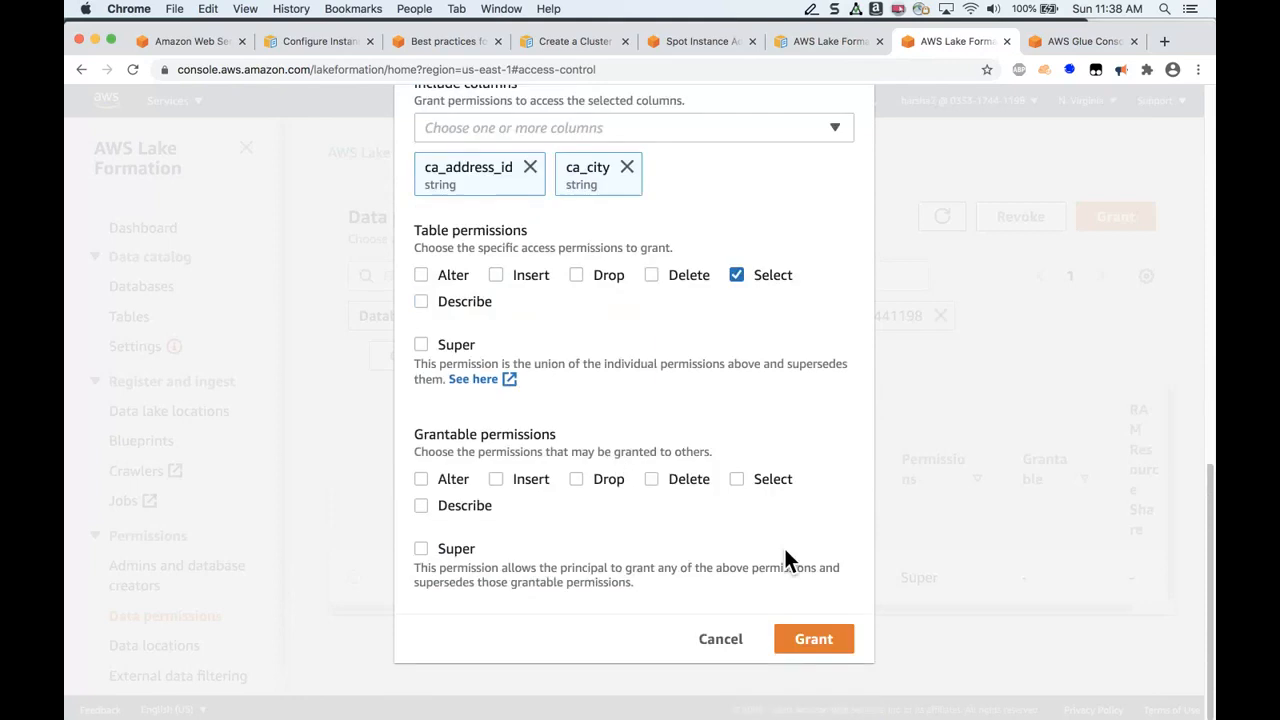
pyautogui.click(813, 639)
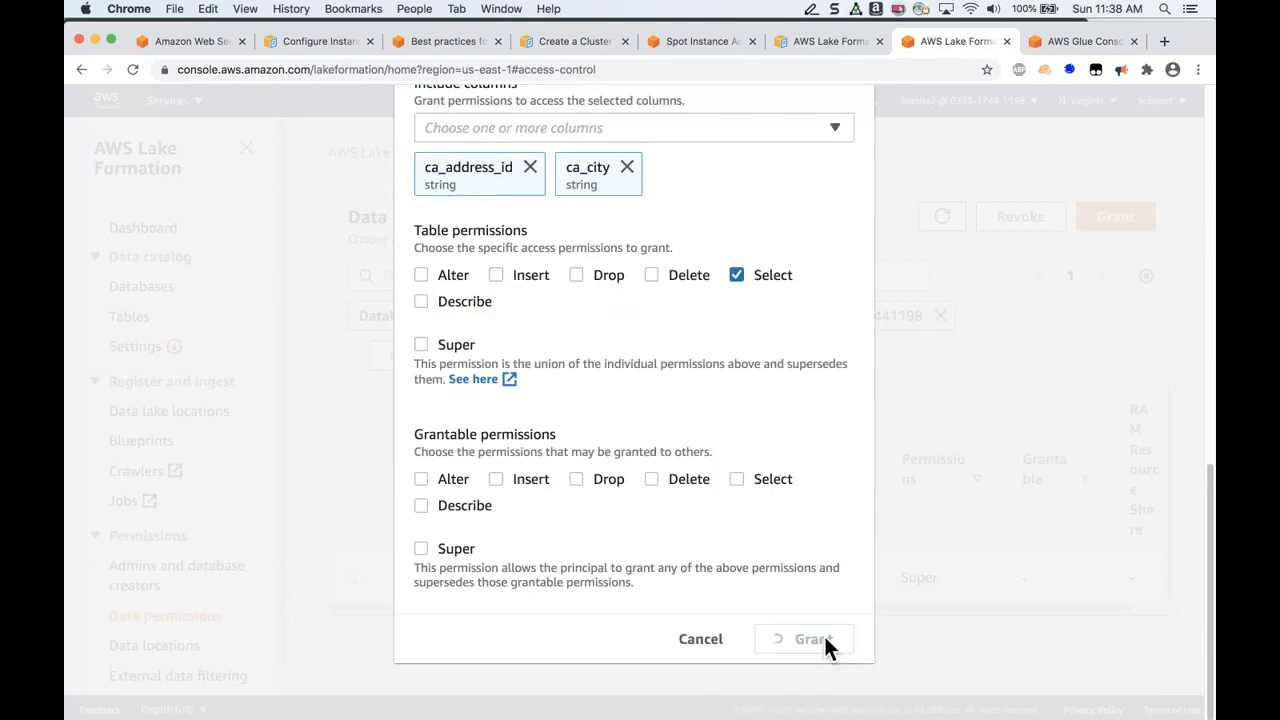
pyautogui.click(812, 639)
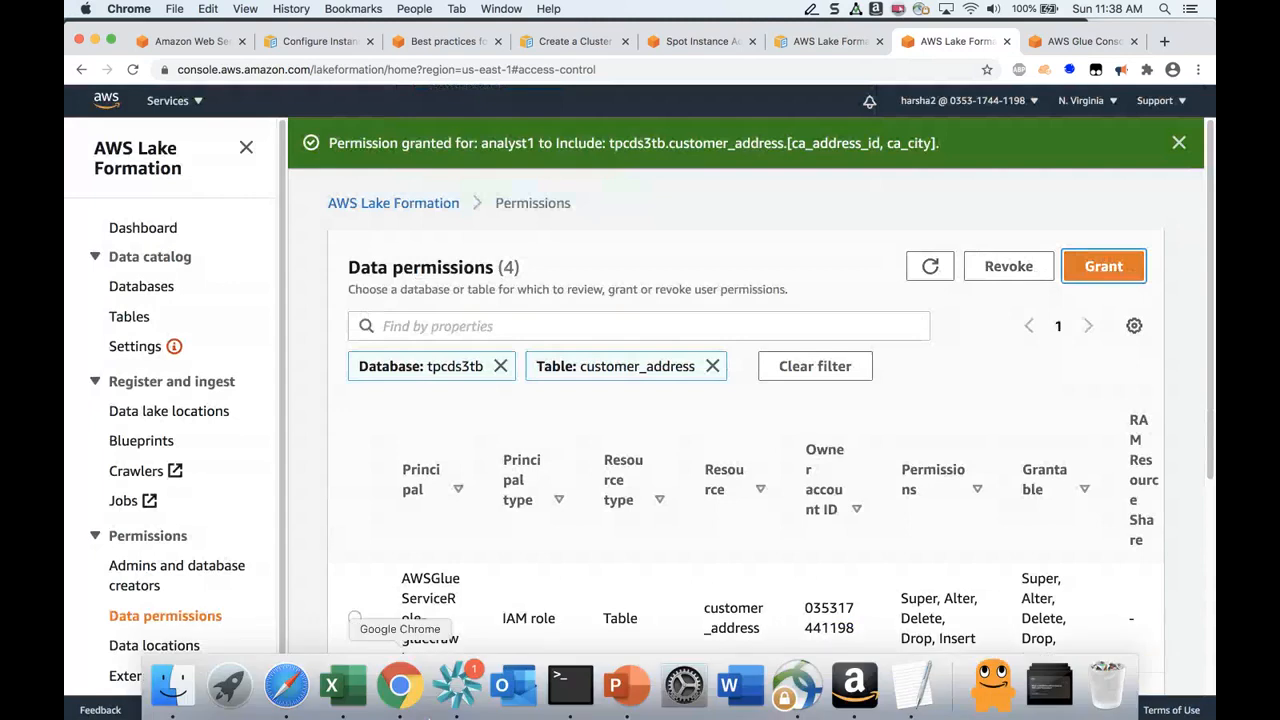
# Rerun 'select * from customer_address limit 5' in analyst1's incognito Athena window.
pyautogui.rightClick(399, 685)
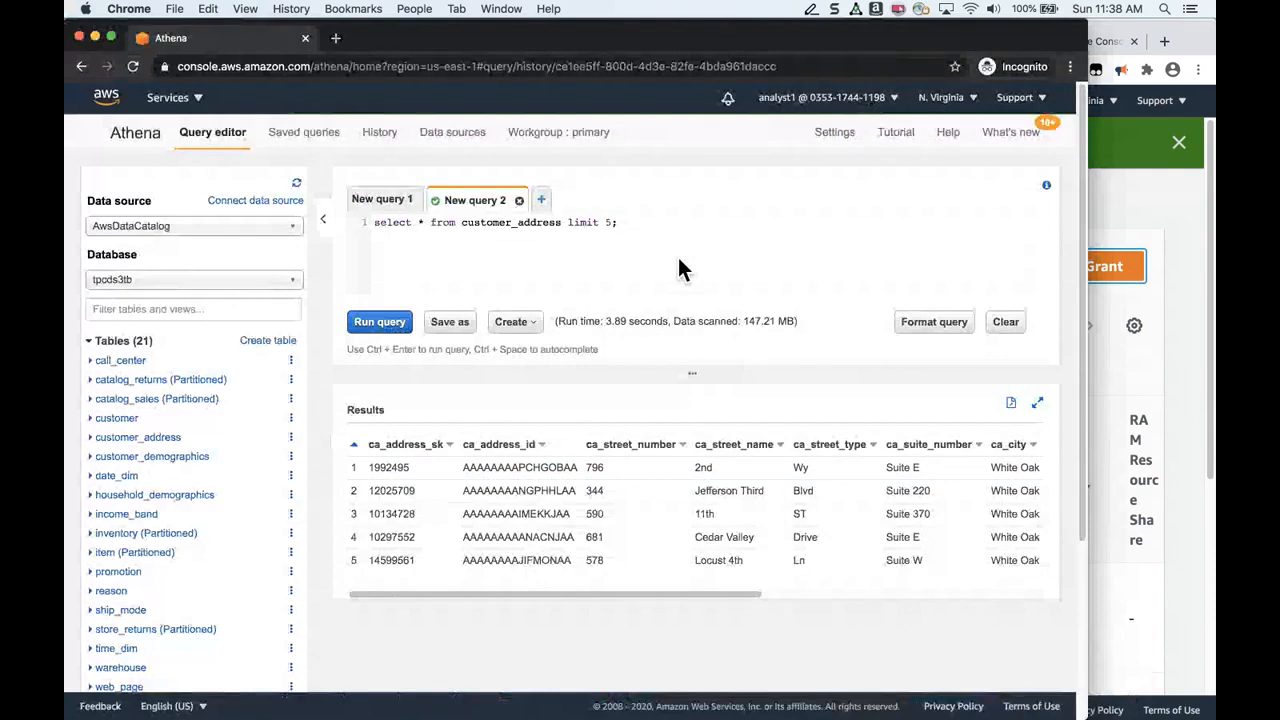
pyautogui.moveTo(670, 168)
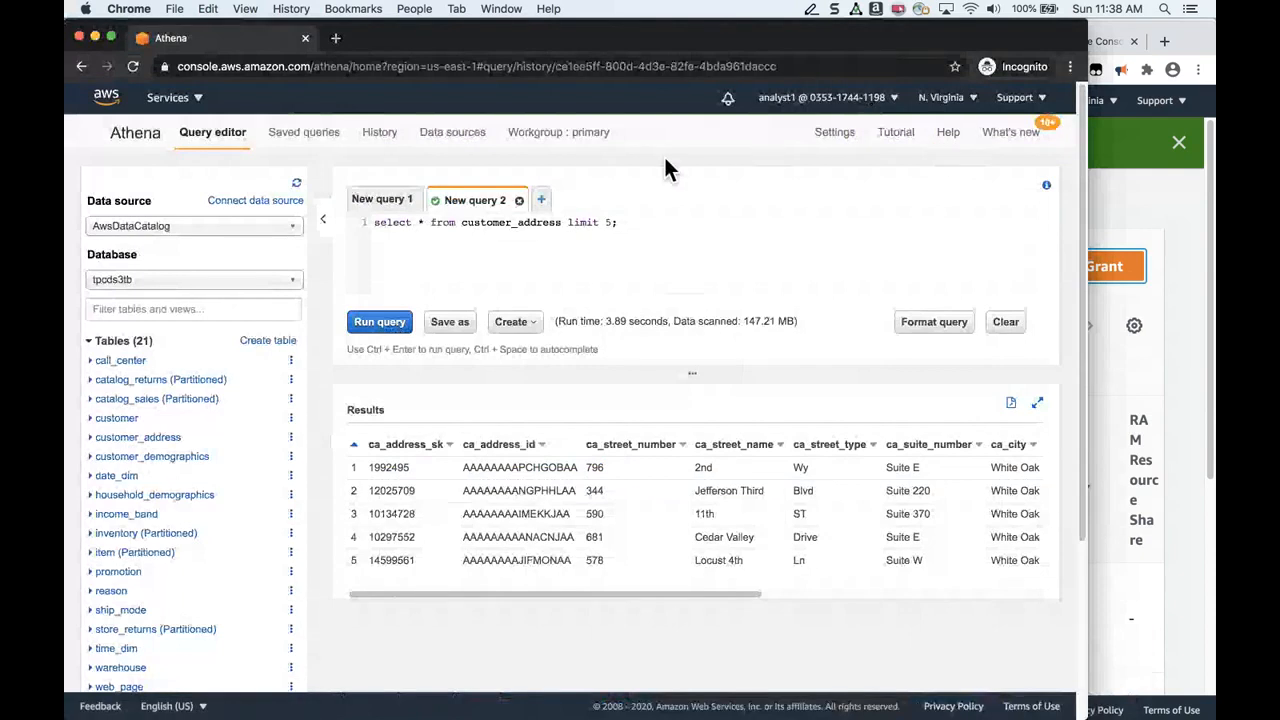
pyautogui.moveTo(1006, 321)
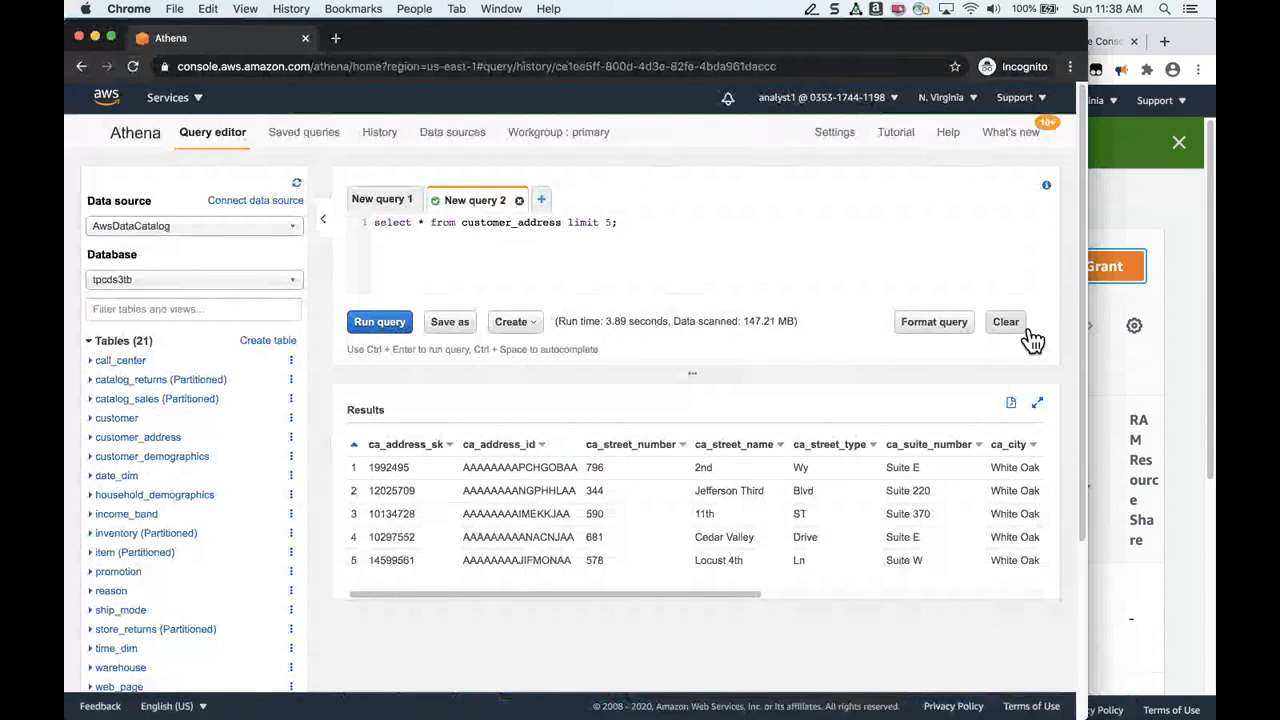
pyautogui.moveTo(379, 321)
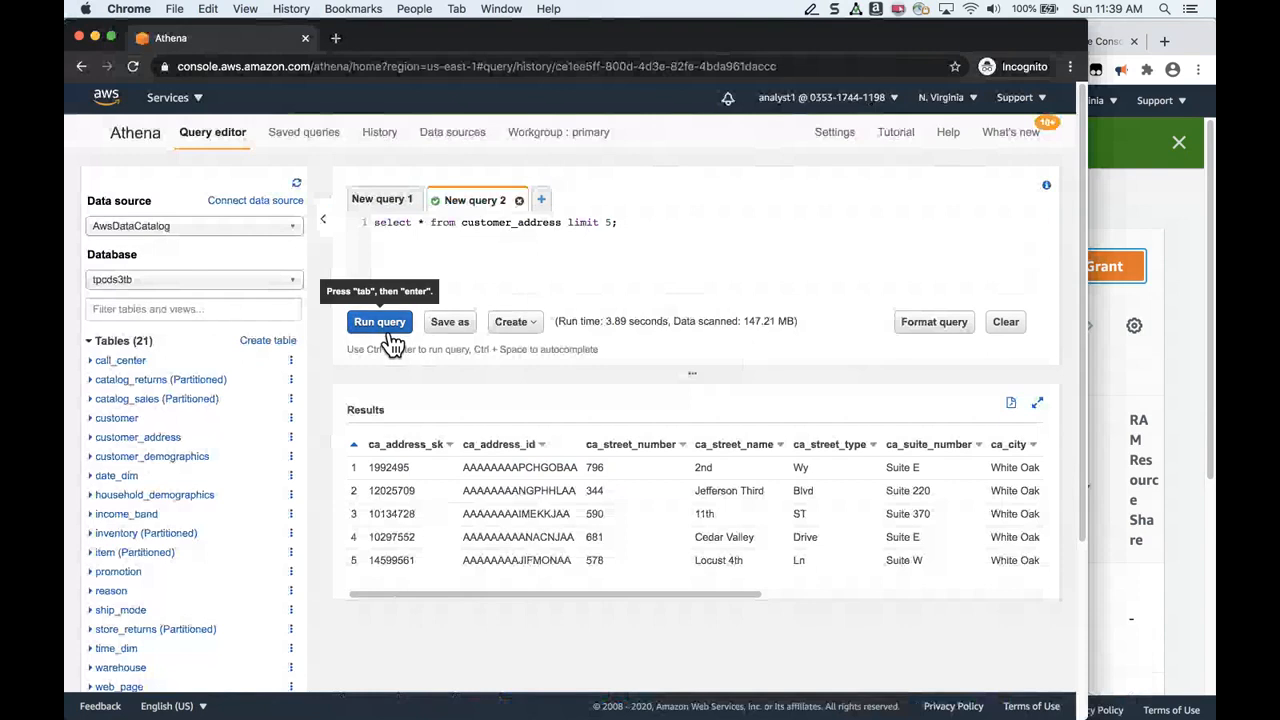
pyautogui.click(379, 321)
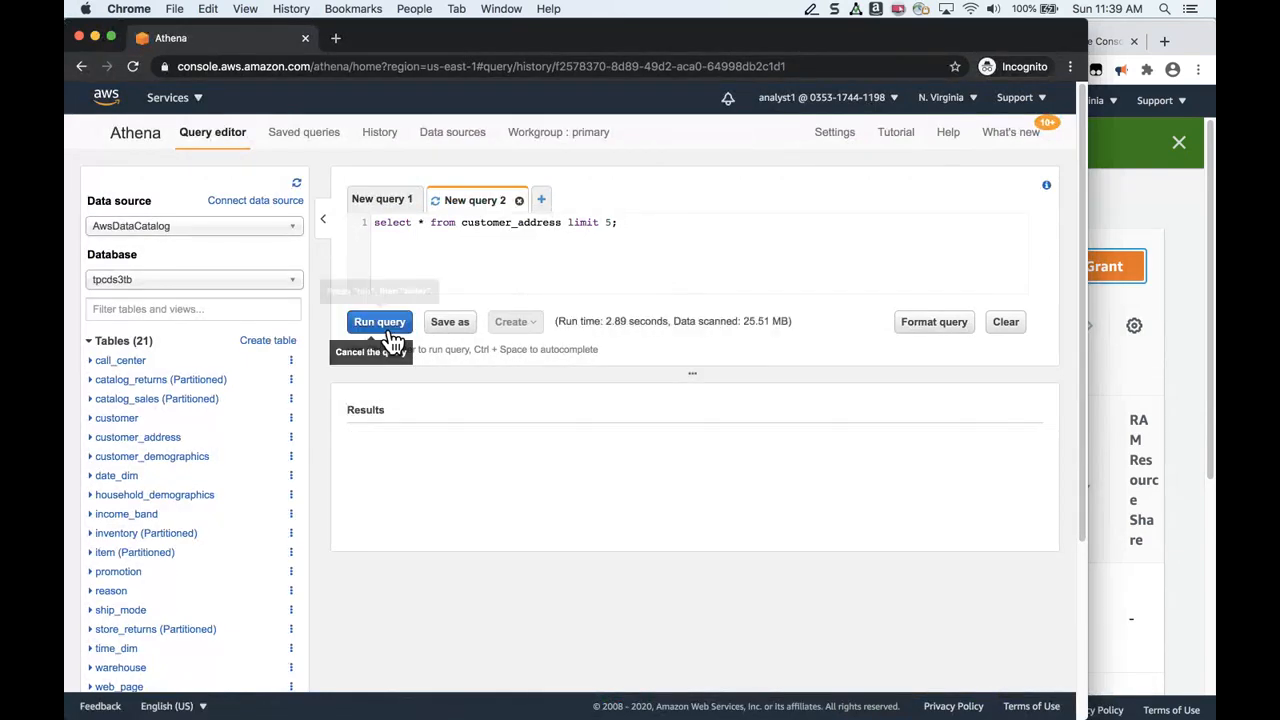
pyautogui.click(379, 321)
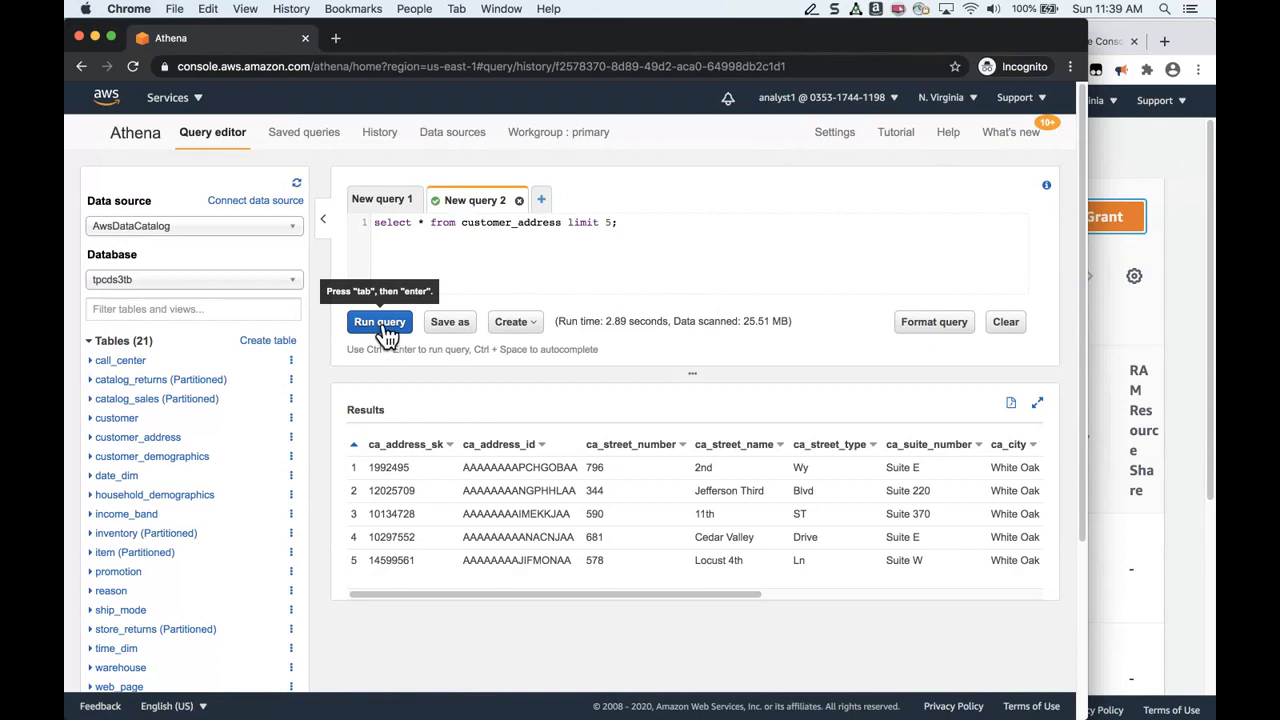
pyautogui.moveTo(1158, 338)
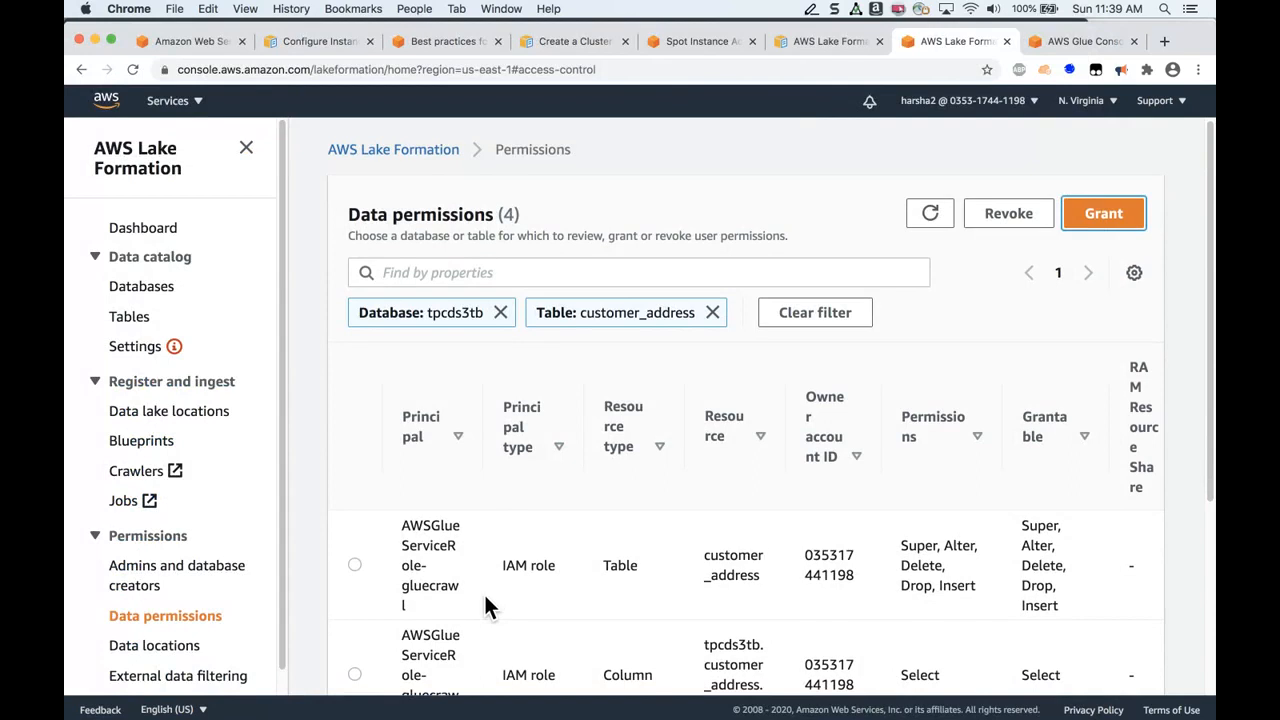
# Select the IAMAllowedPrincipals Group row holding Super on customer_address.
pyautogui.scroll(-3)
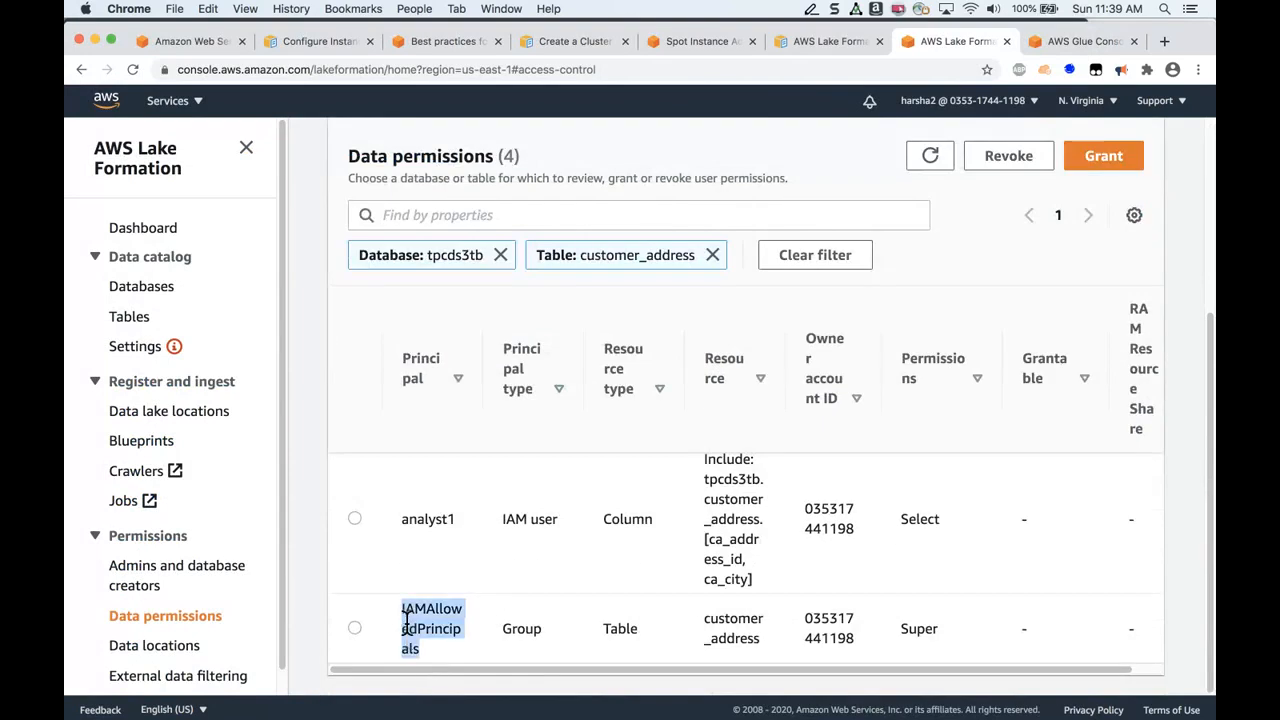
pyautogui.moveTo(895, 632)
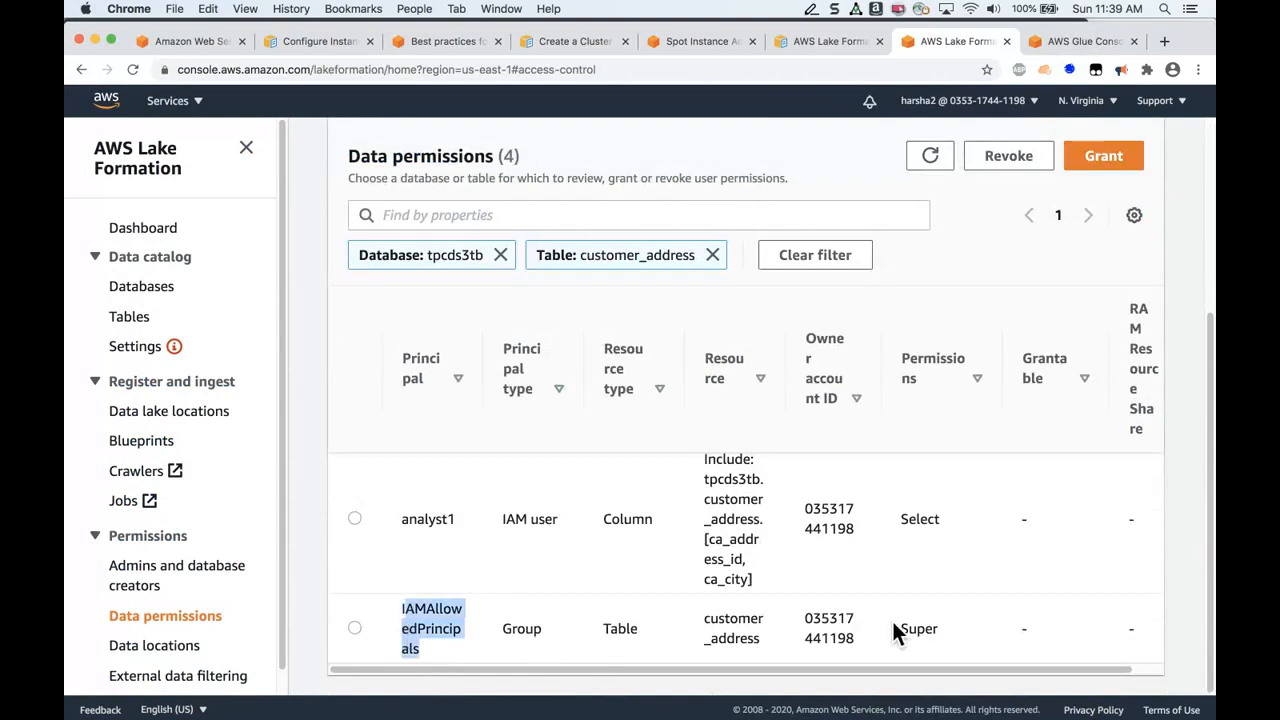
pyautogui.moveTo(918, 650)
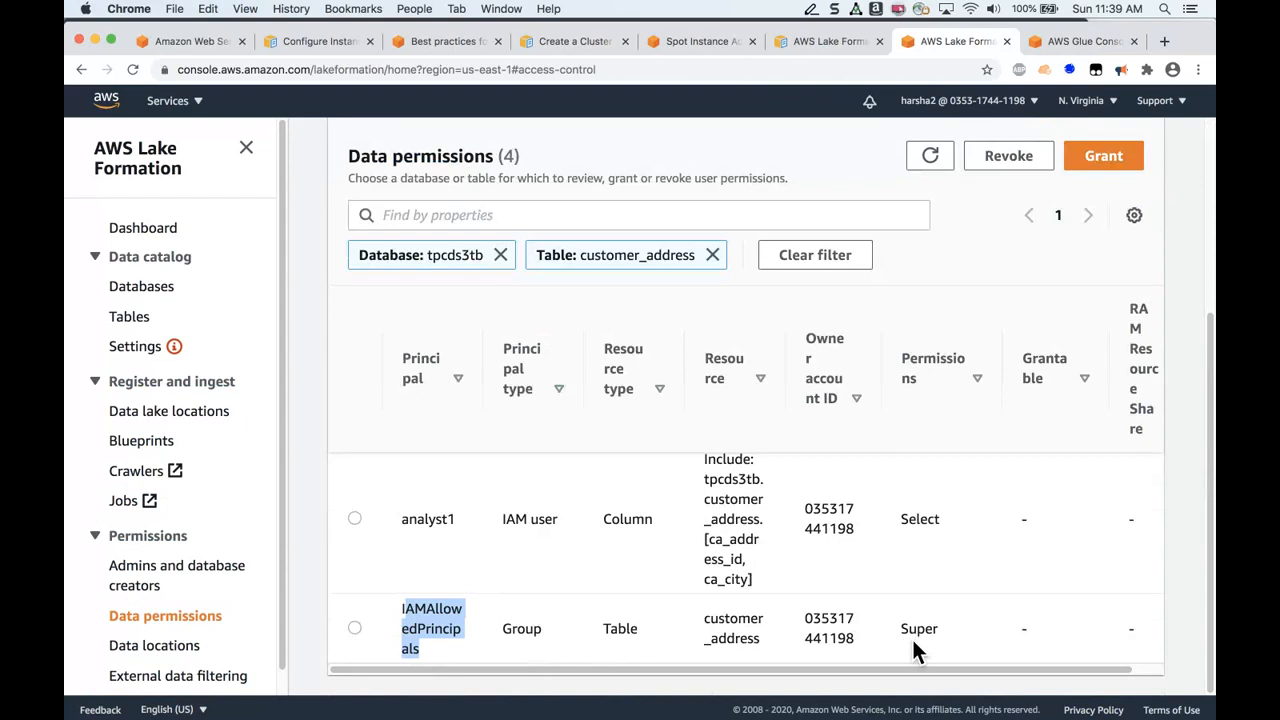
pyautogui.moveTo(526, 420)
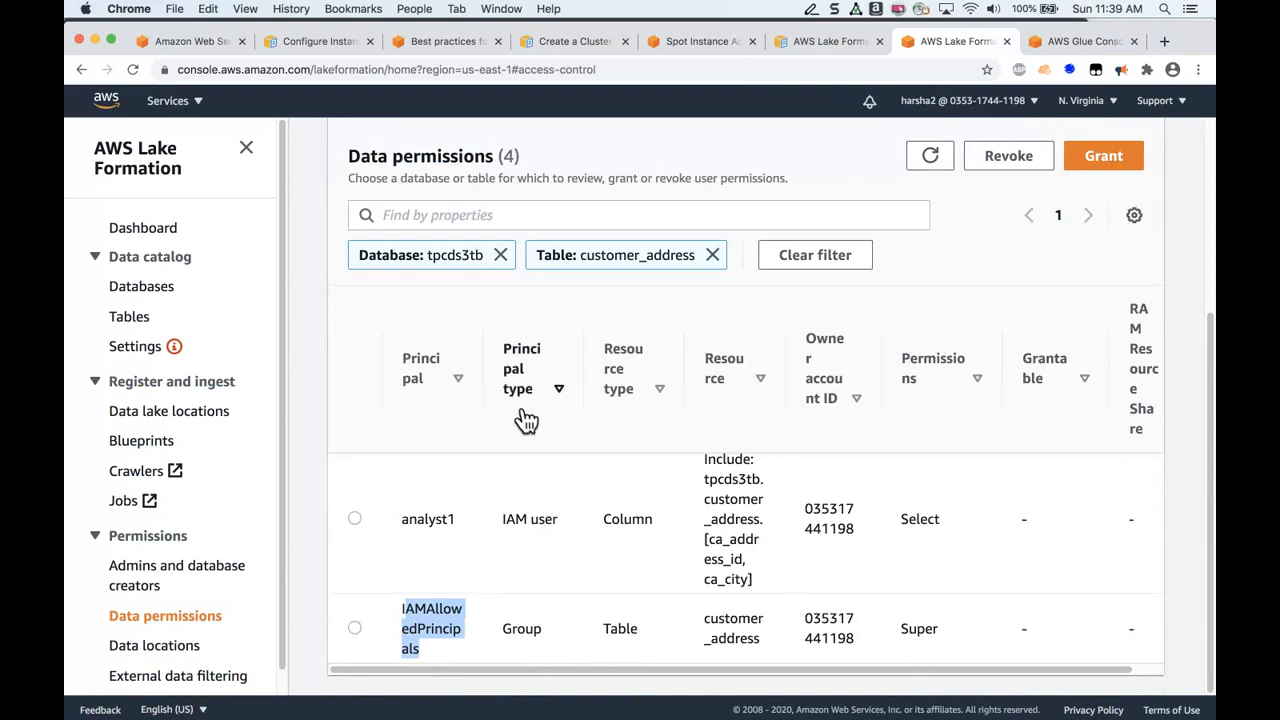
pyautogui.moveTo(428, 588)
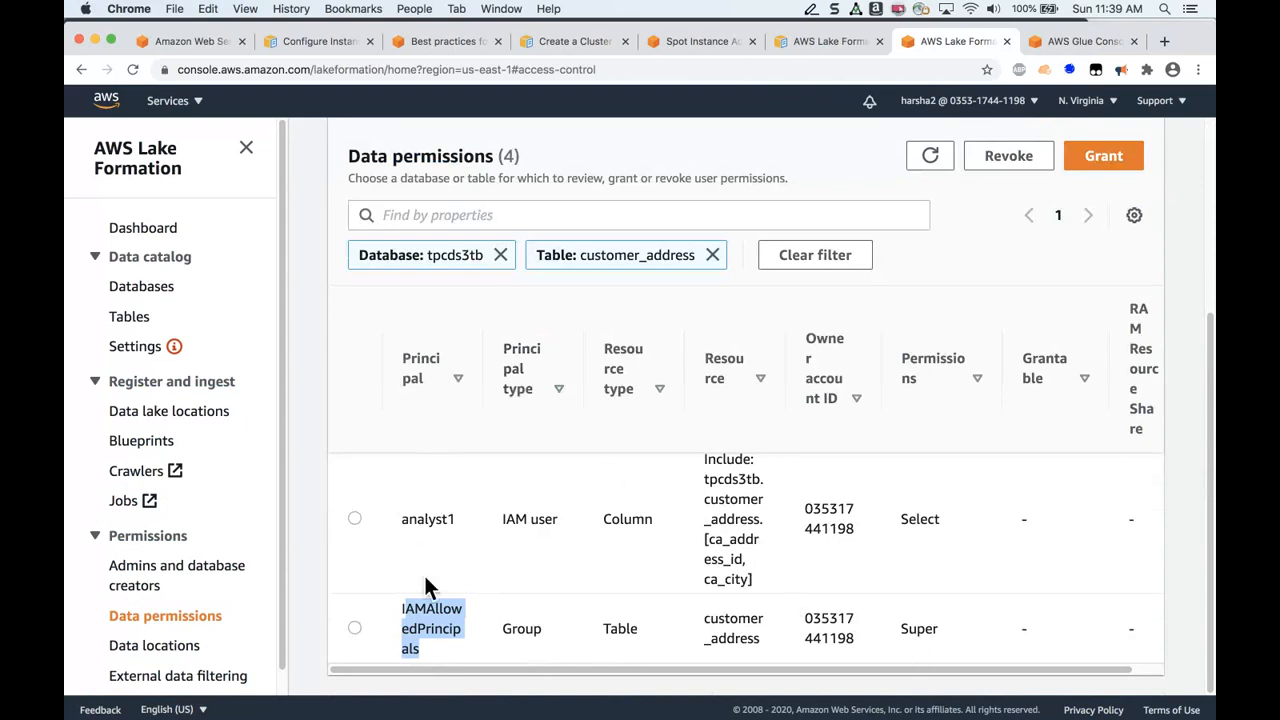
pyautogui.moveTo(480, 620)
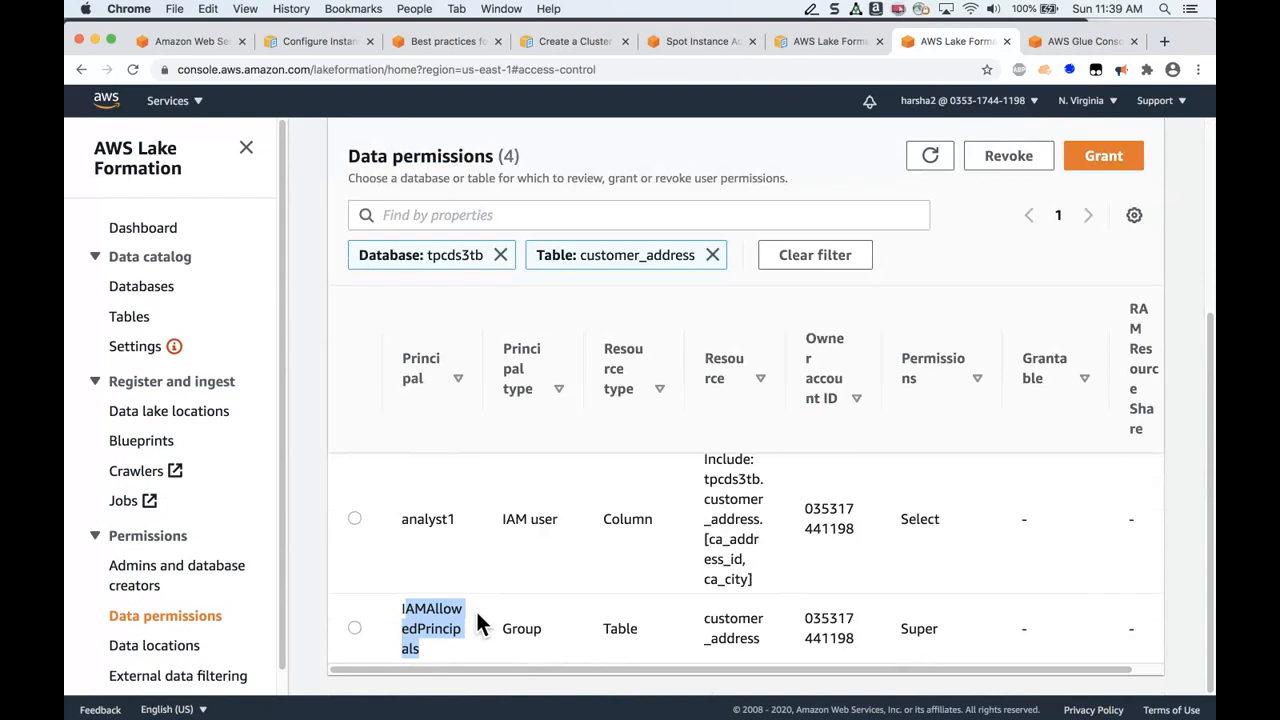
pyautogui.moveTo(475, 640)
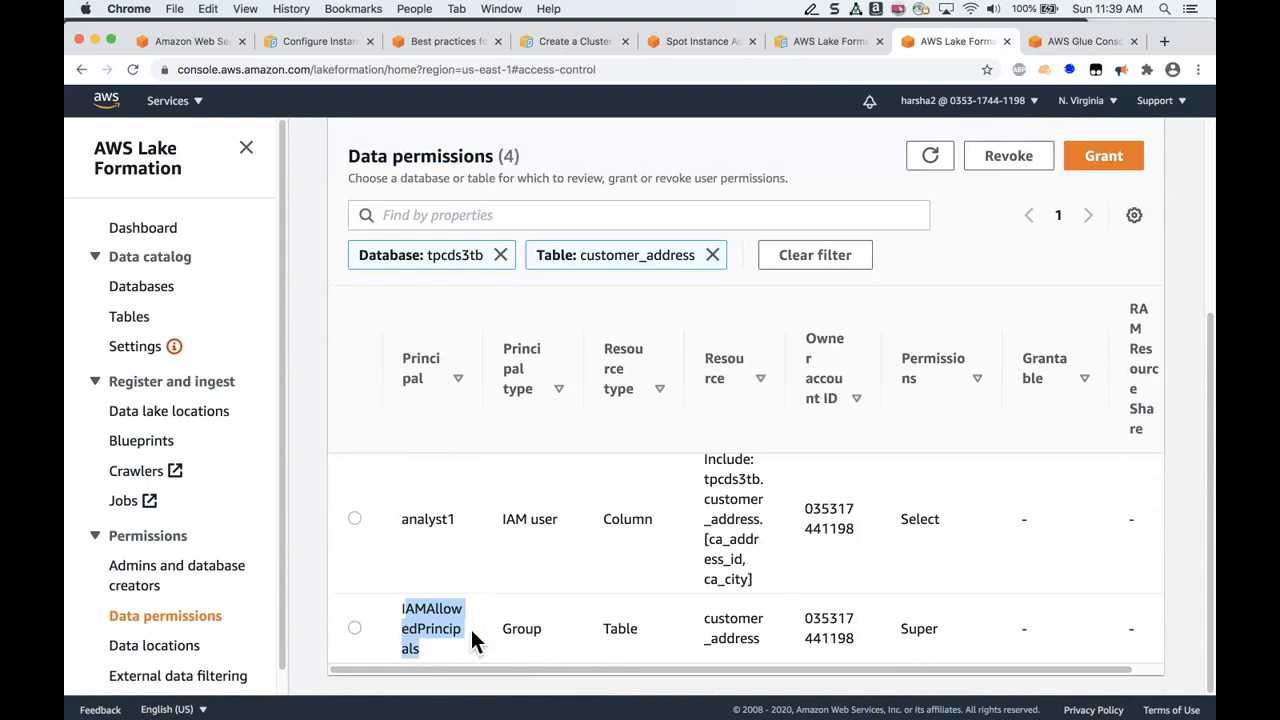
pyautogui.moveTo(470, 652)
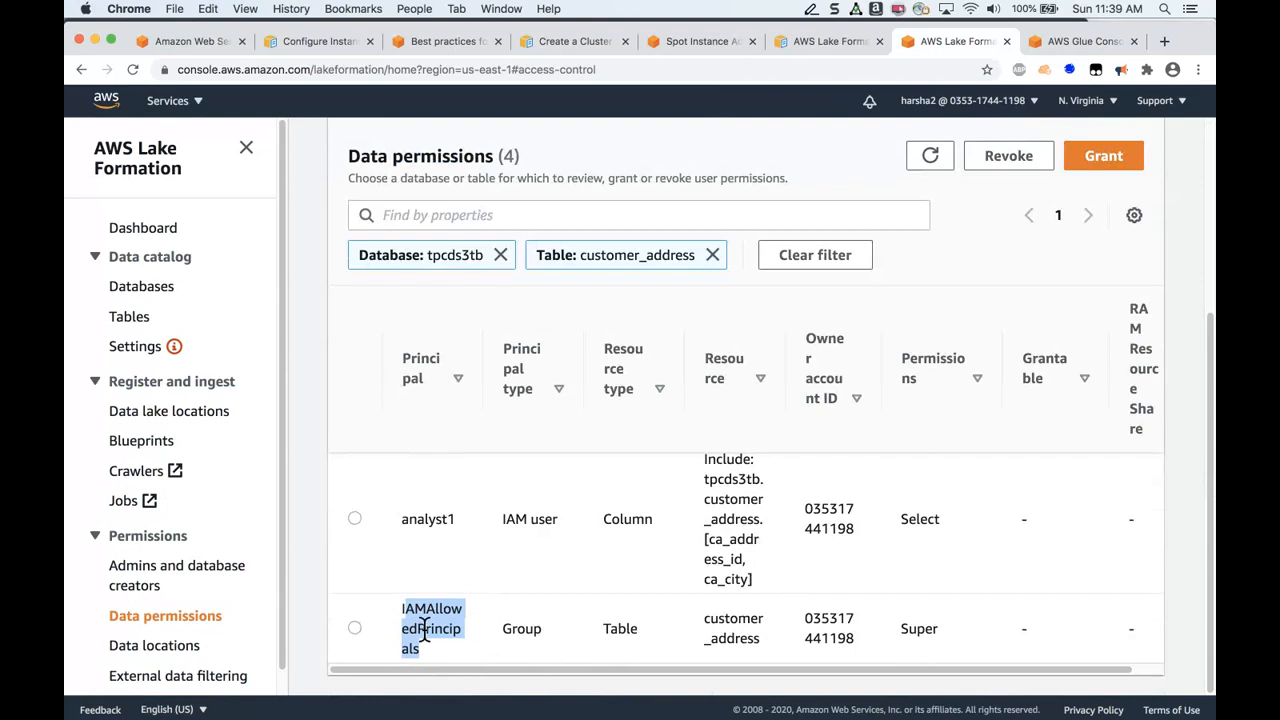
pyautogui.scroll(-3)
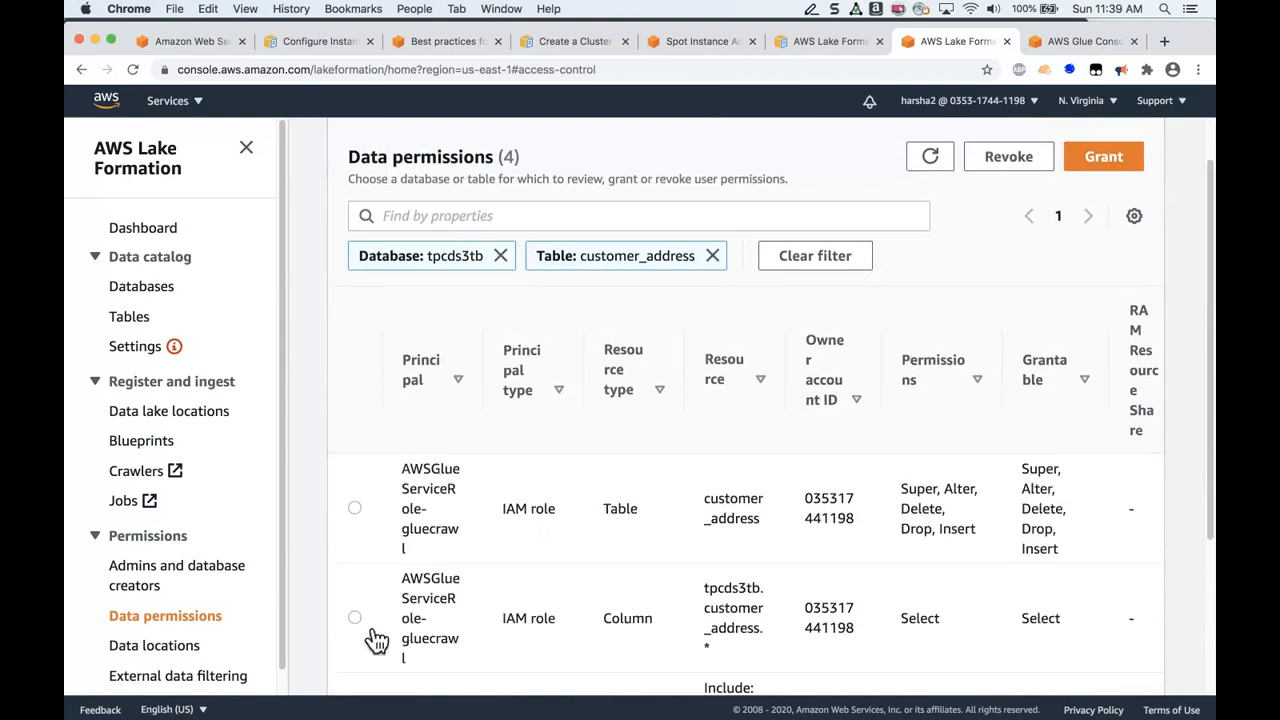
pyautogui.click(355, 628)
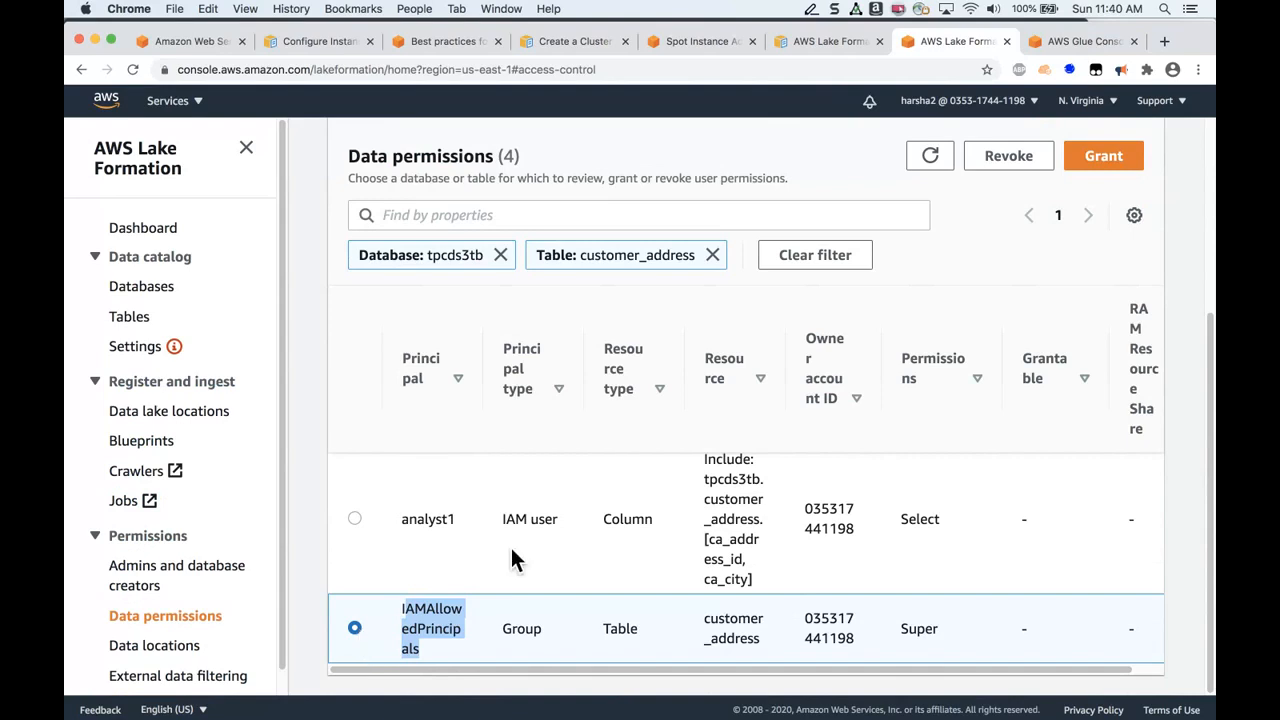
# Revoke the group's Super table permission, confirming in the Revoke dialog.
pyautogui.click(1008, 155)
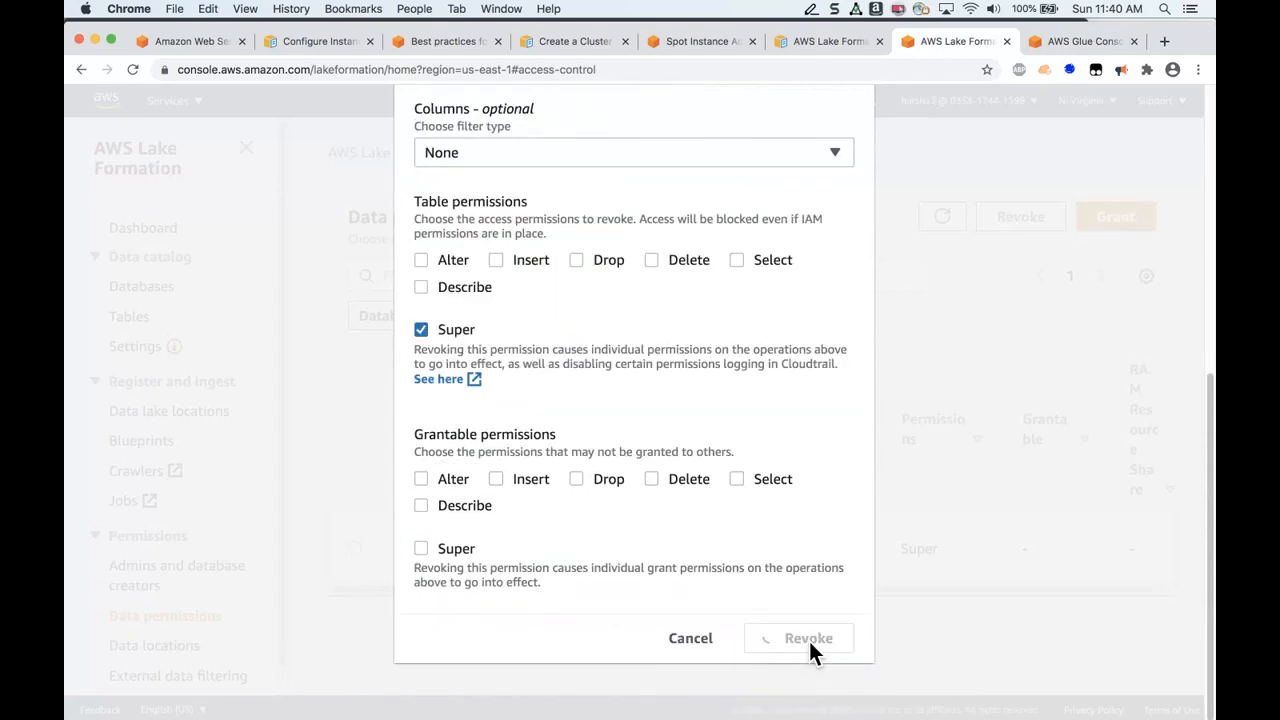
pyautogui.click(808, 638)
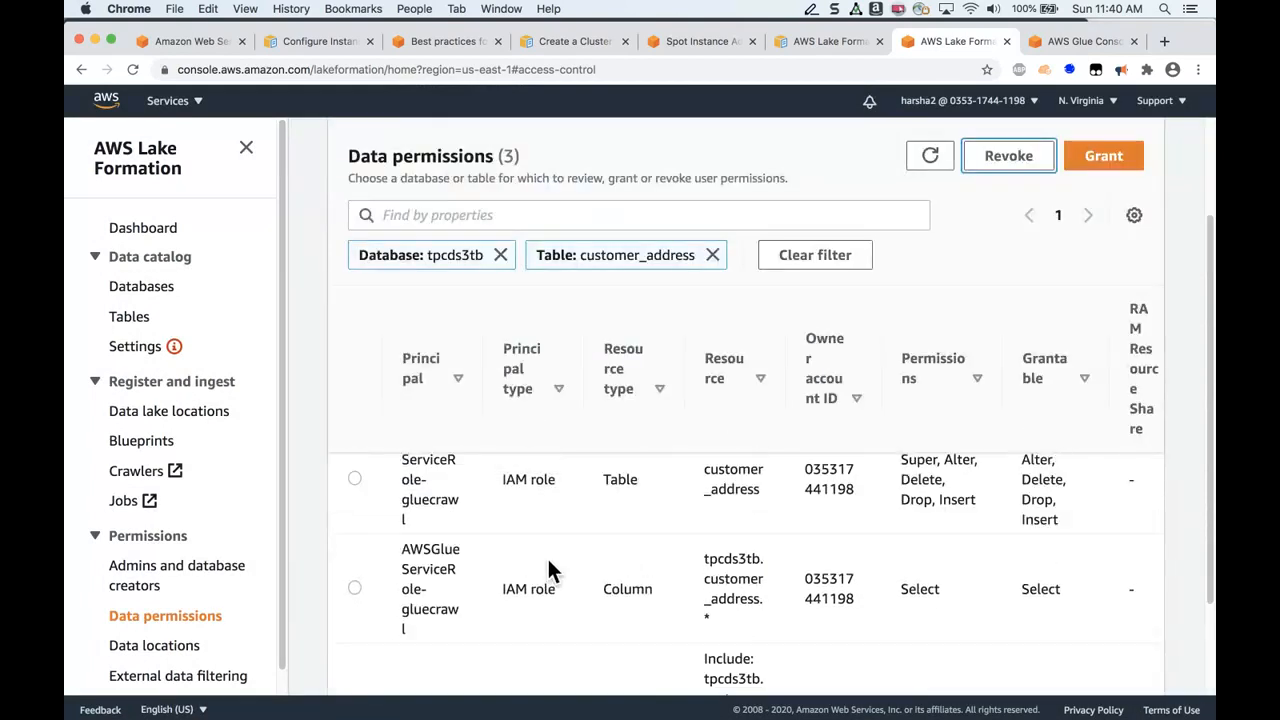
pyautogui.scroll(-3)
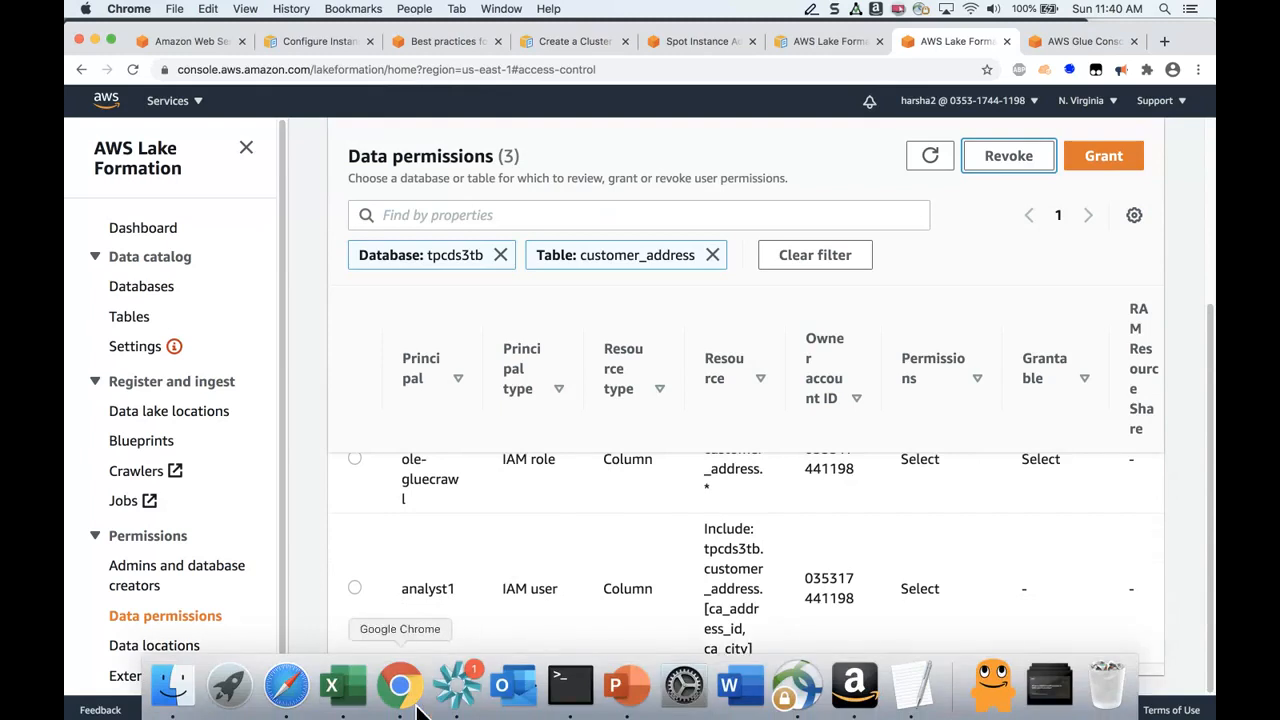
# Rerun the customer_address query as analyst1, now showing only ca_address_id and ca_city.
pyautogui.rightClick(399, 685)
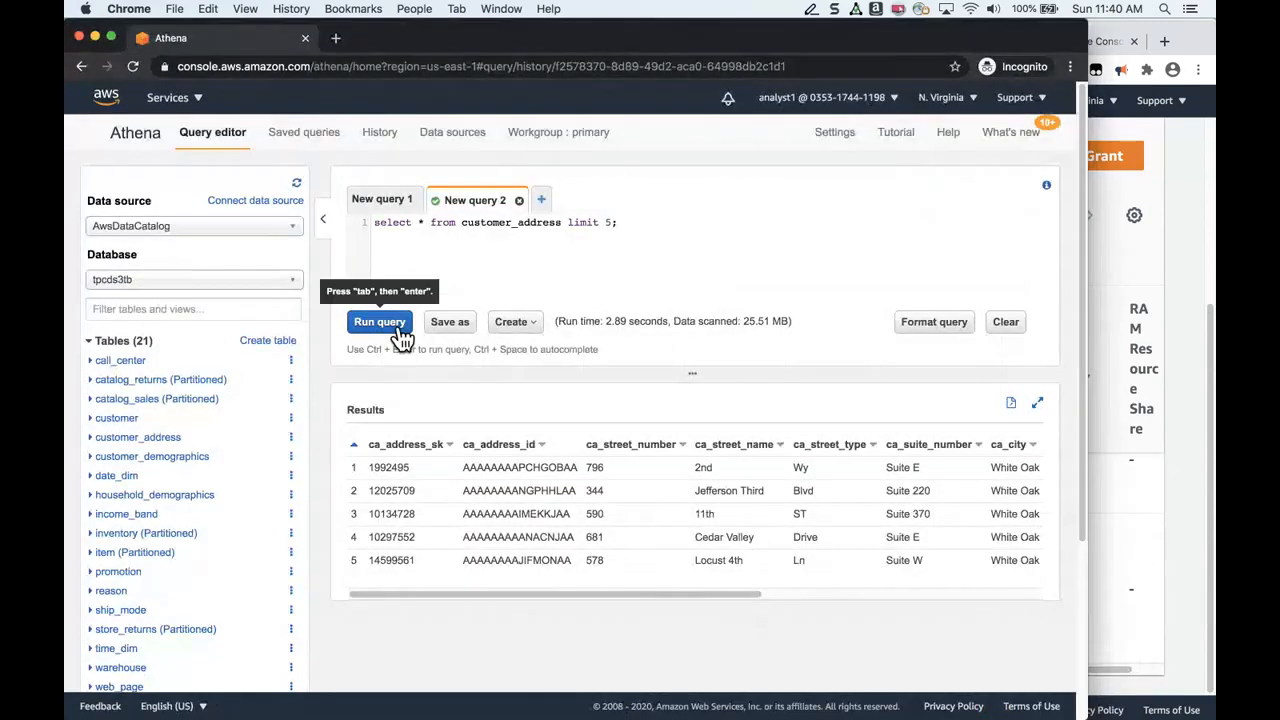
pyautogui.click(379, 321)
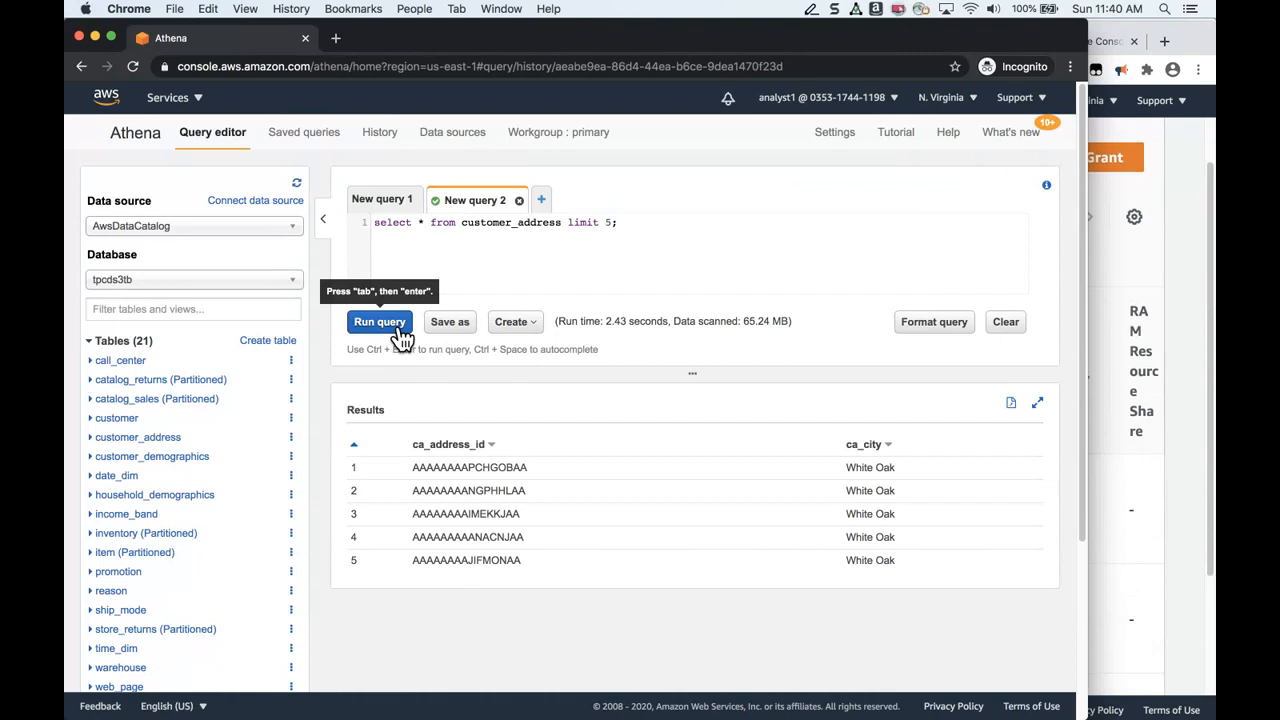
pyautogui.moveTo(1150, 558)
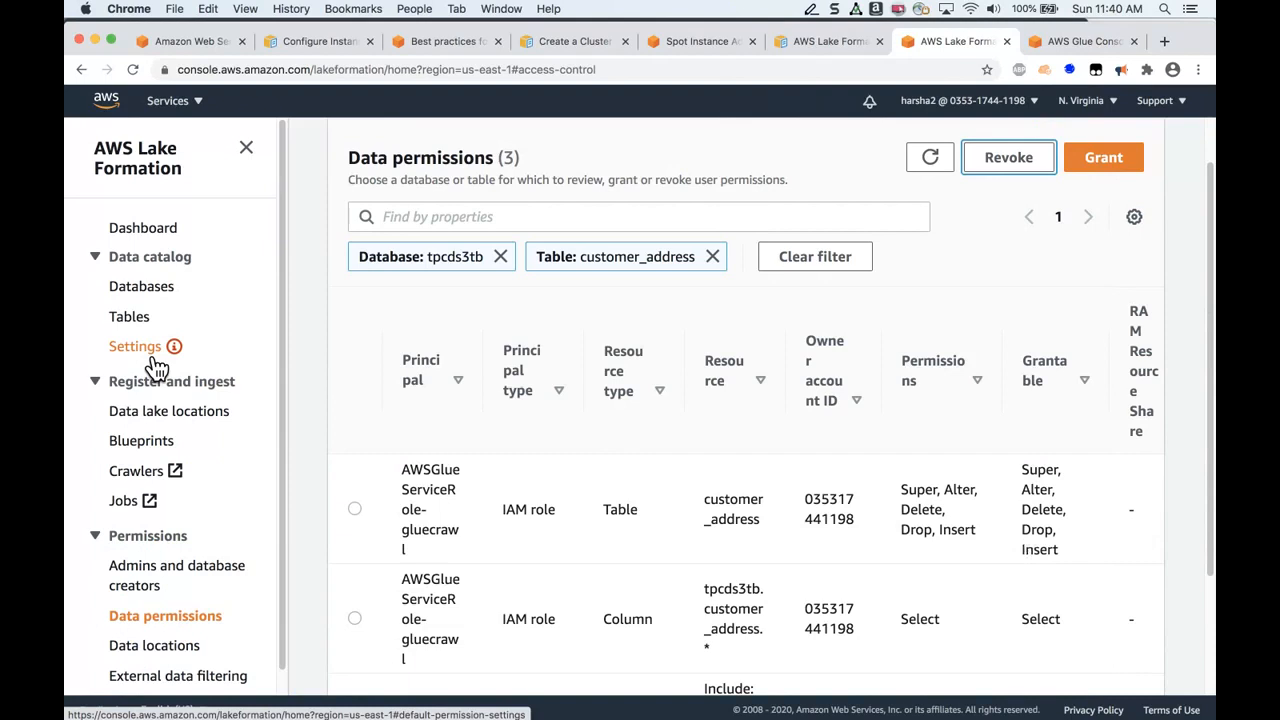
# Open Data catalog Settings and scroll through the IAM-only default access options.
pyautogui.click(135, 346)
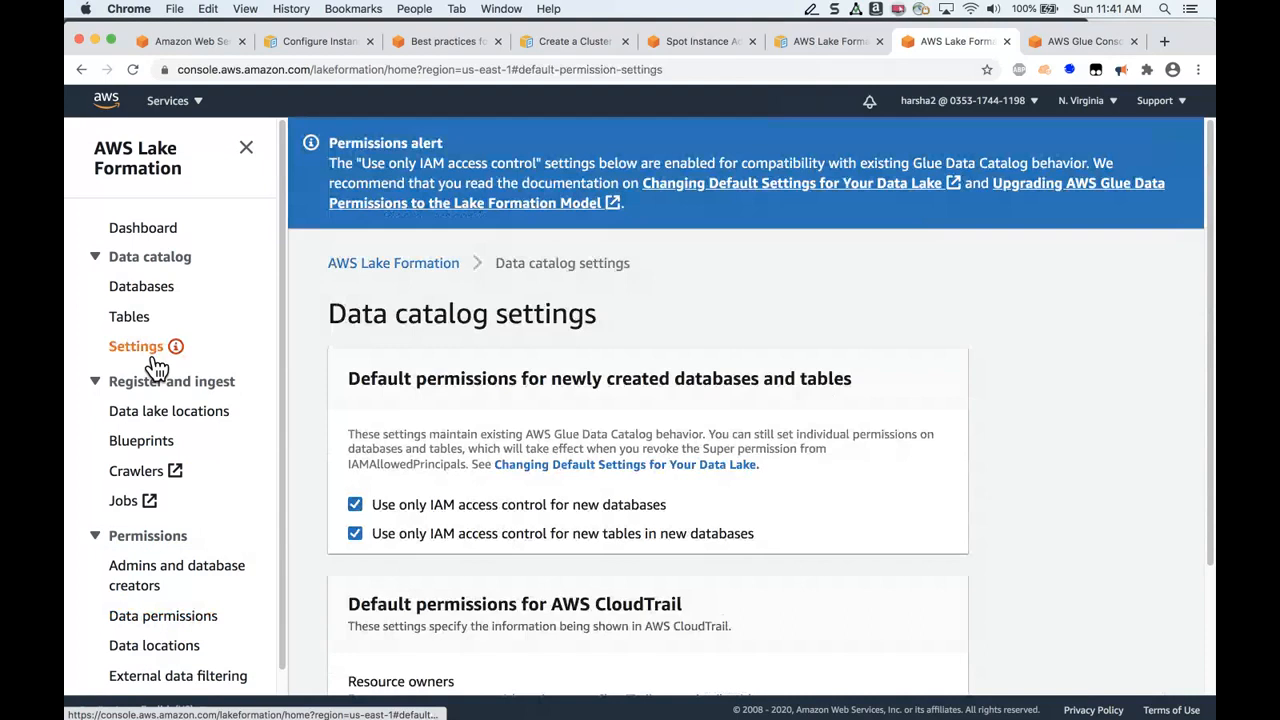
pyautogui.moveTo(435, 490)
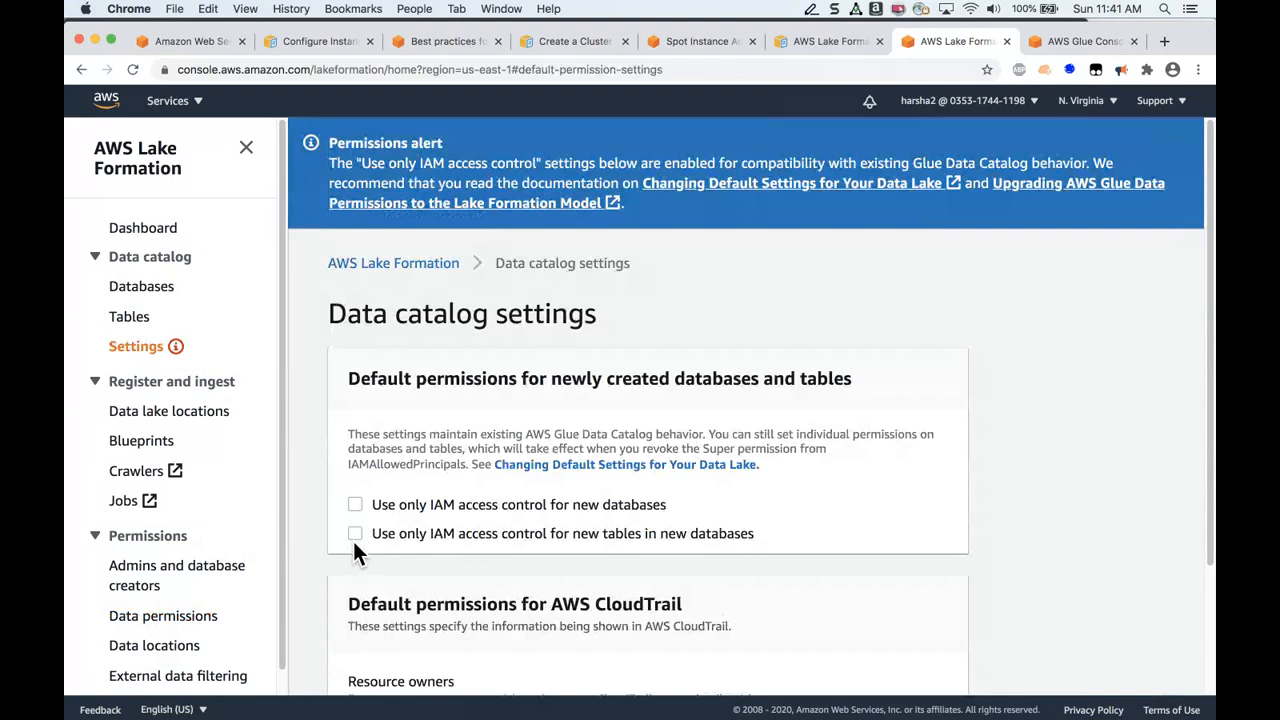
pyautogui.moveTo(500, 562)
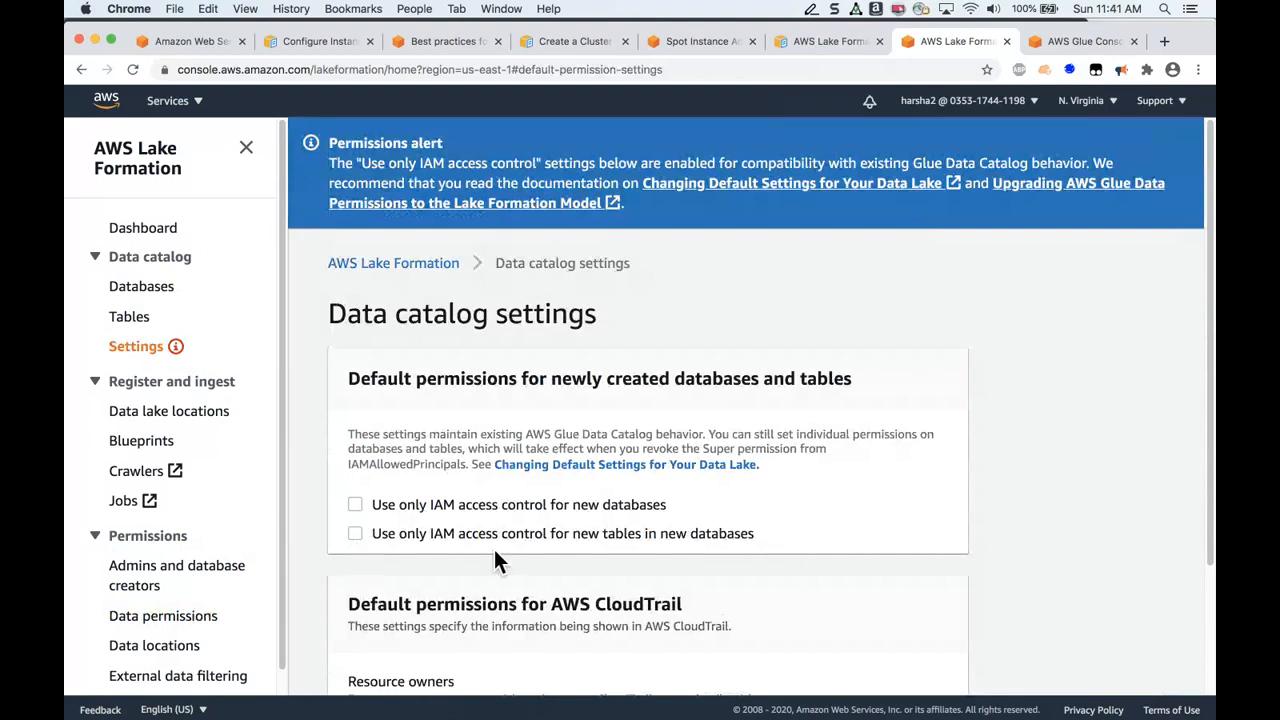
pyautogui.moveTo(415, 525)
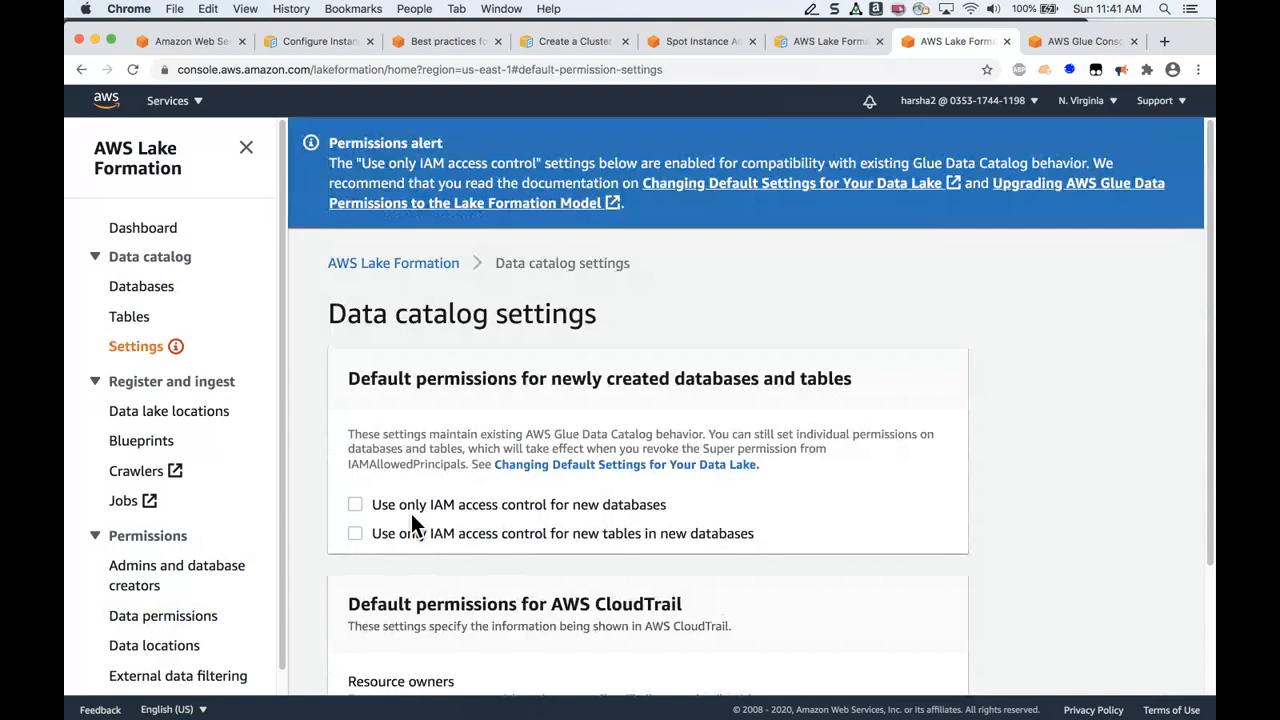
pyautogui.moveTo(461, 544)
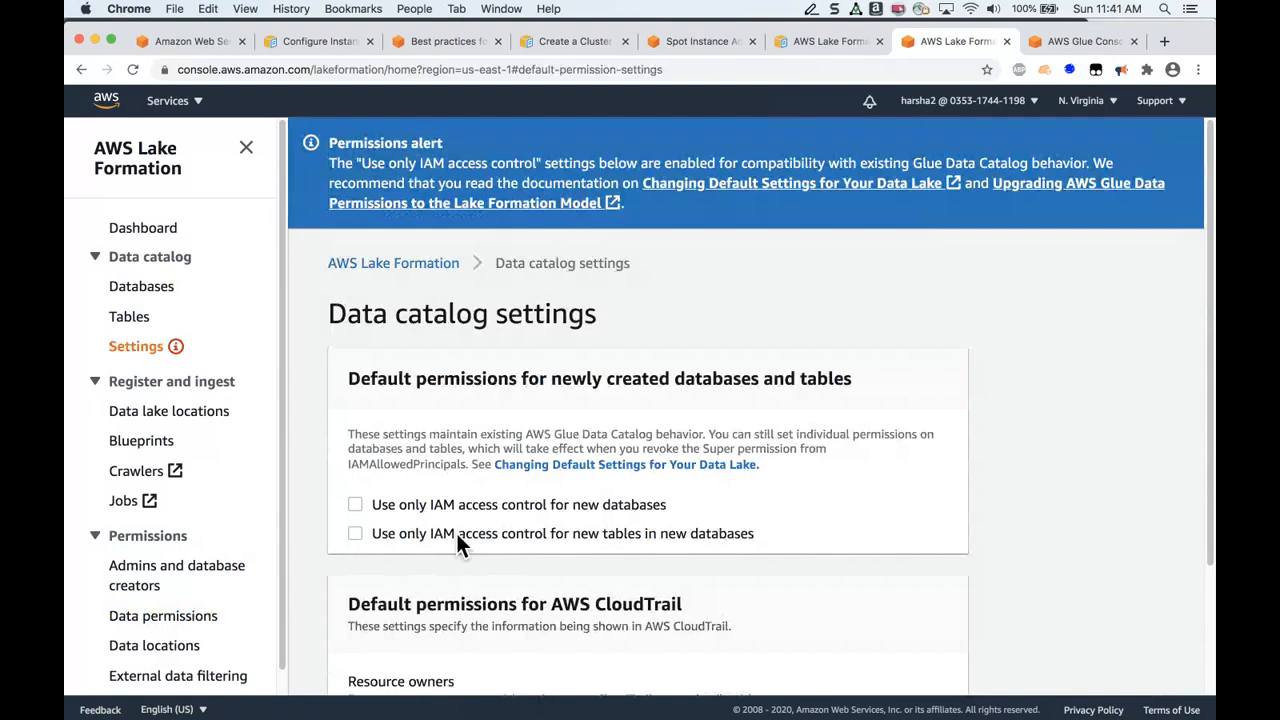
pyautogui.moveTo(463, 543)
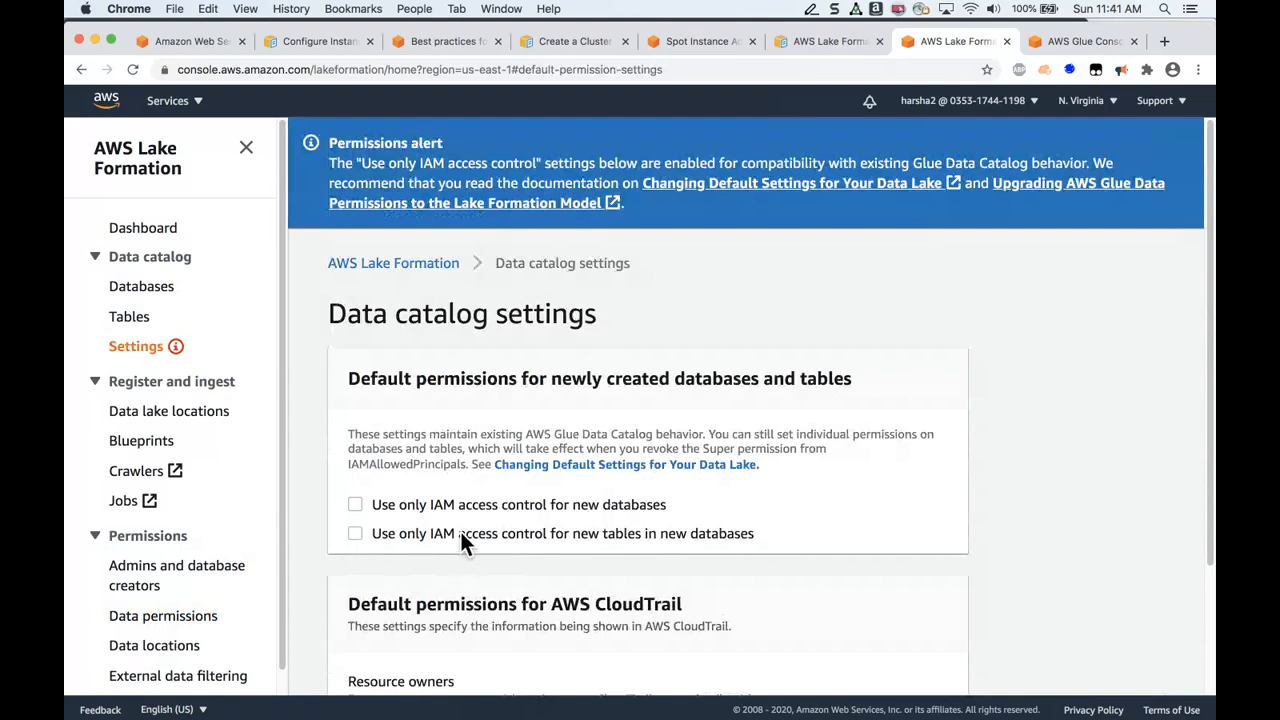
pyautogui.moveTo(478, 572)
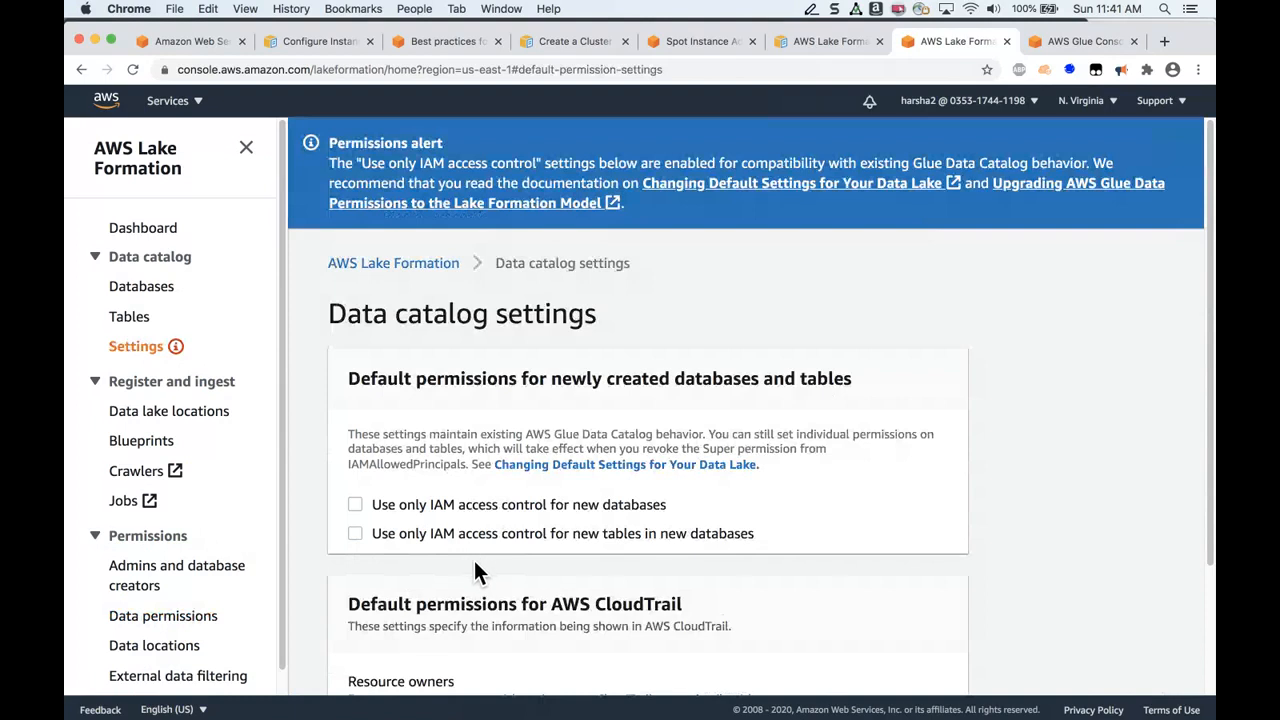
pyautogui.moveTo(753, 568)
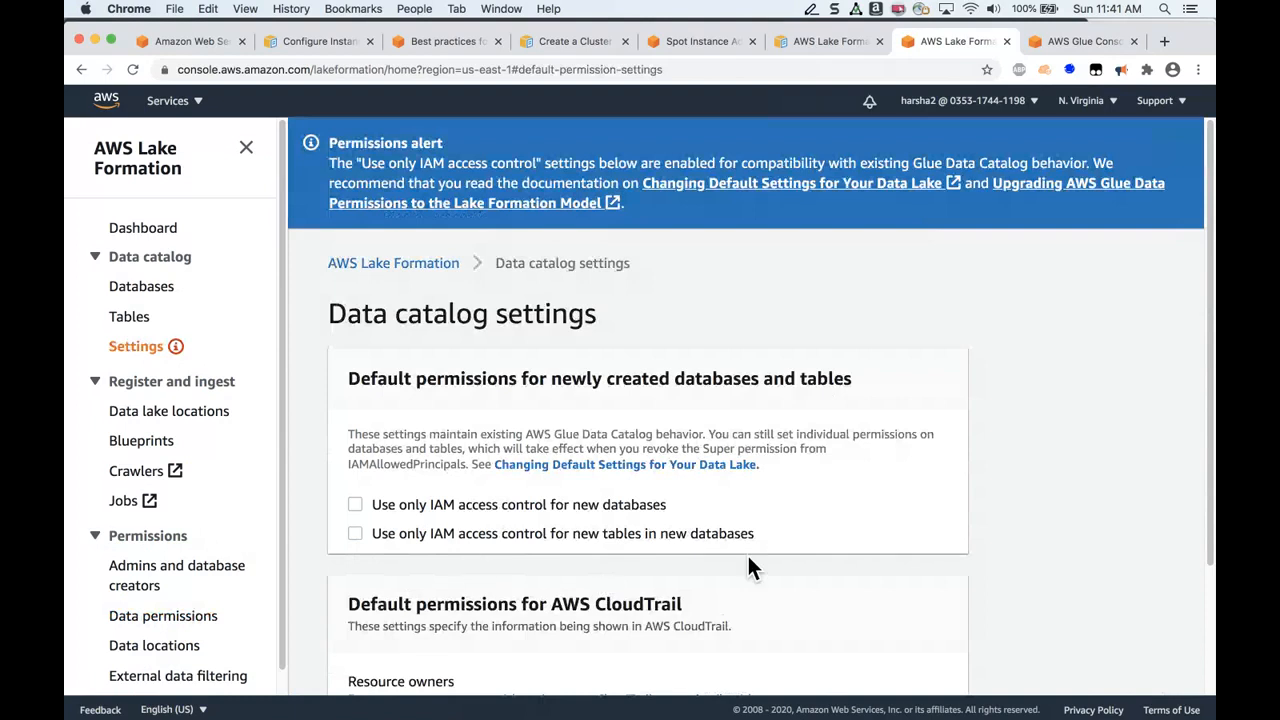
pyautogui.scroll(-3)
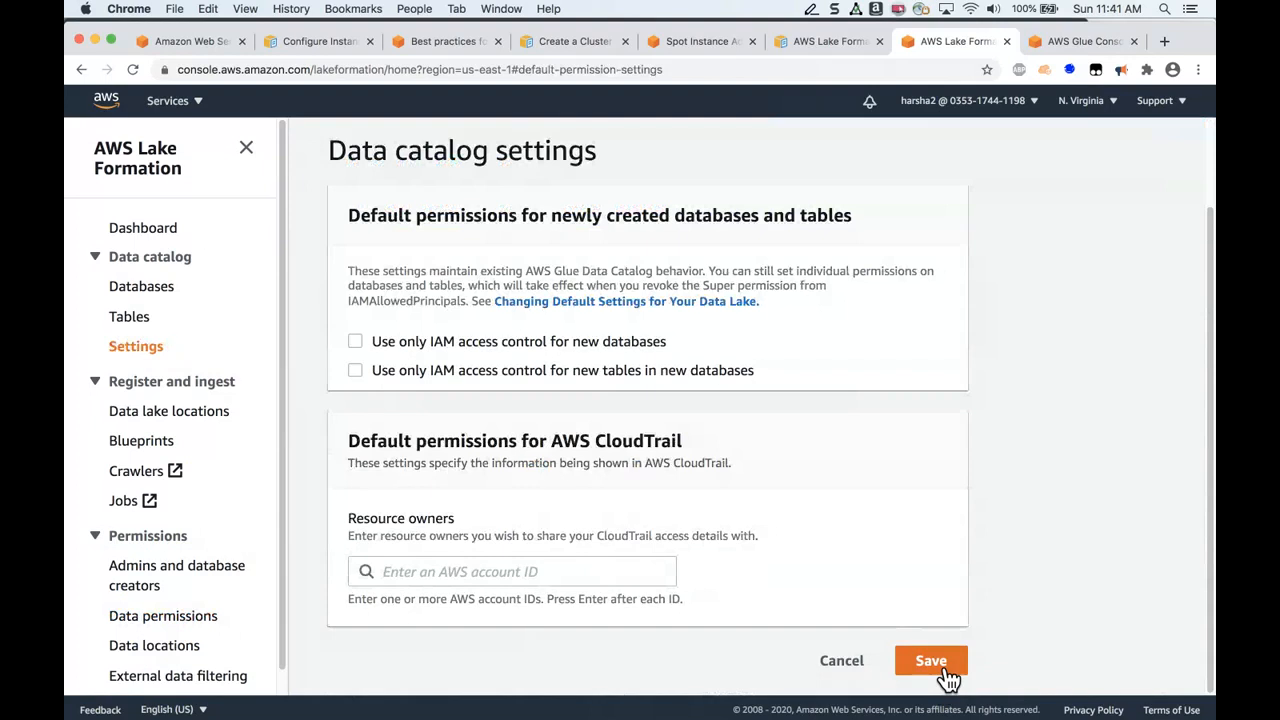
pyautogui.moveTo(935, 640)
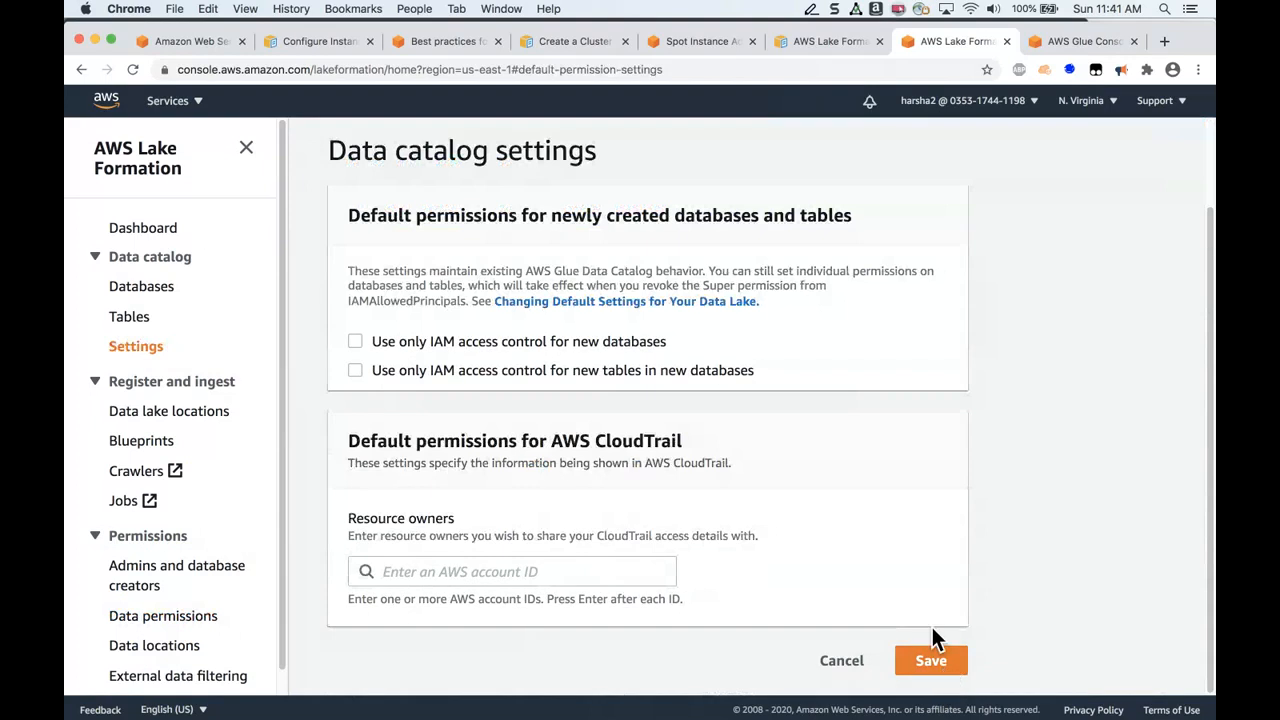